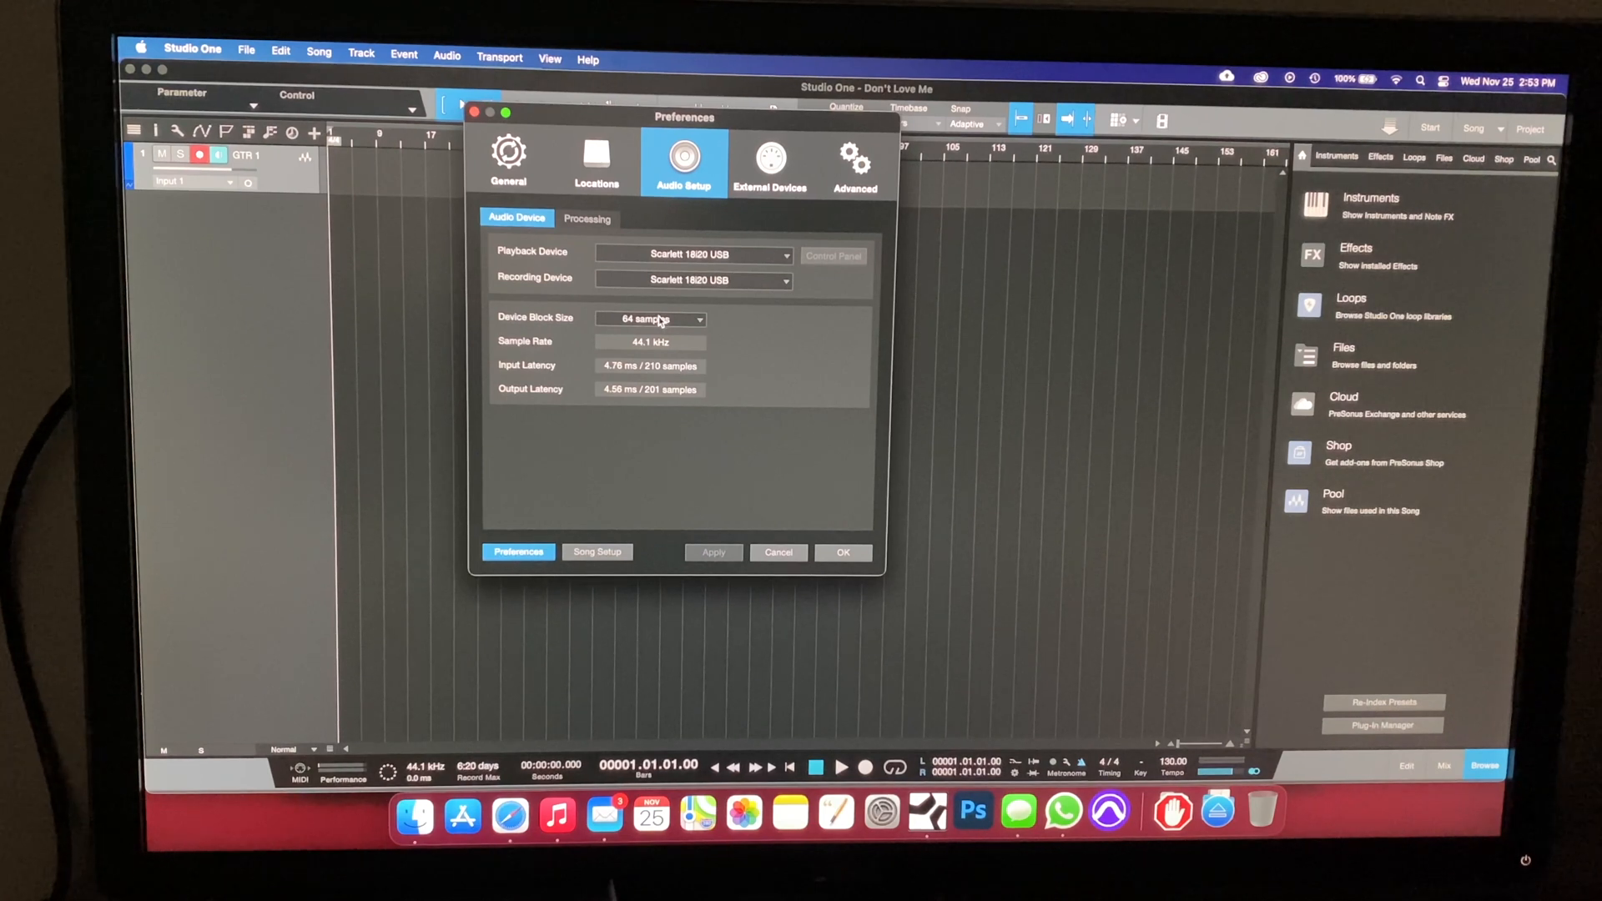
Step: Accept the Scarlett 18i20 USB audio device with 64-sample block size and close Preferences
left_click(842, 551)
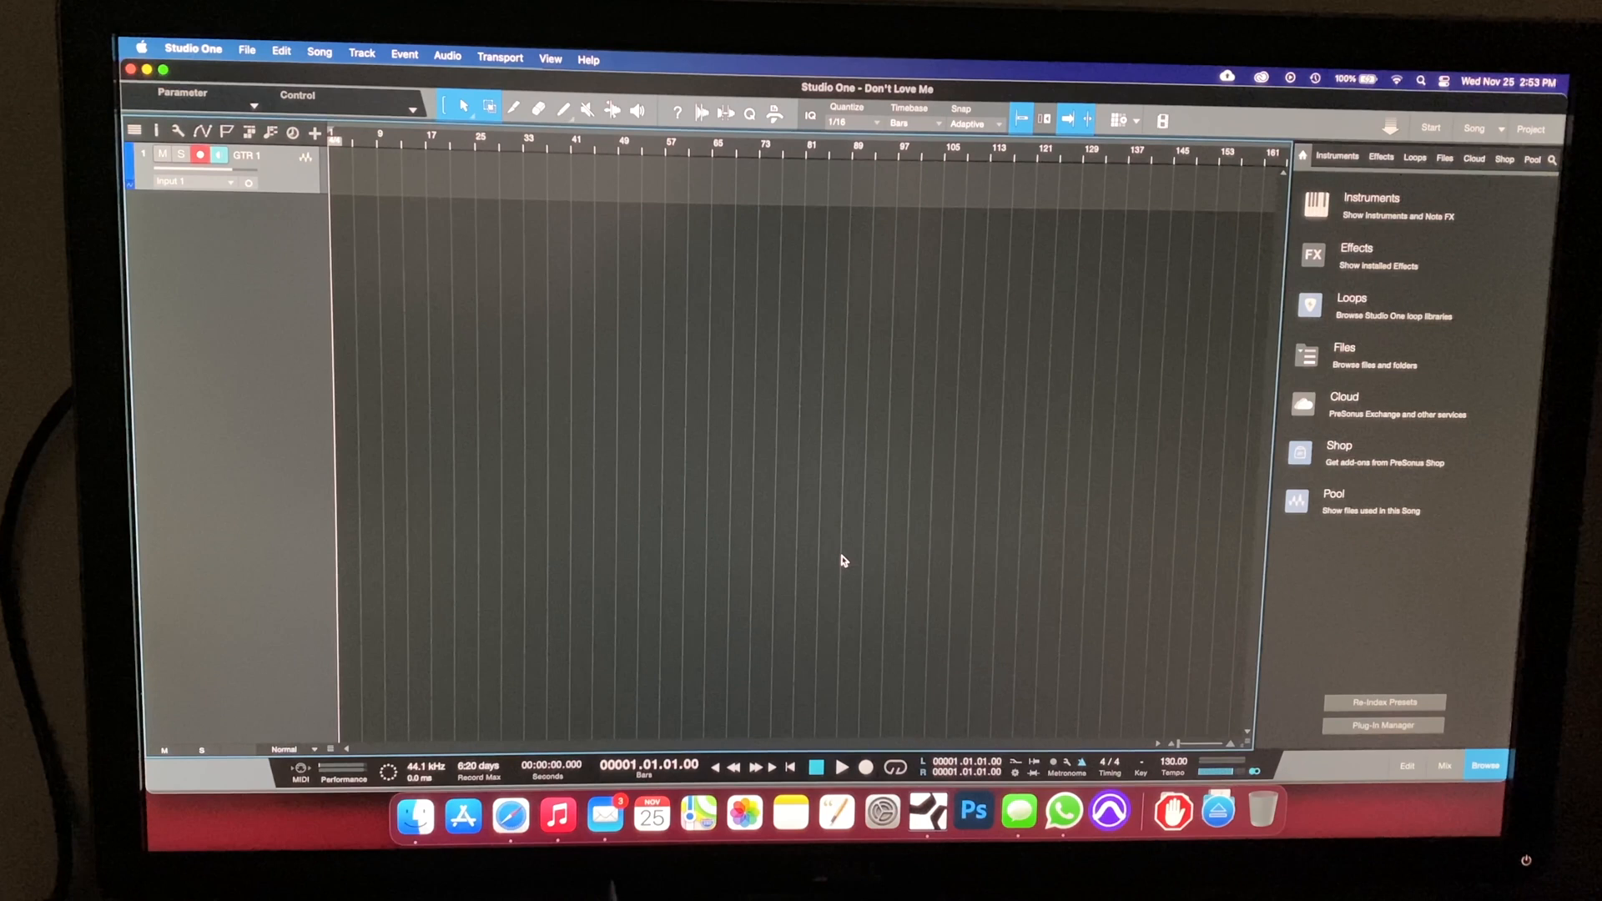
Step: Record a roughly 115-bar guitar take on GTR 1, then stop and return to zero
left_click(841, 768)
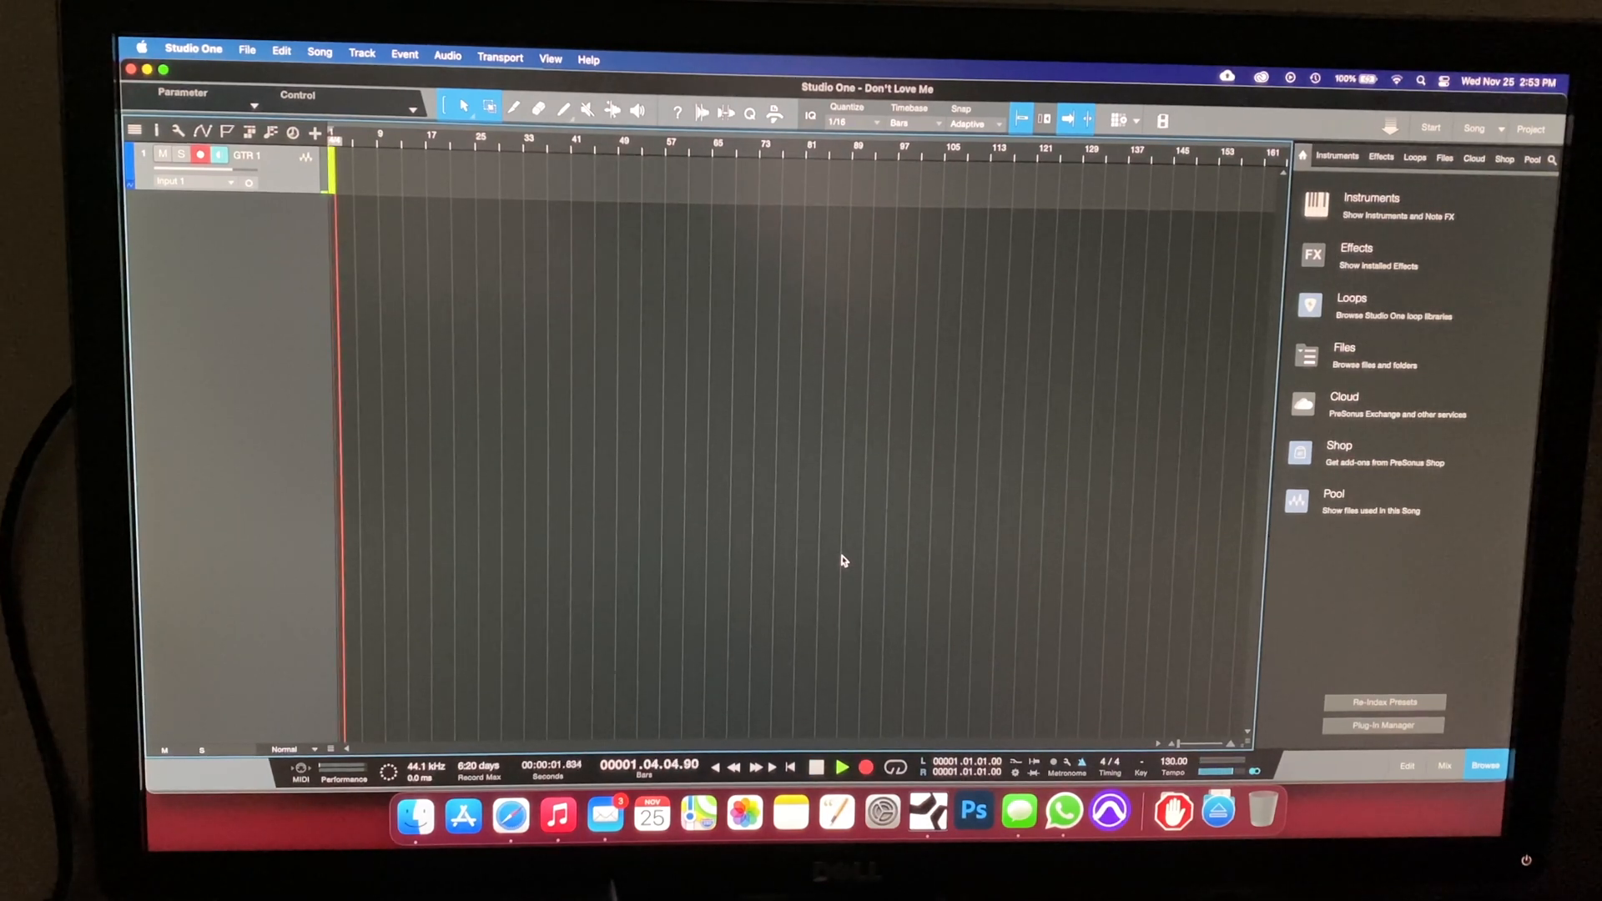
left_click(841, 765)
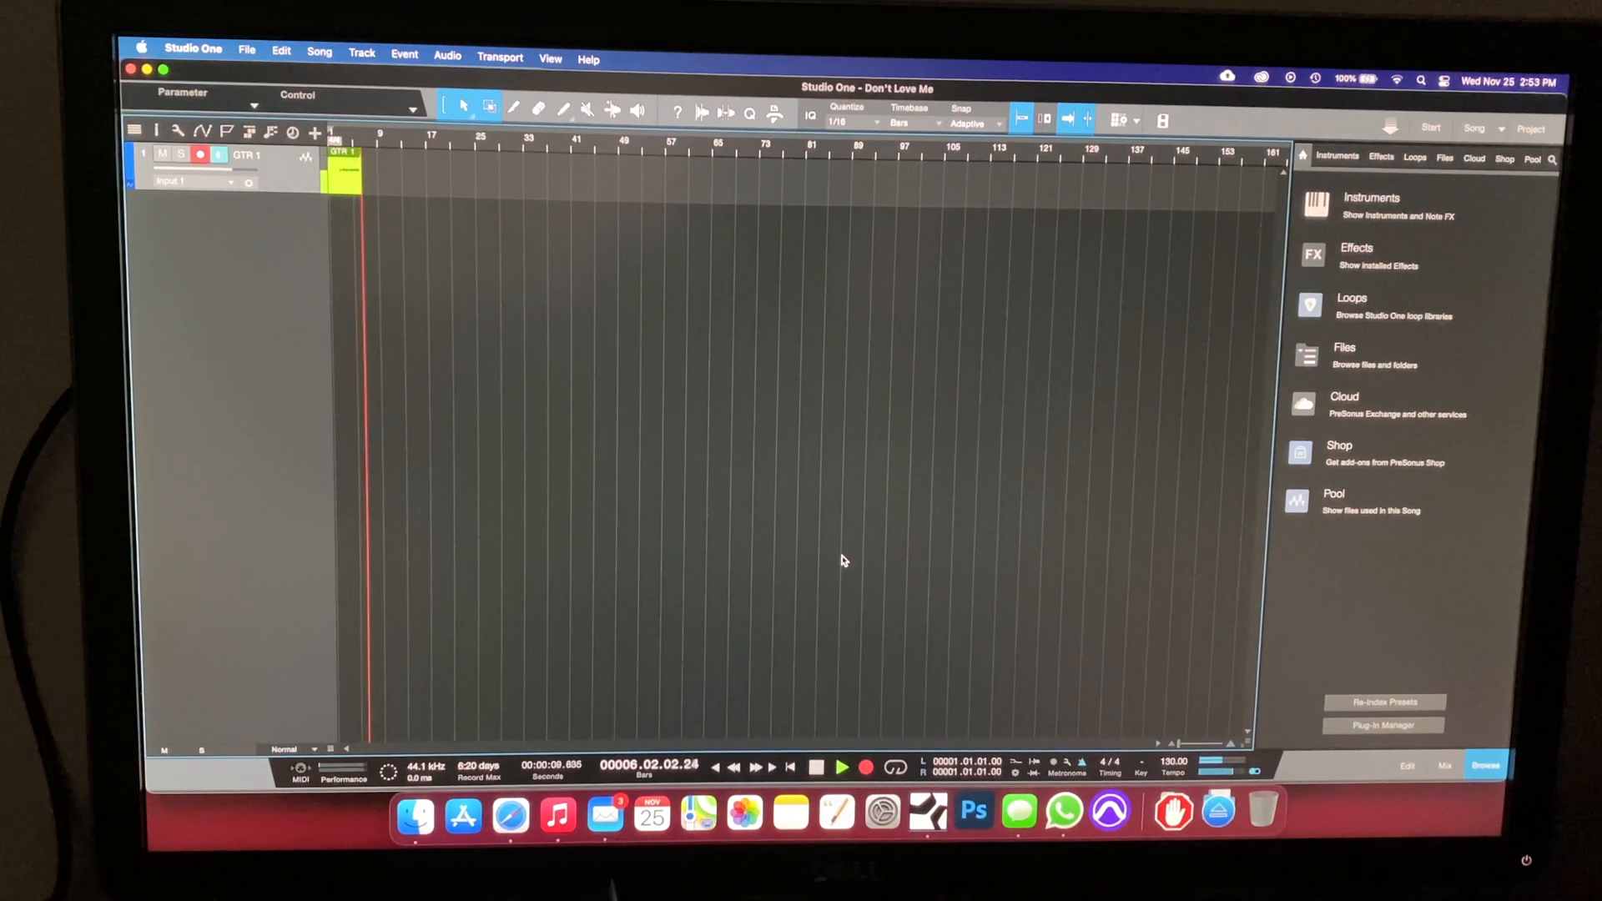
left_click(840, 768)
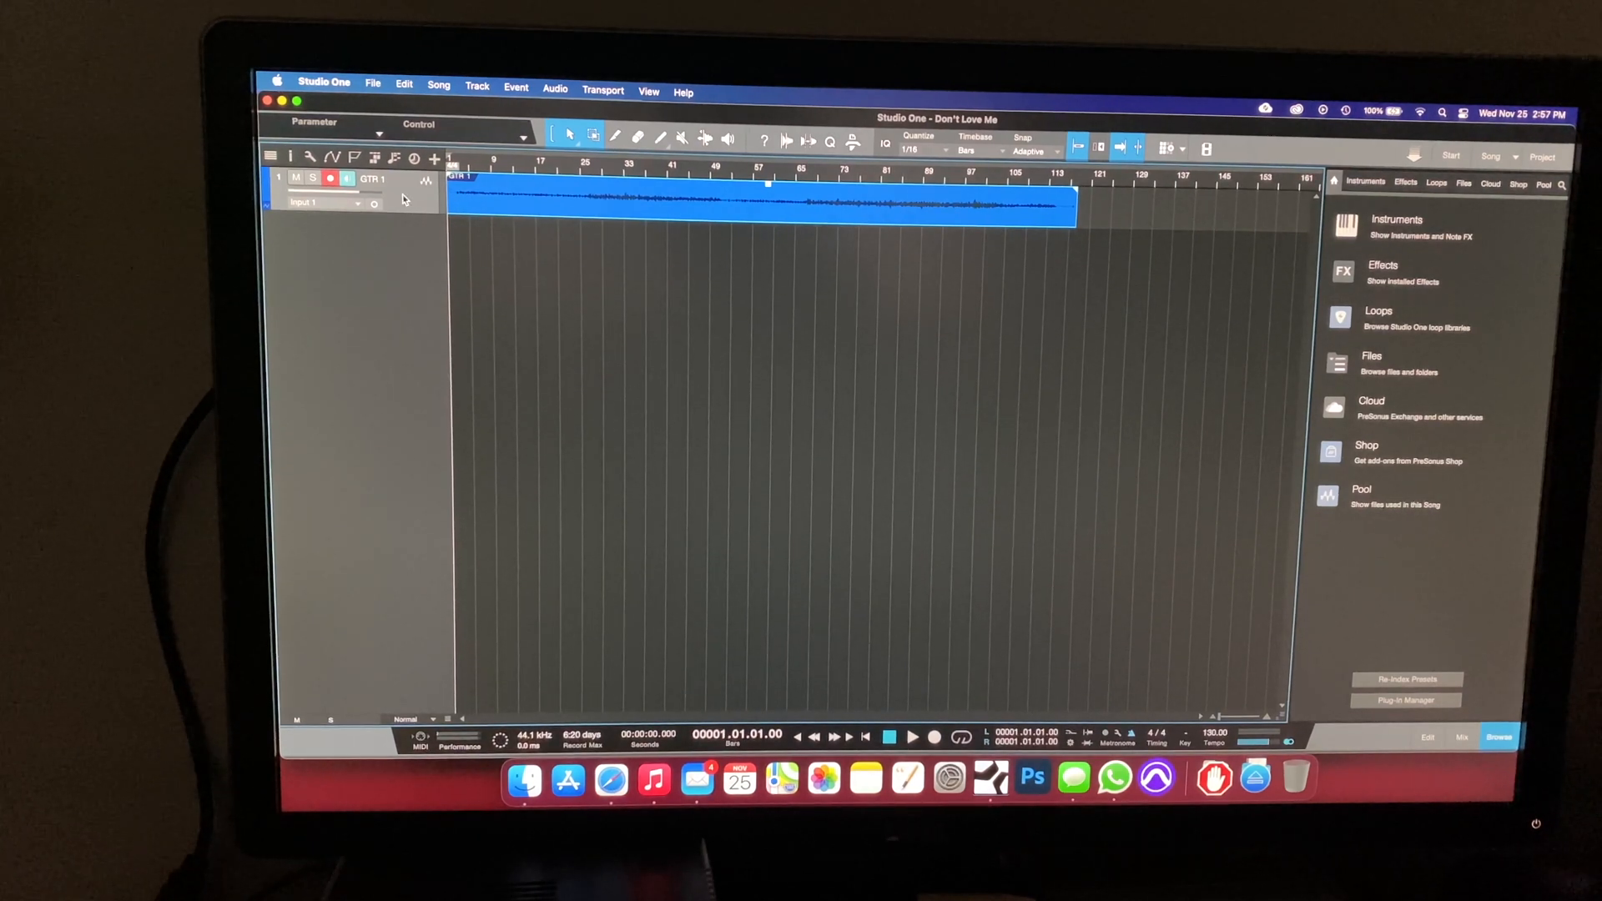
Step: Add a PreSonus Compressor insert to the GTR 1 channel in the mixer
left_click(1461, 737)
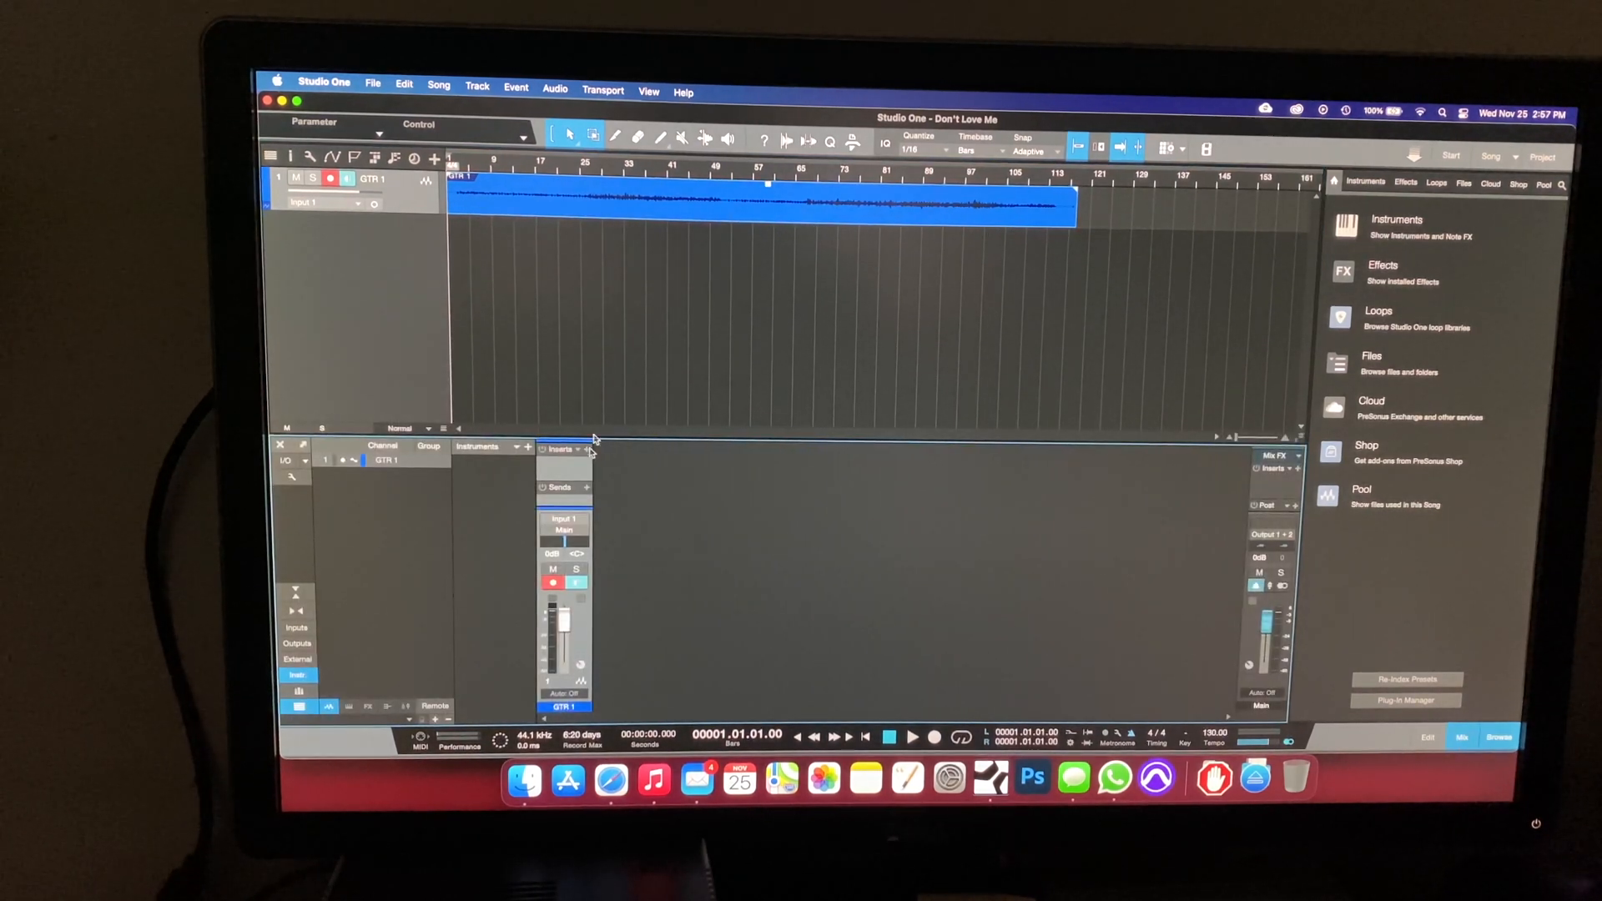
left_click(578, 450)
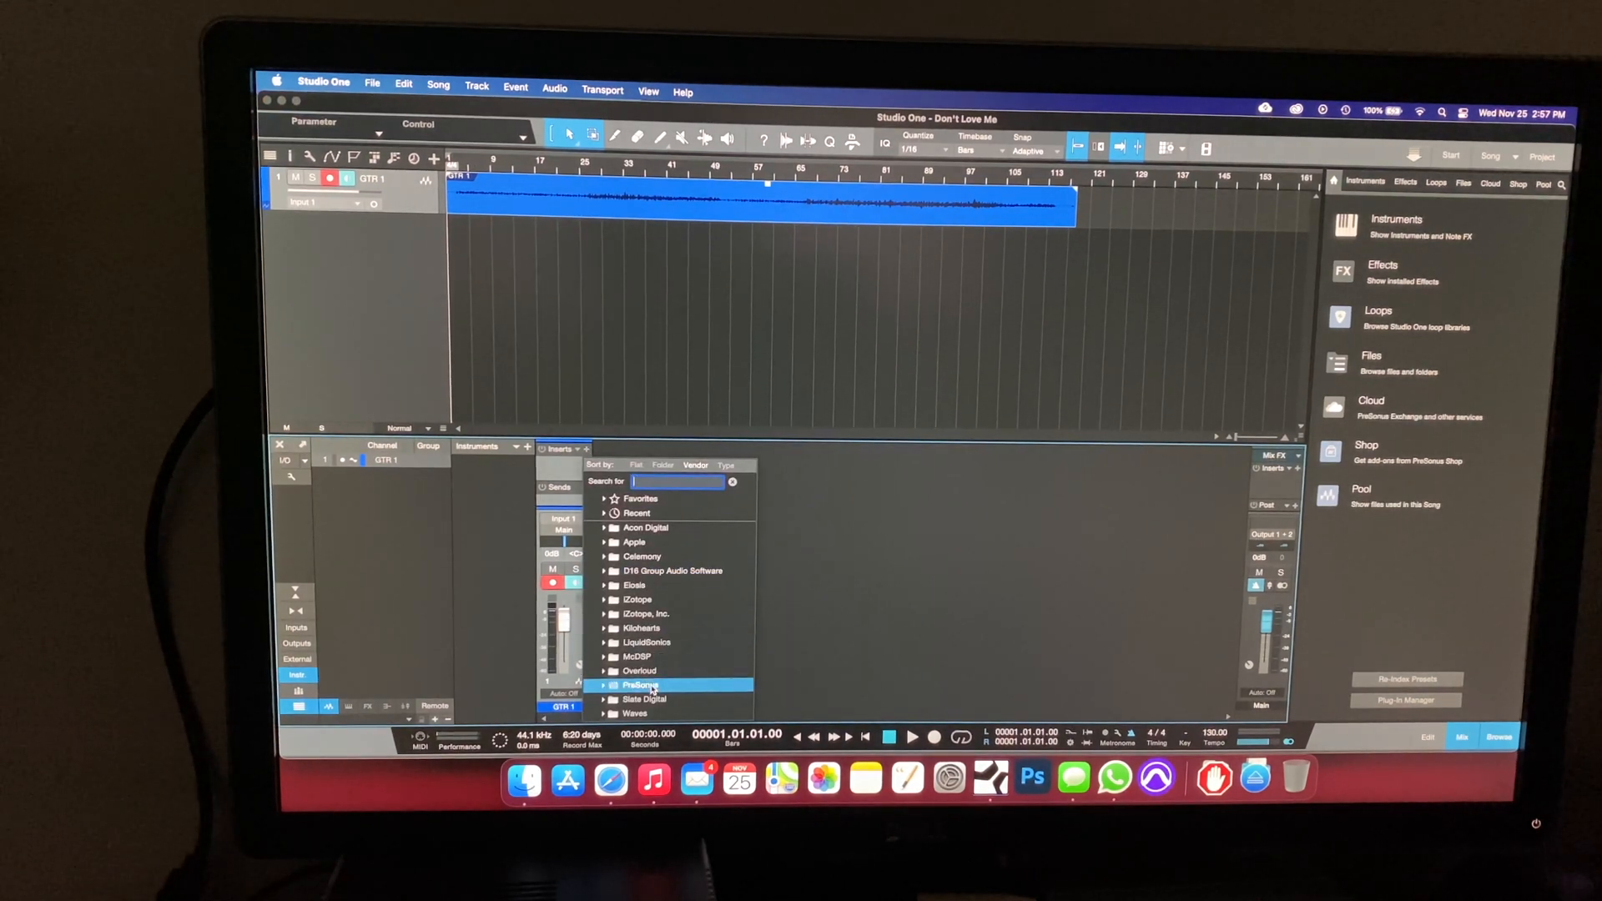
left_click(617, 684)
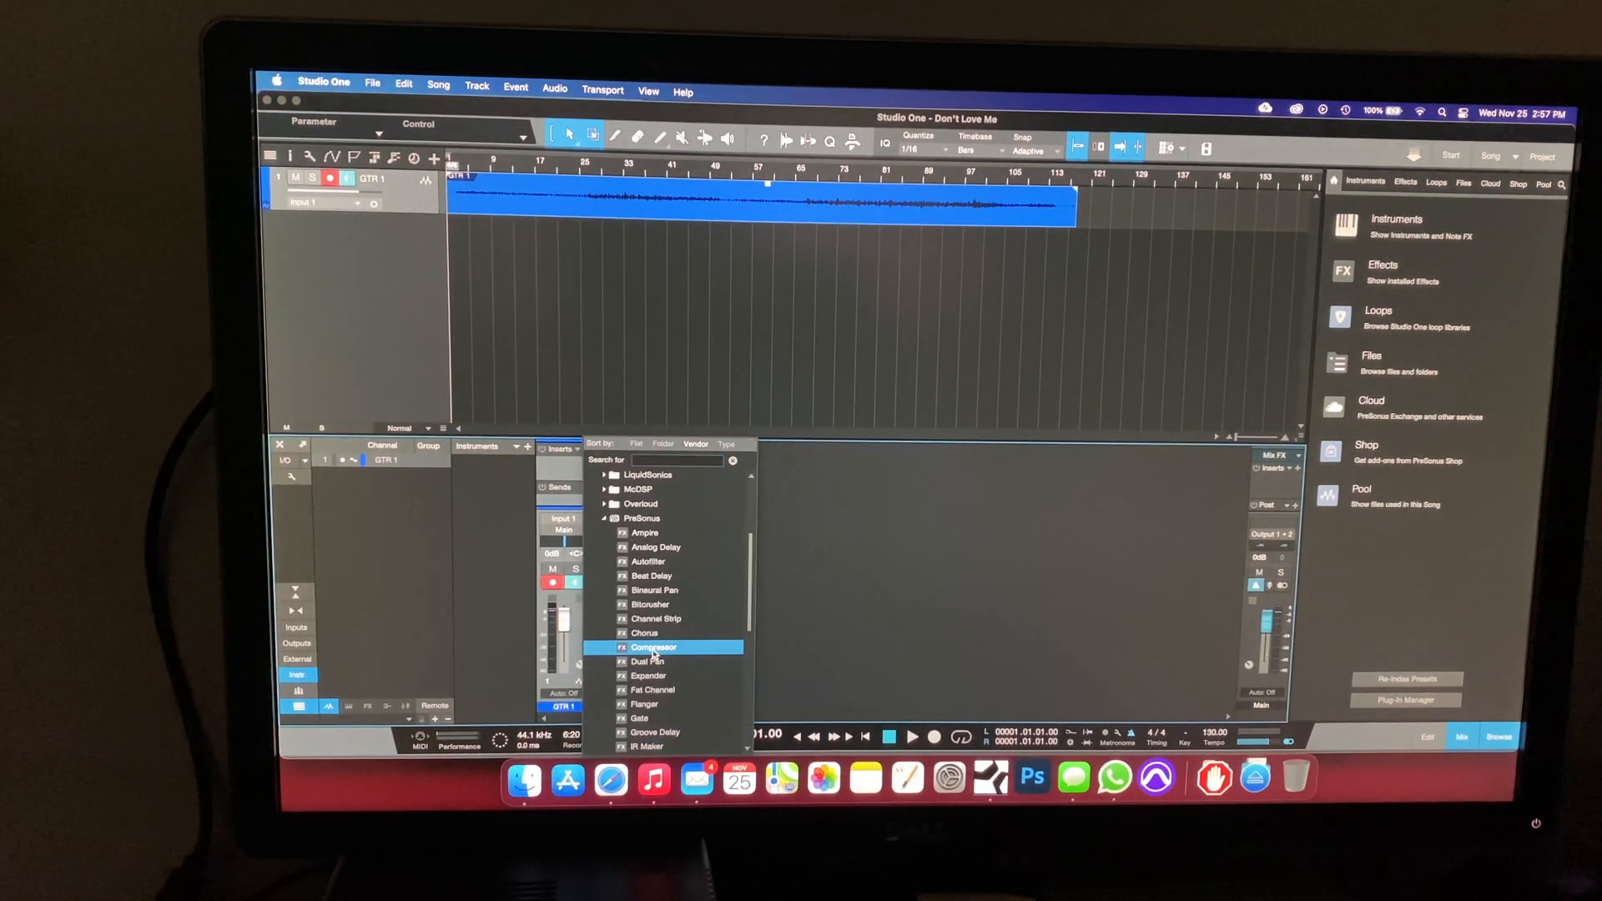
double_click(654, 647)
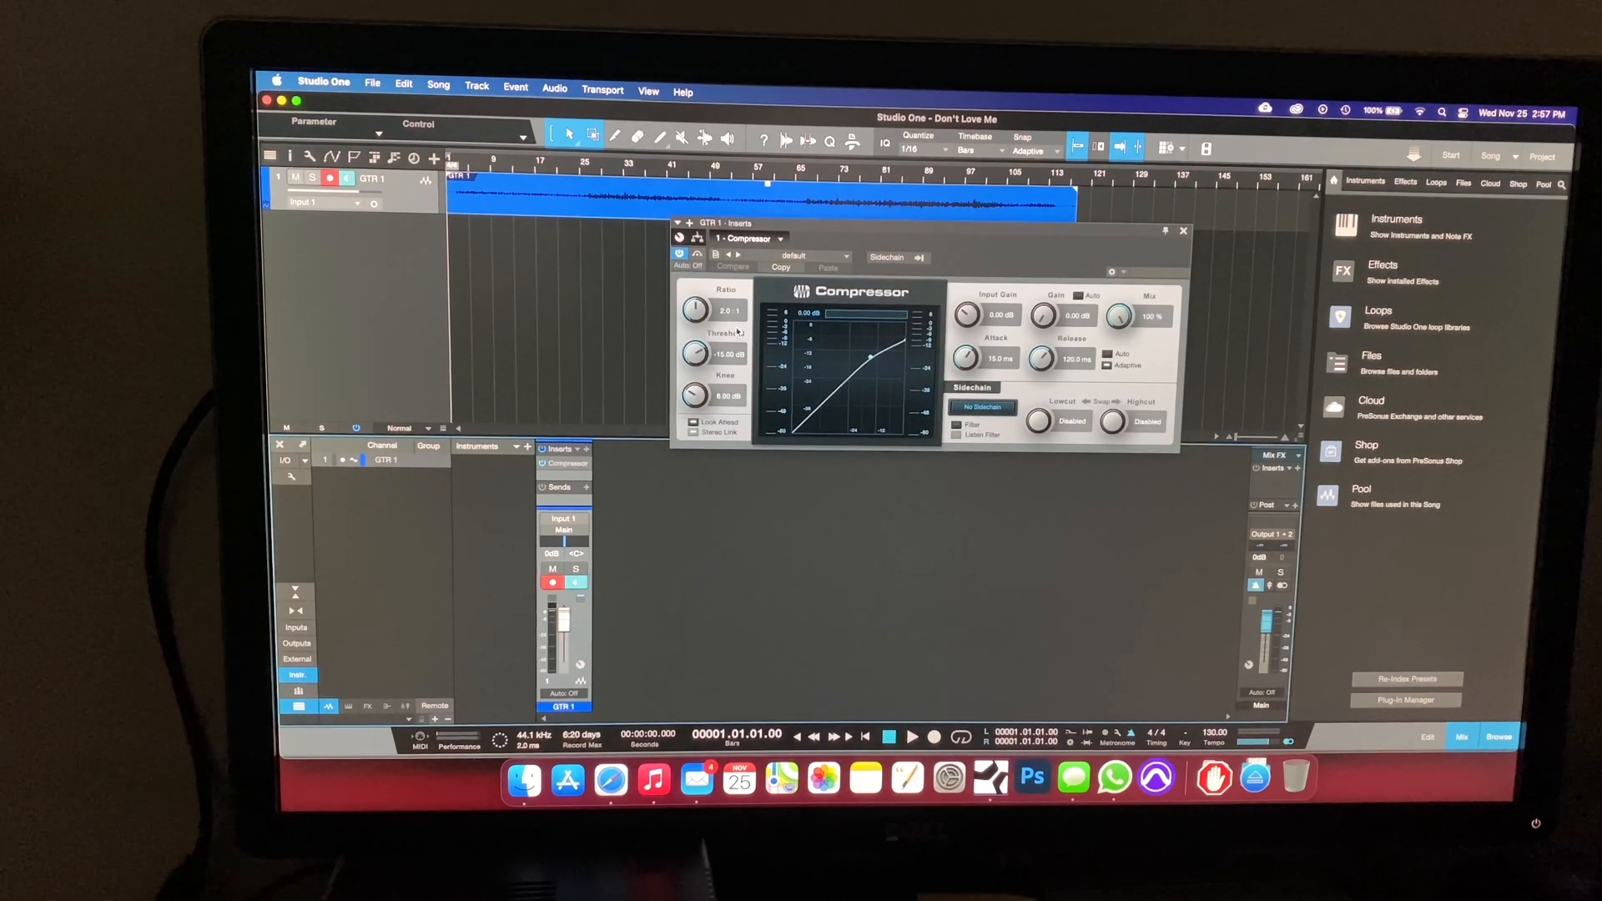
mouse_move(823, 329)
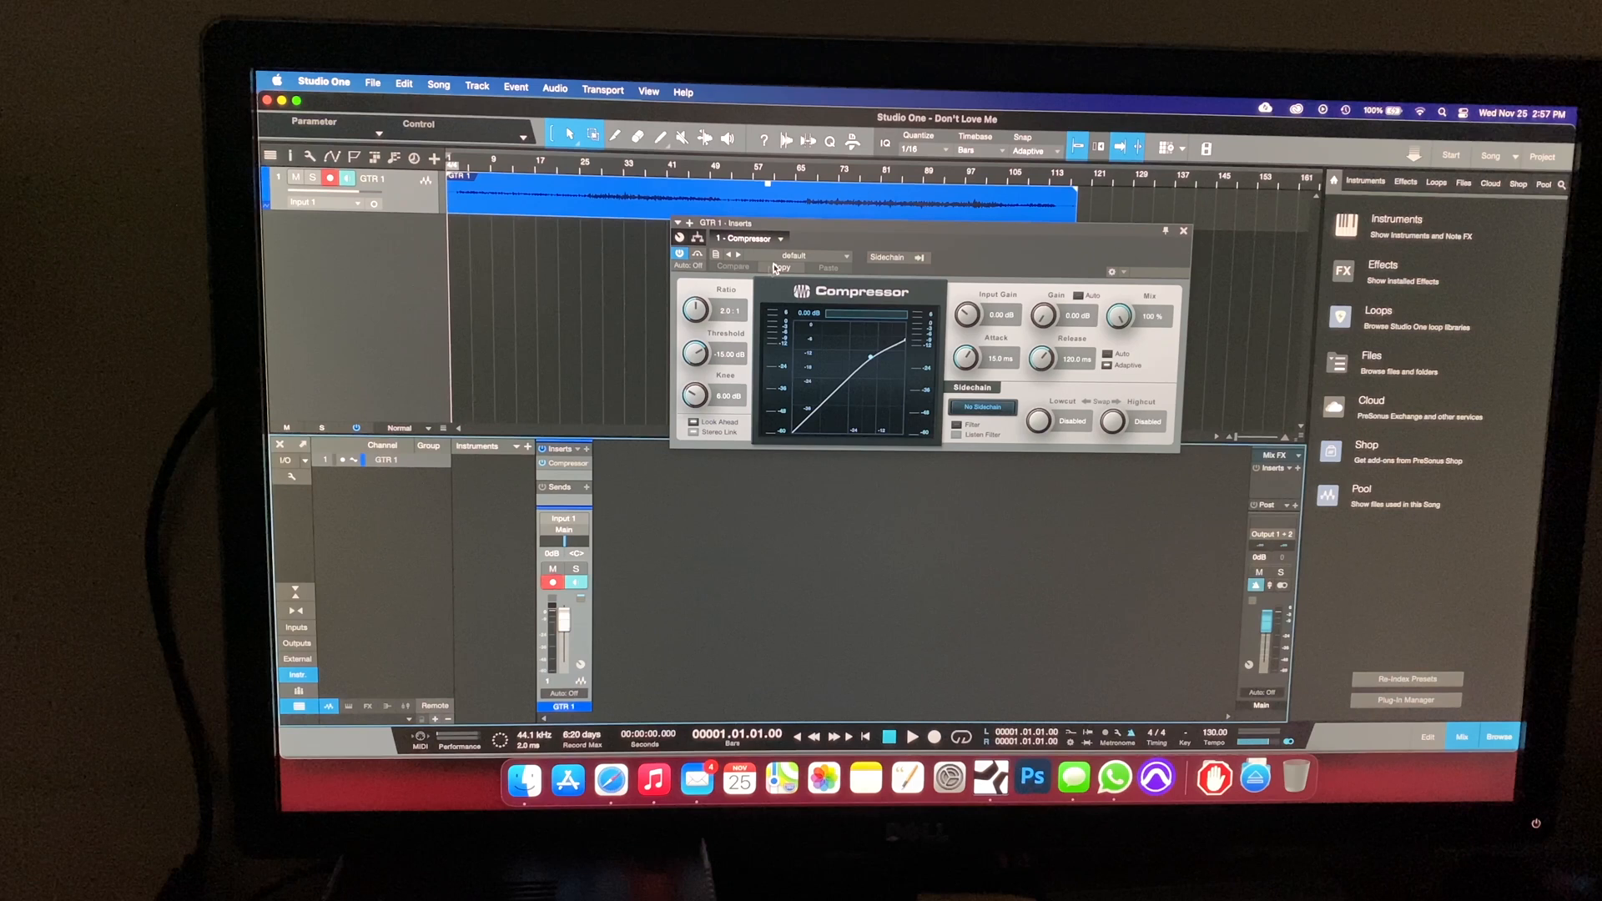
Step: Load the Guitar > Acoustic Guitar 1 compressor preset, play the take, and close the editor
left_click(792, 256)
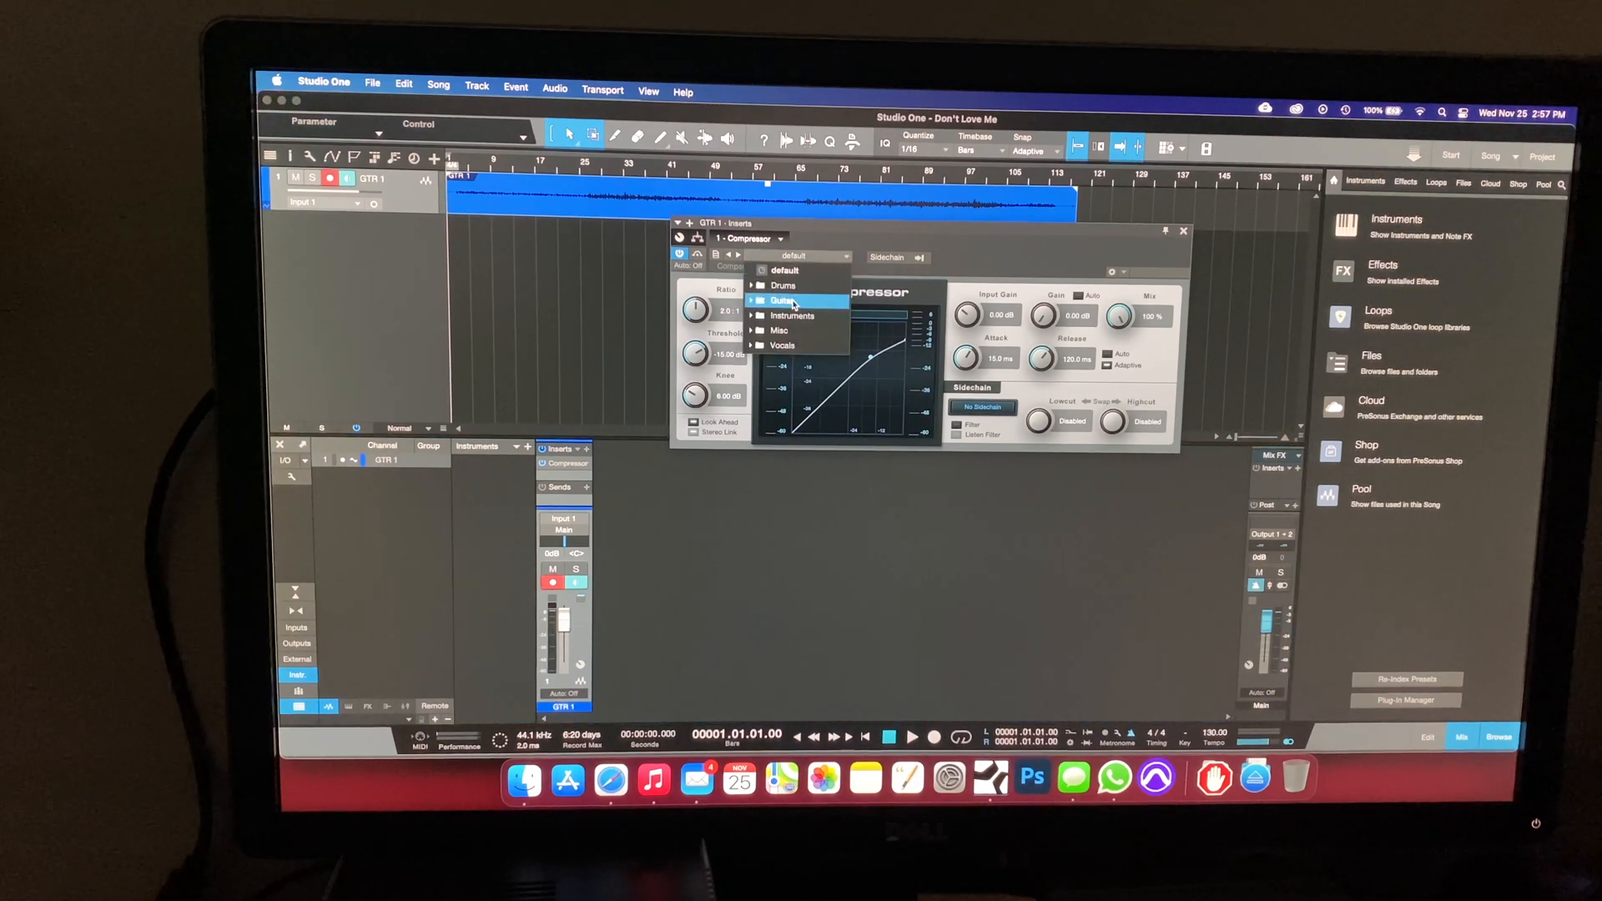
left_click(783, 300)
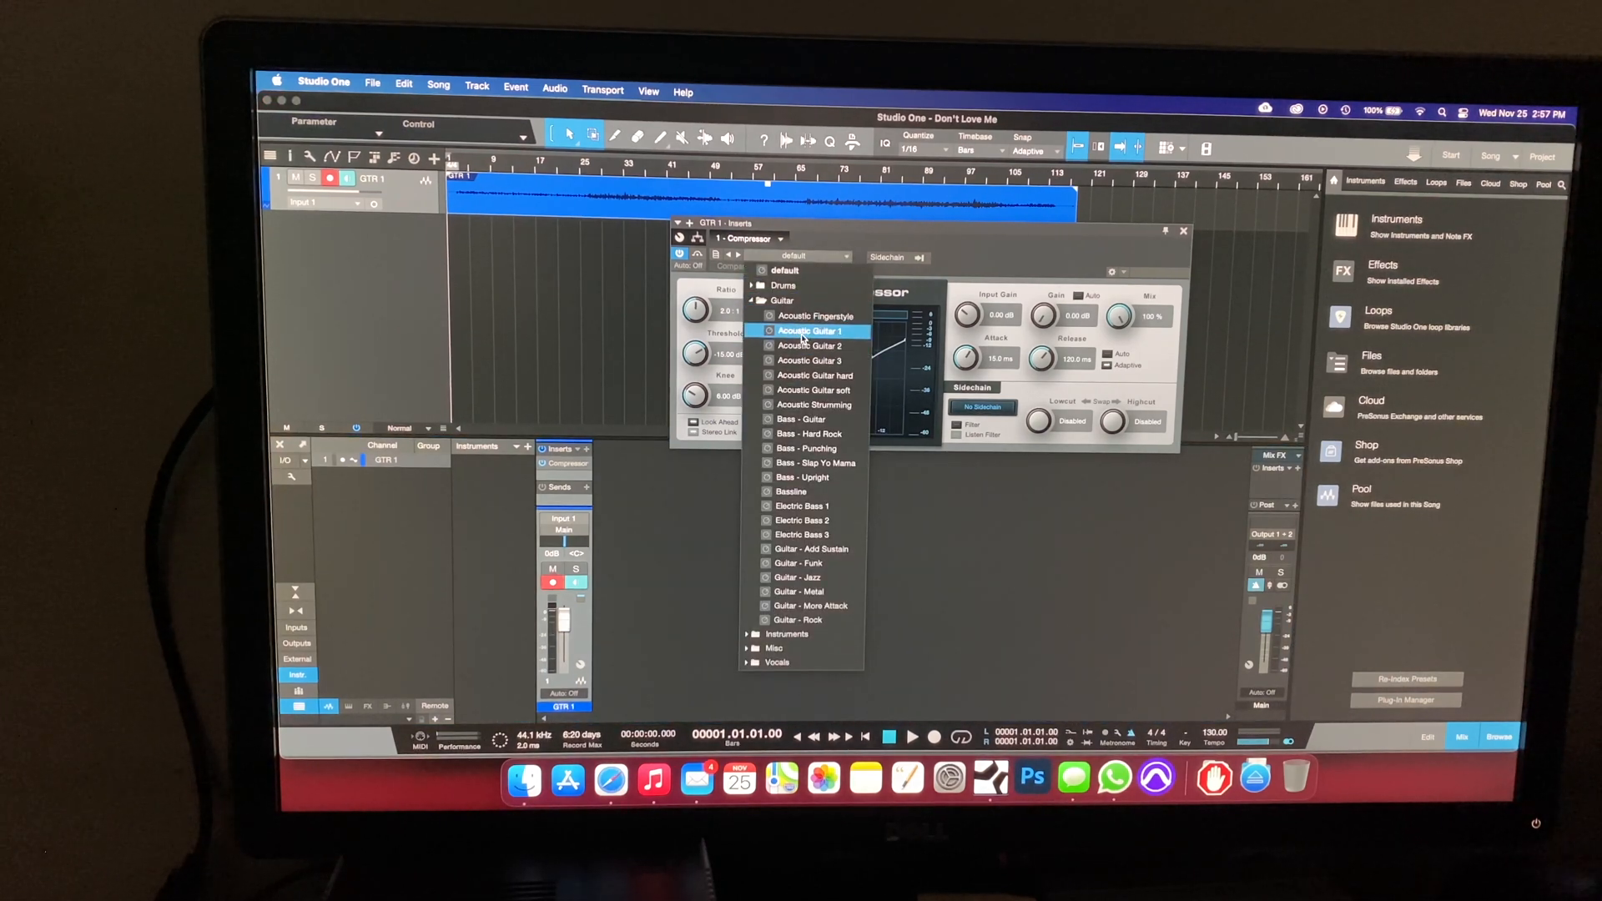
left_click(808, 330)
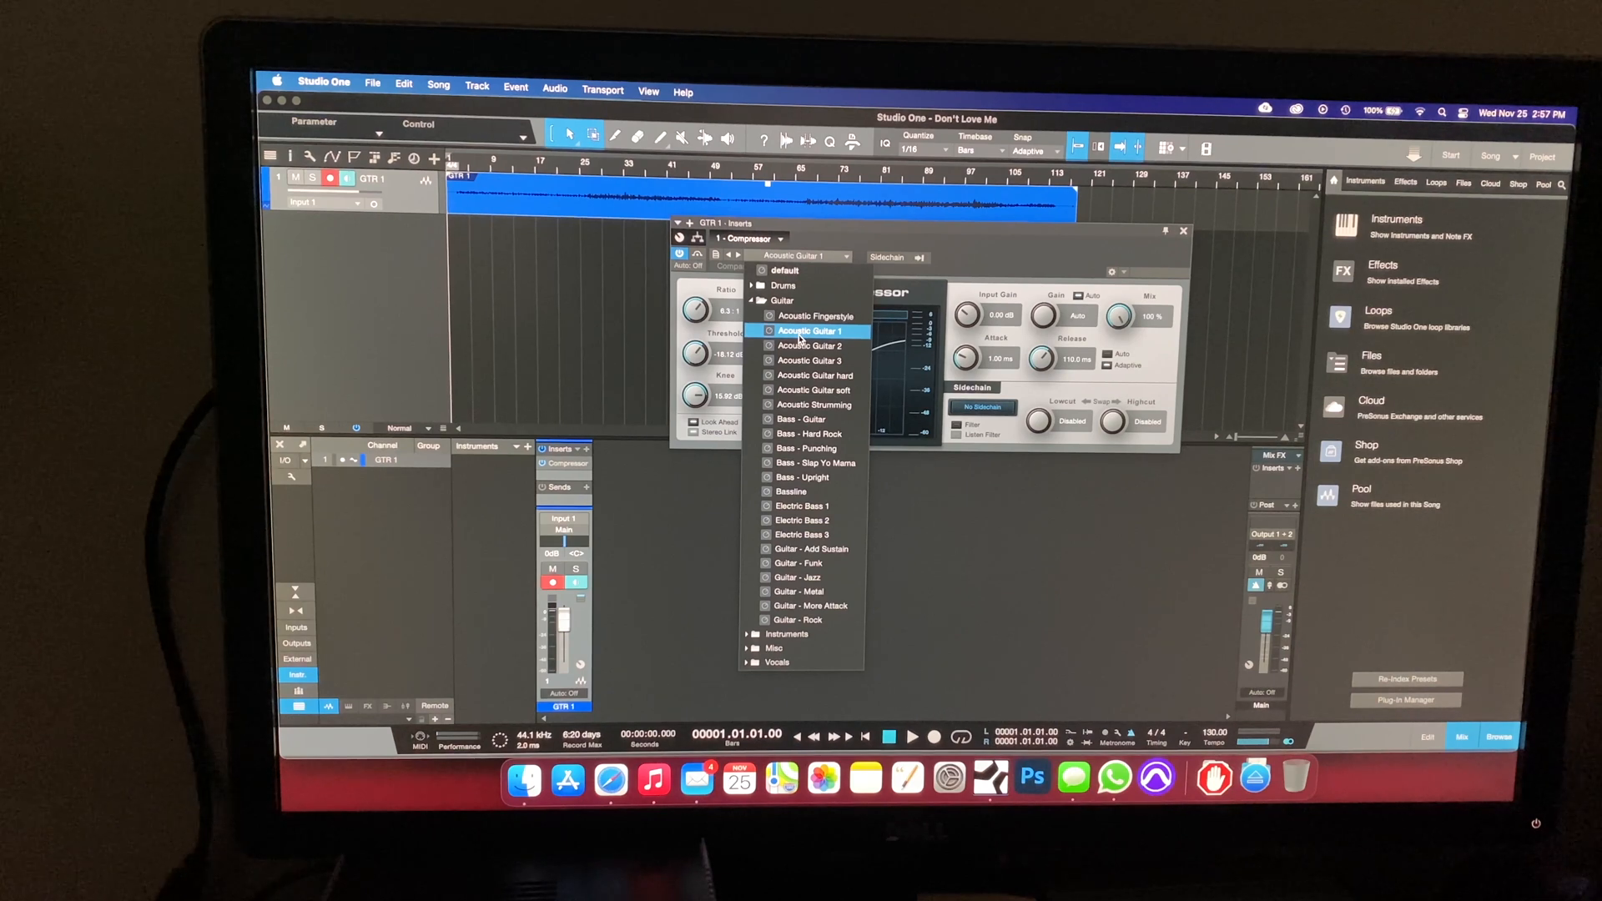
mouse_move(806, 346)
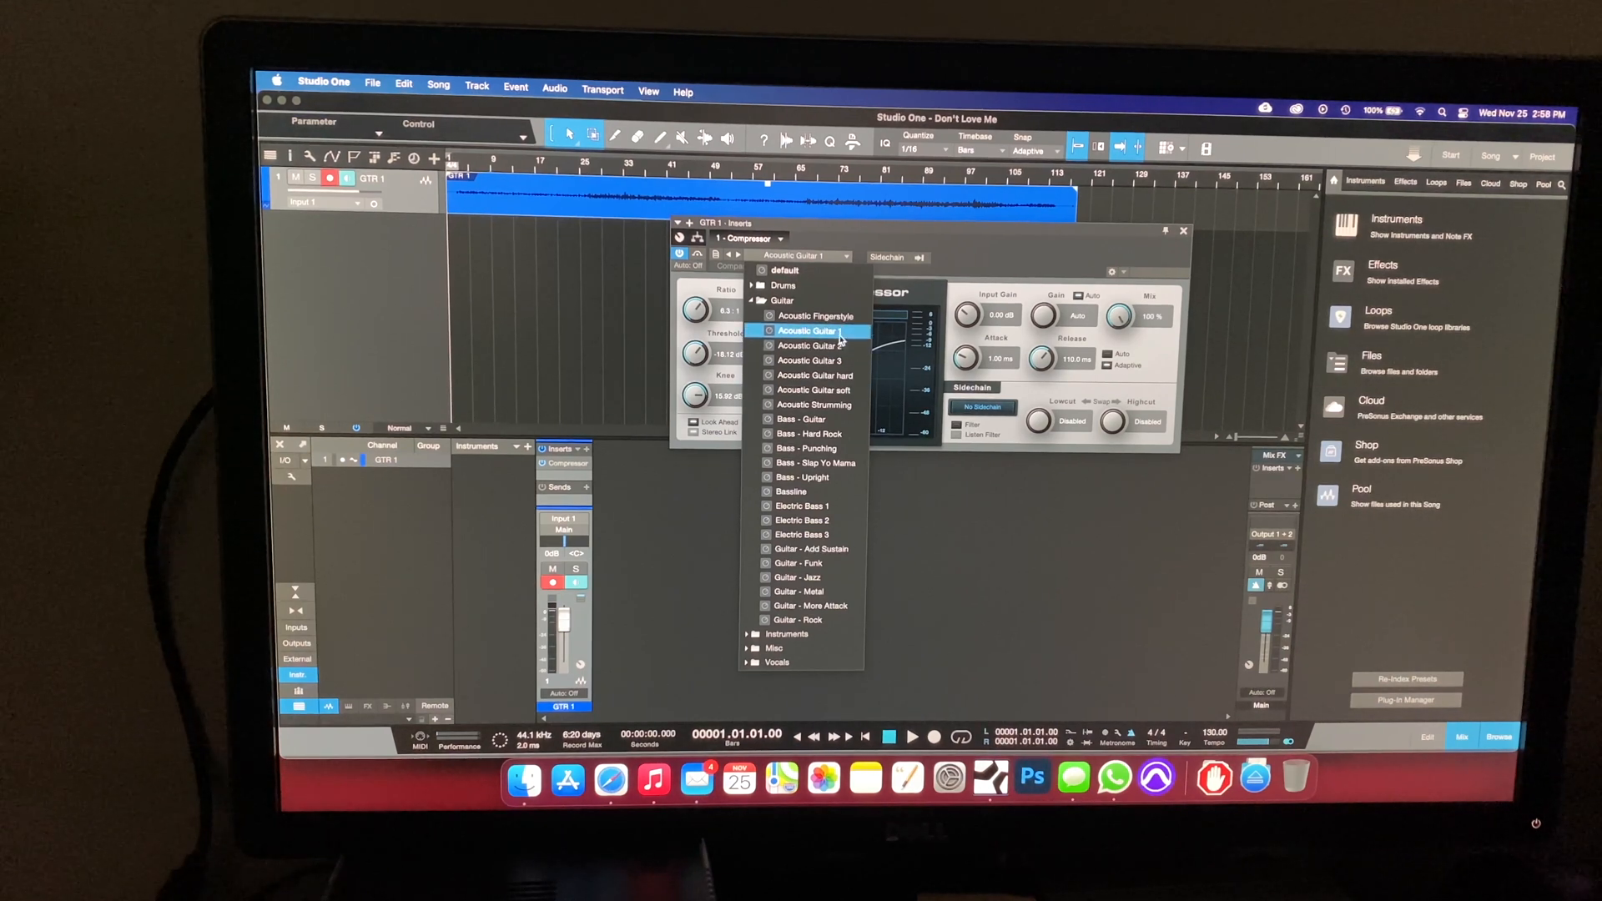
left_click(806, 330)
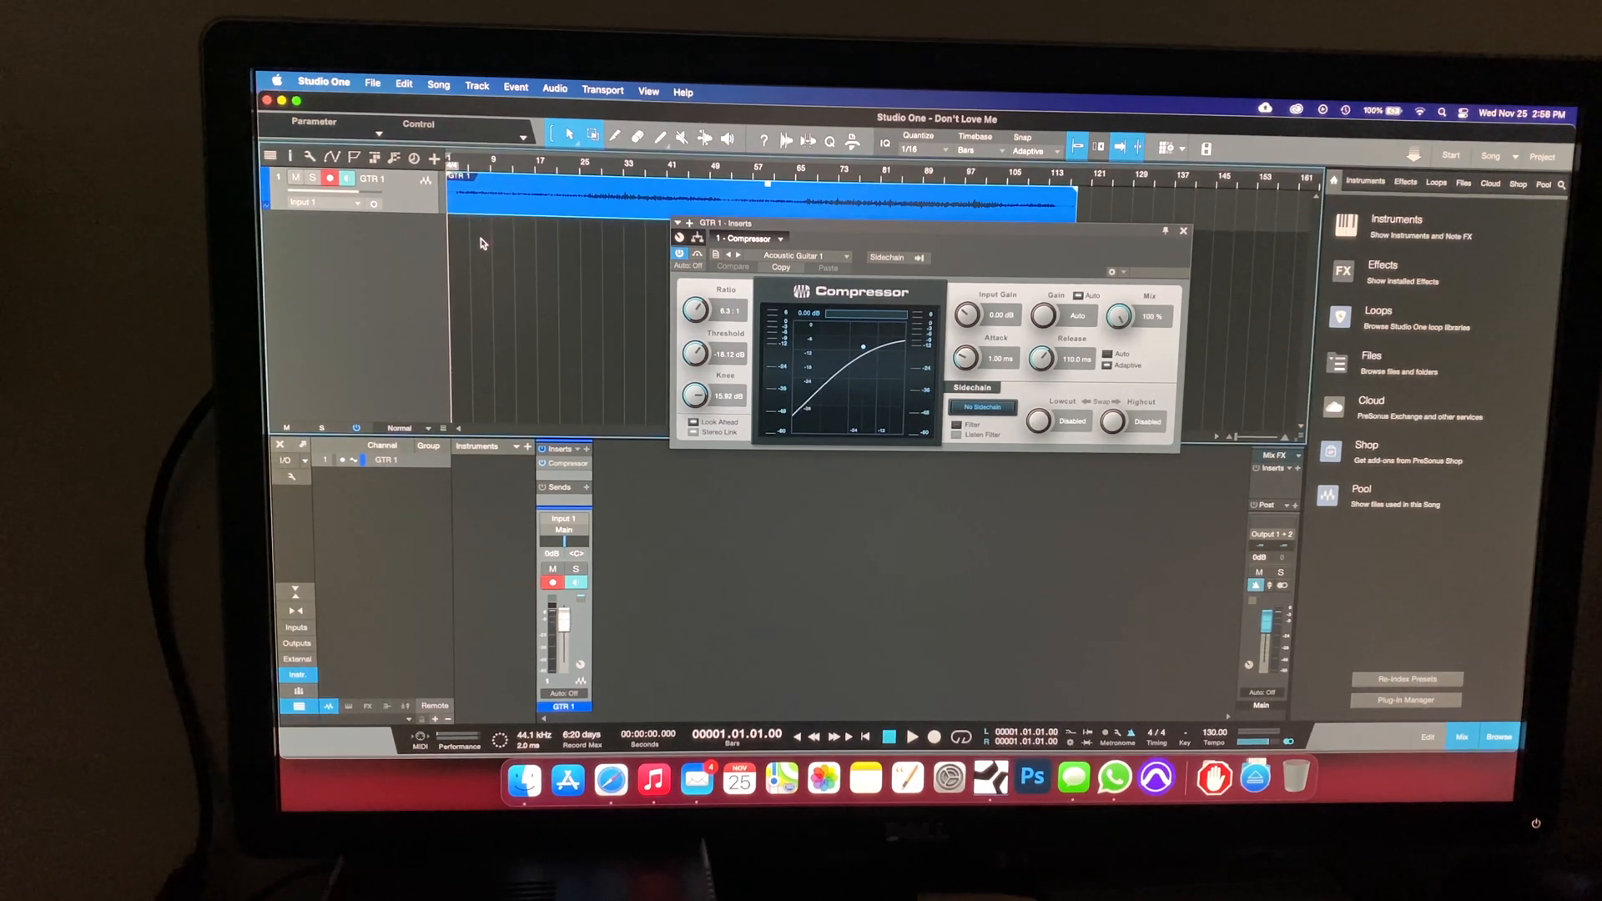
left_click(909, 736)
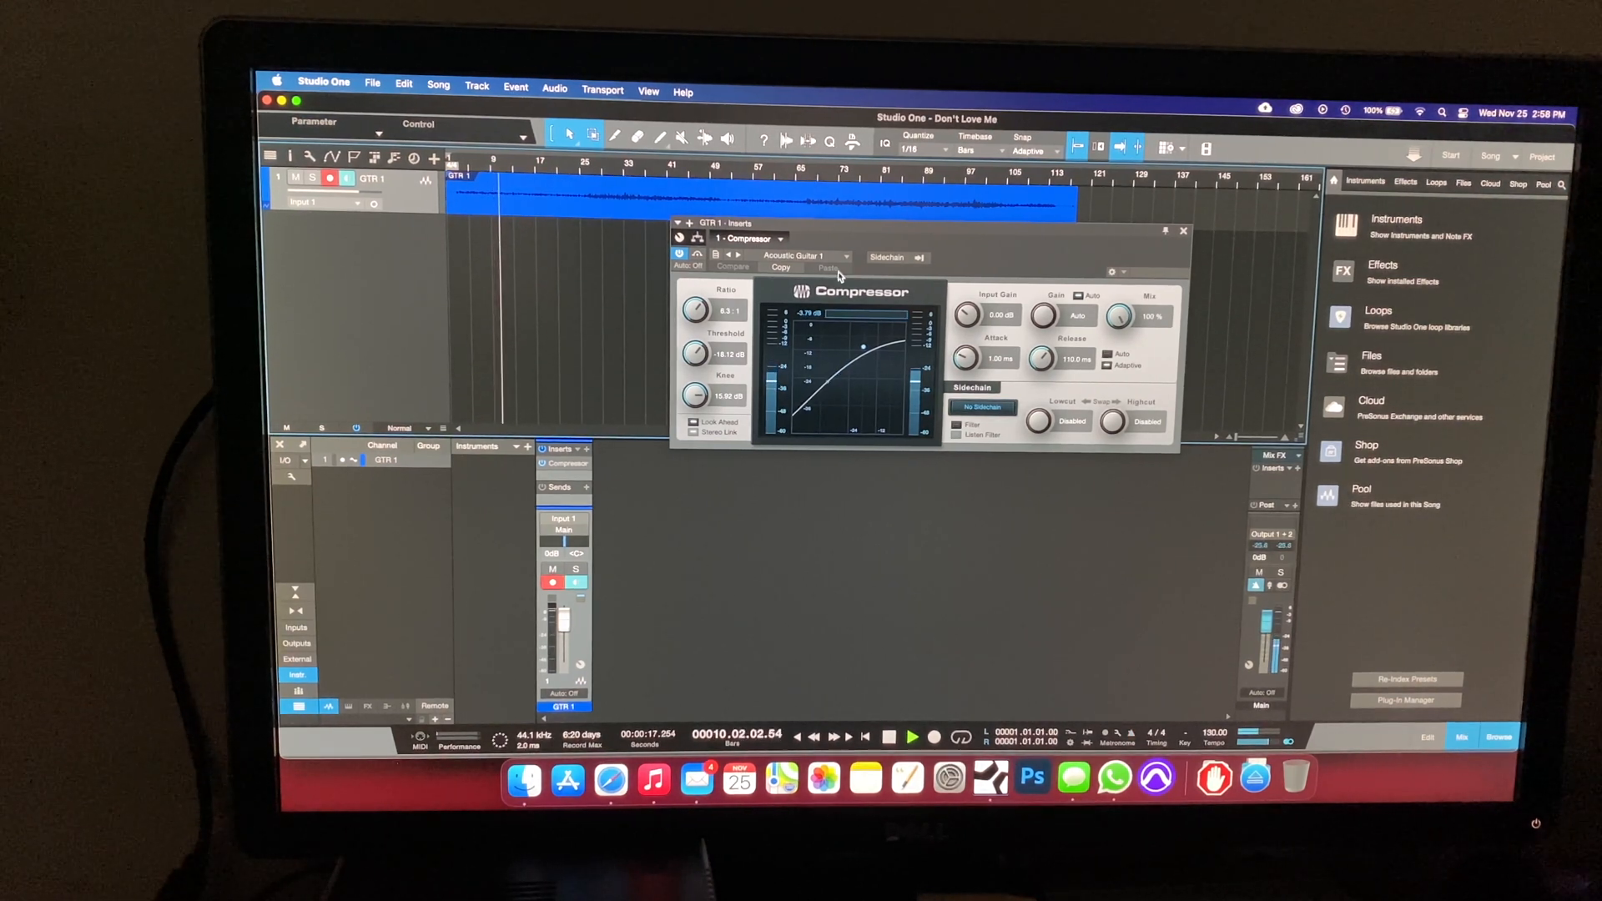
left_click(678, 255)
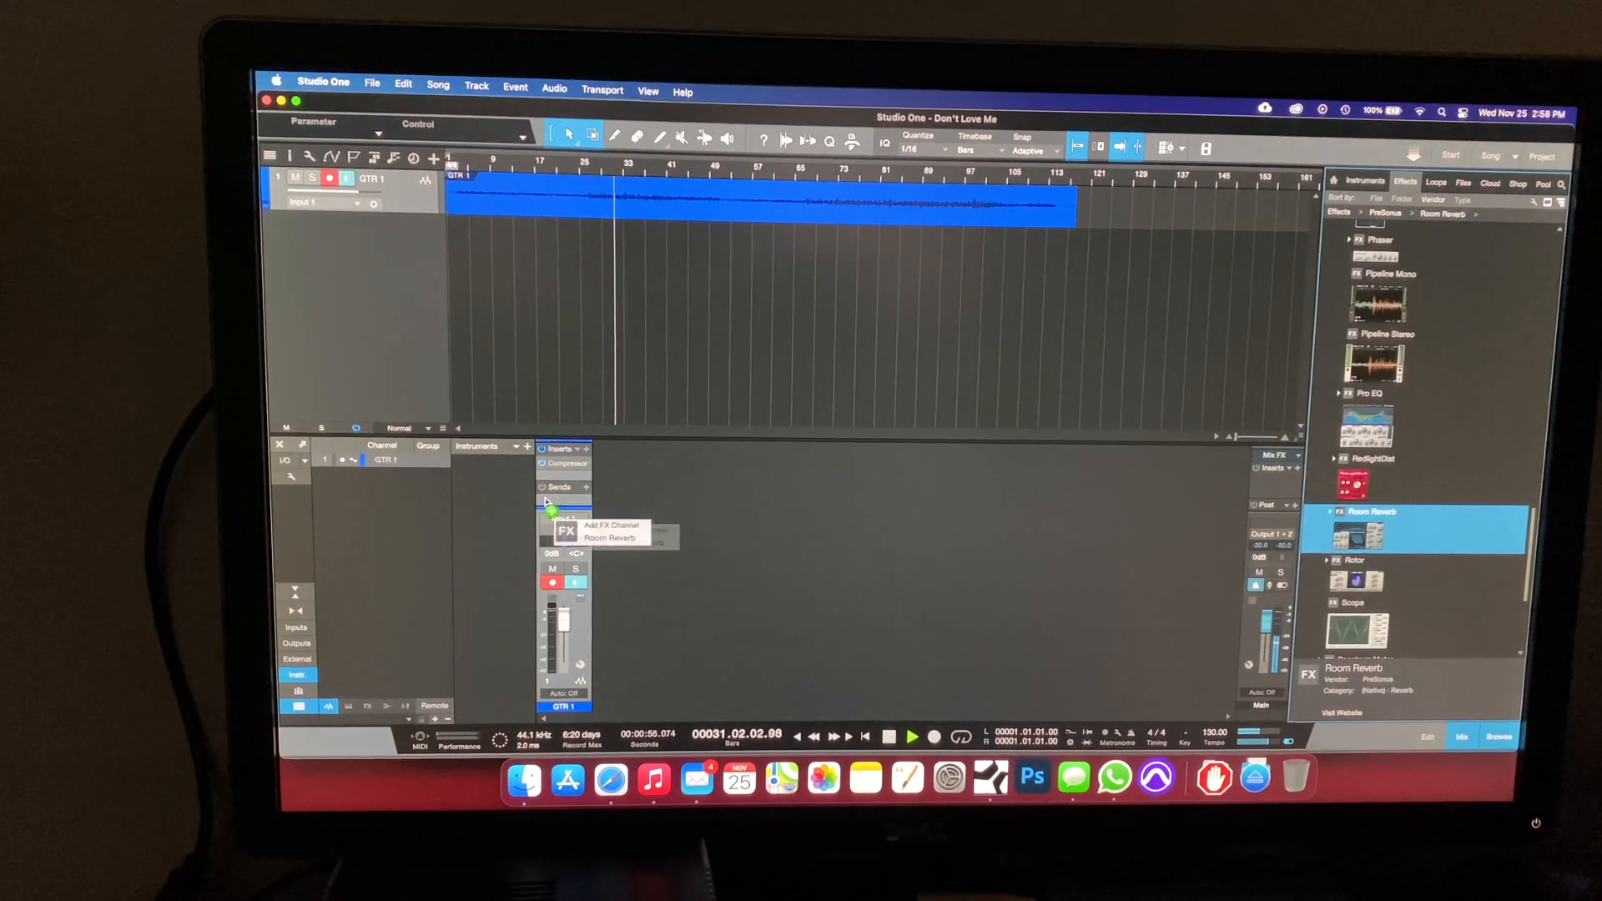
Step: Create a Room Reverb FX channel fed by a GTR 1 send and load a large-room preset
left_click(604, 538)
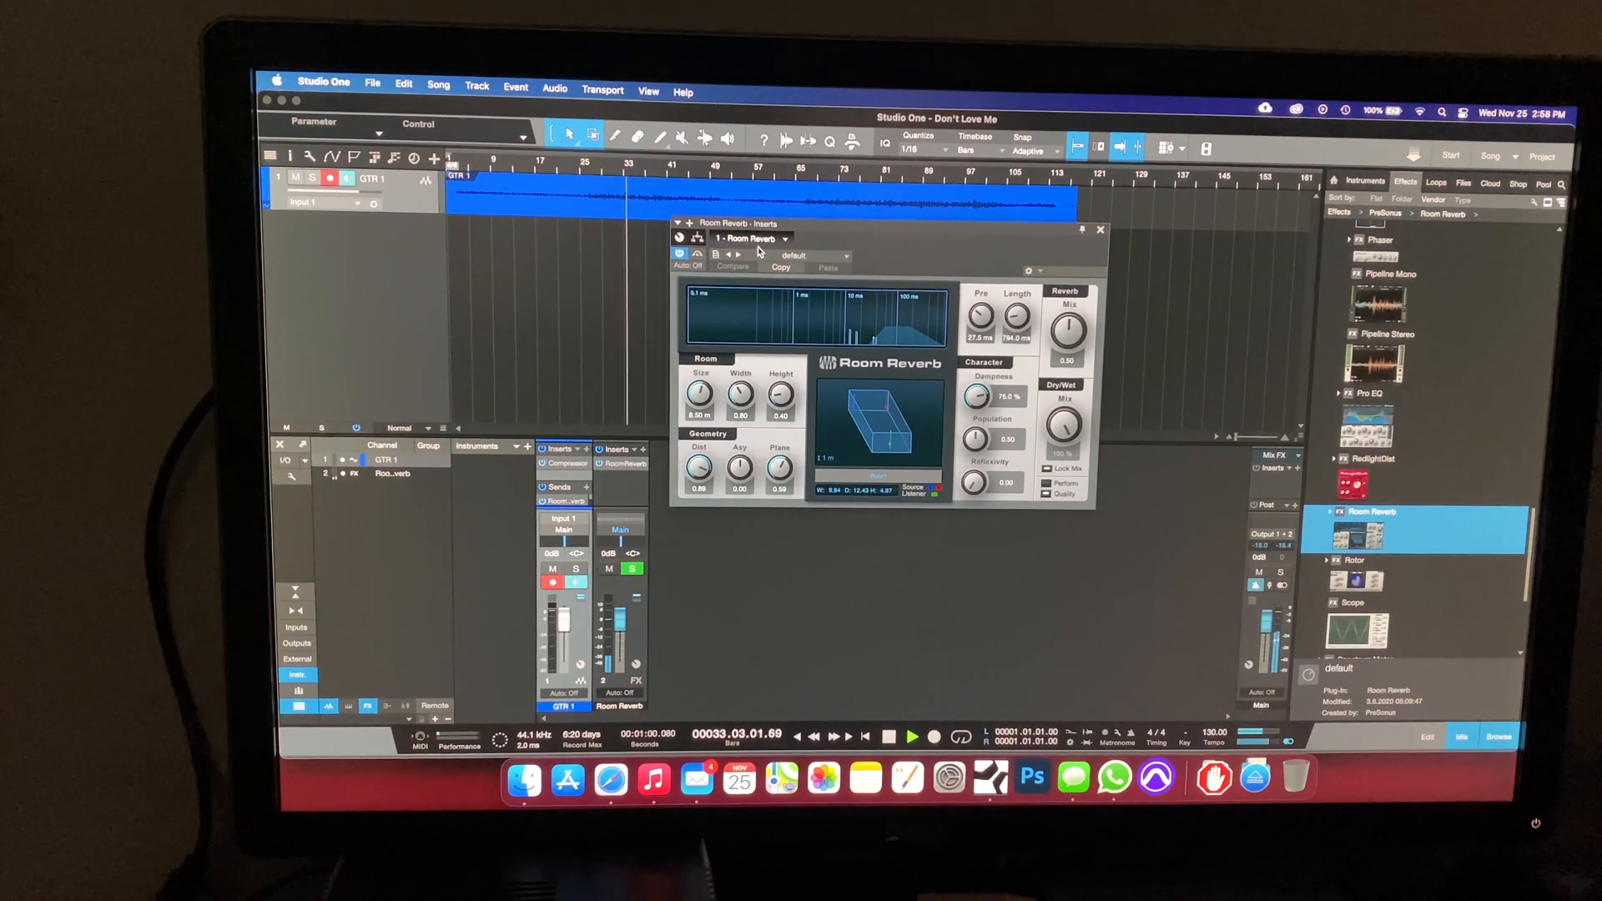
left_click(792, 255)
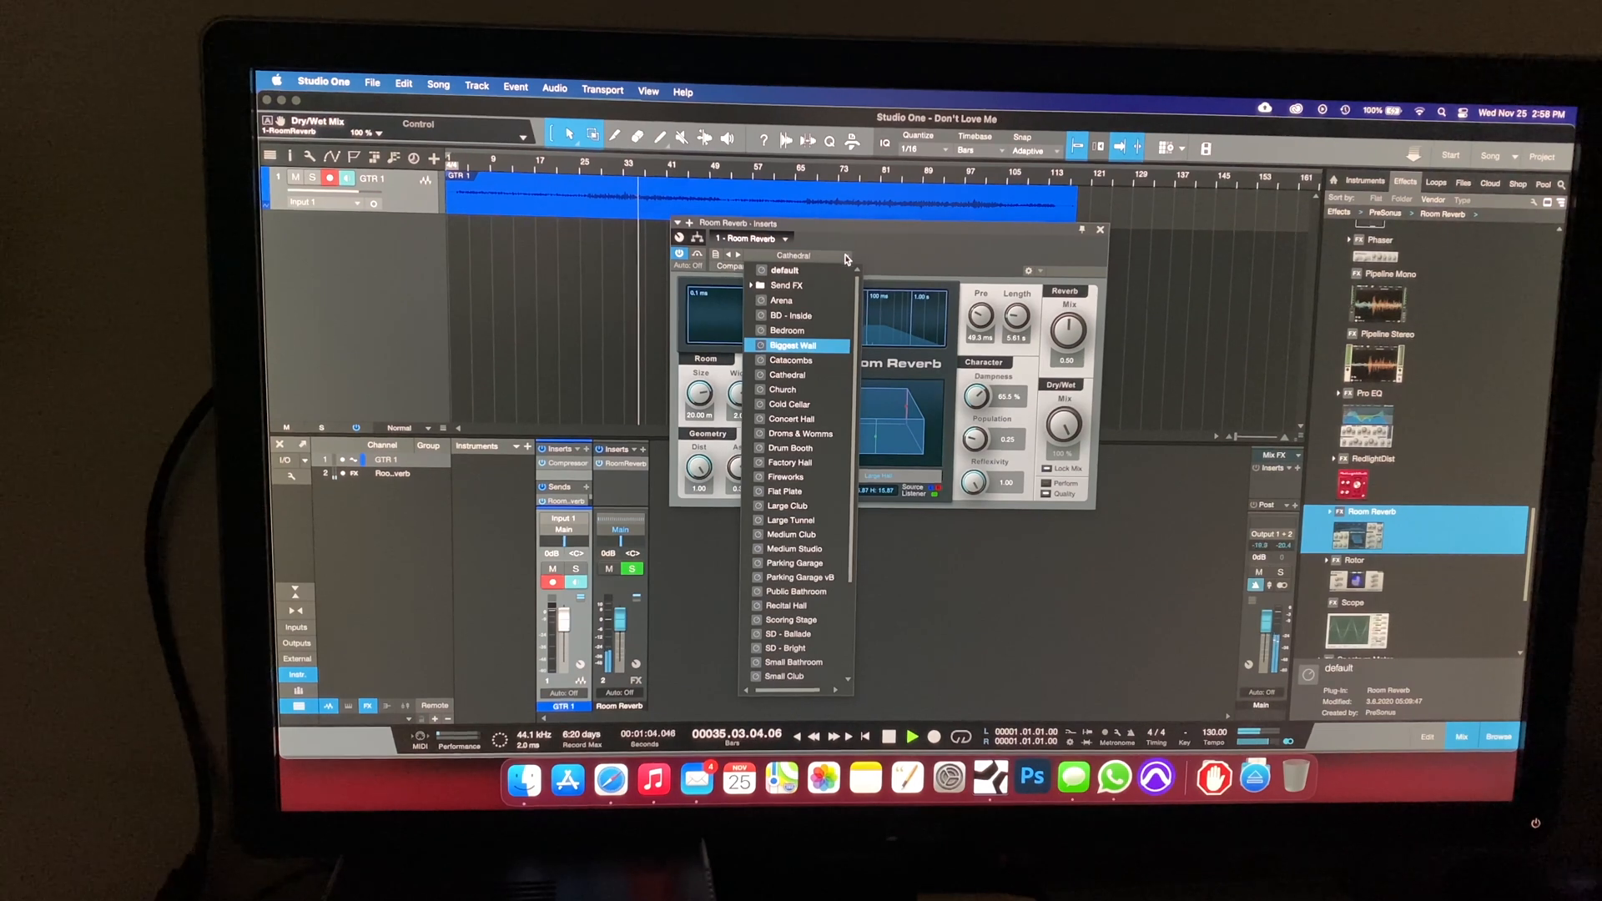
left_click(786, 373)
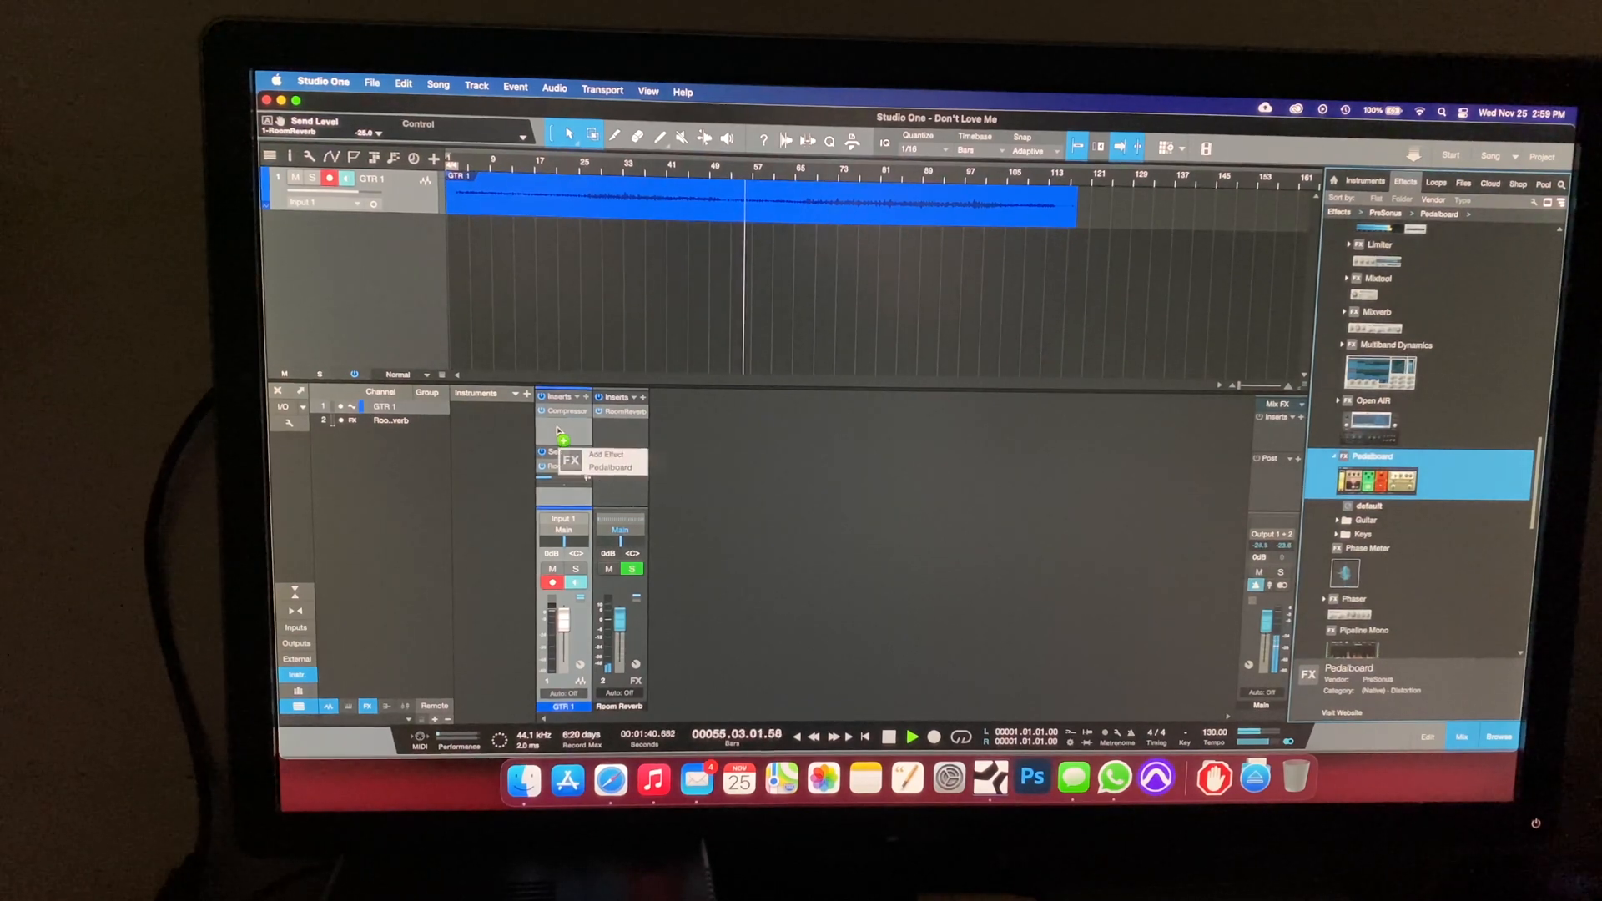
Step: Add a Pedalboard insert to GTR 1 holding a Delay pedal set to 1/32 beats
left_click(610, 467)
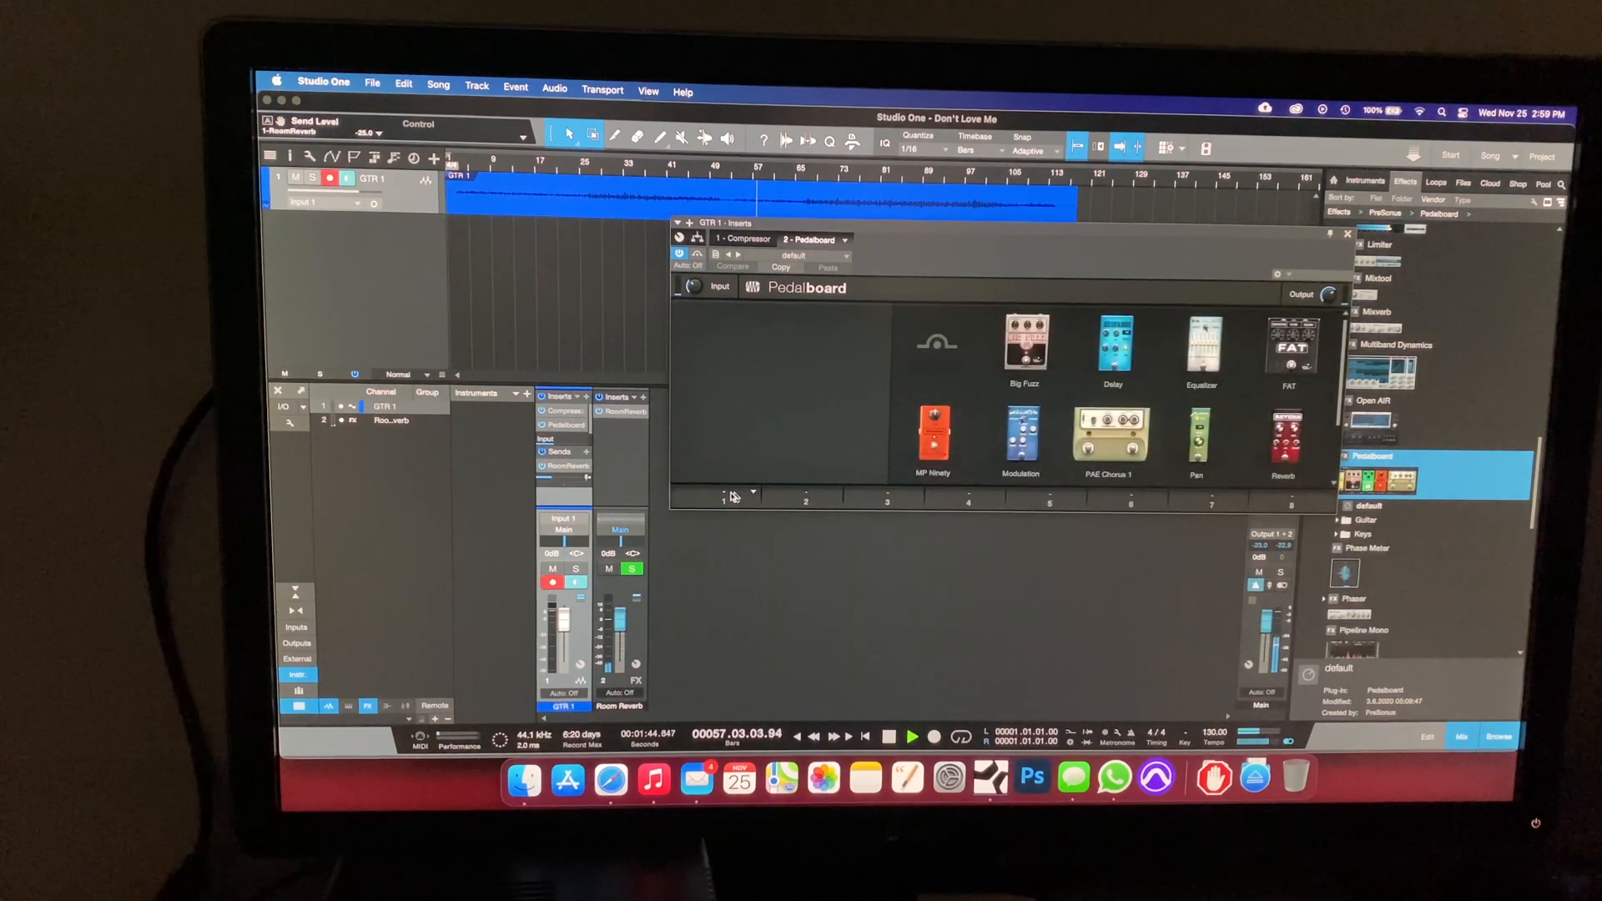
double_click(1112, 352)
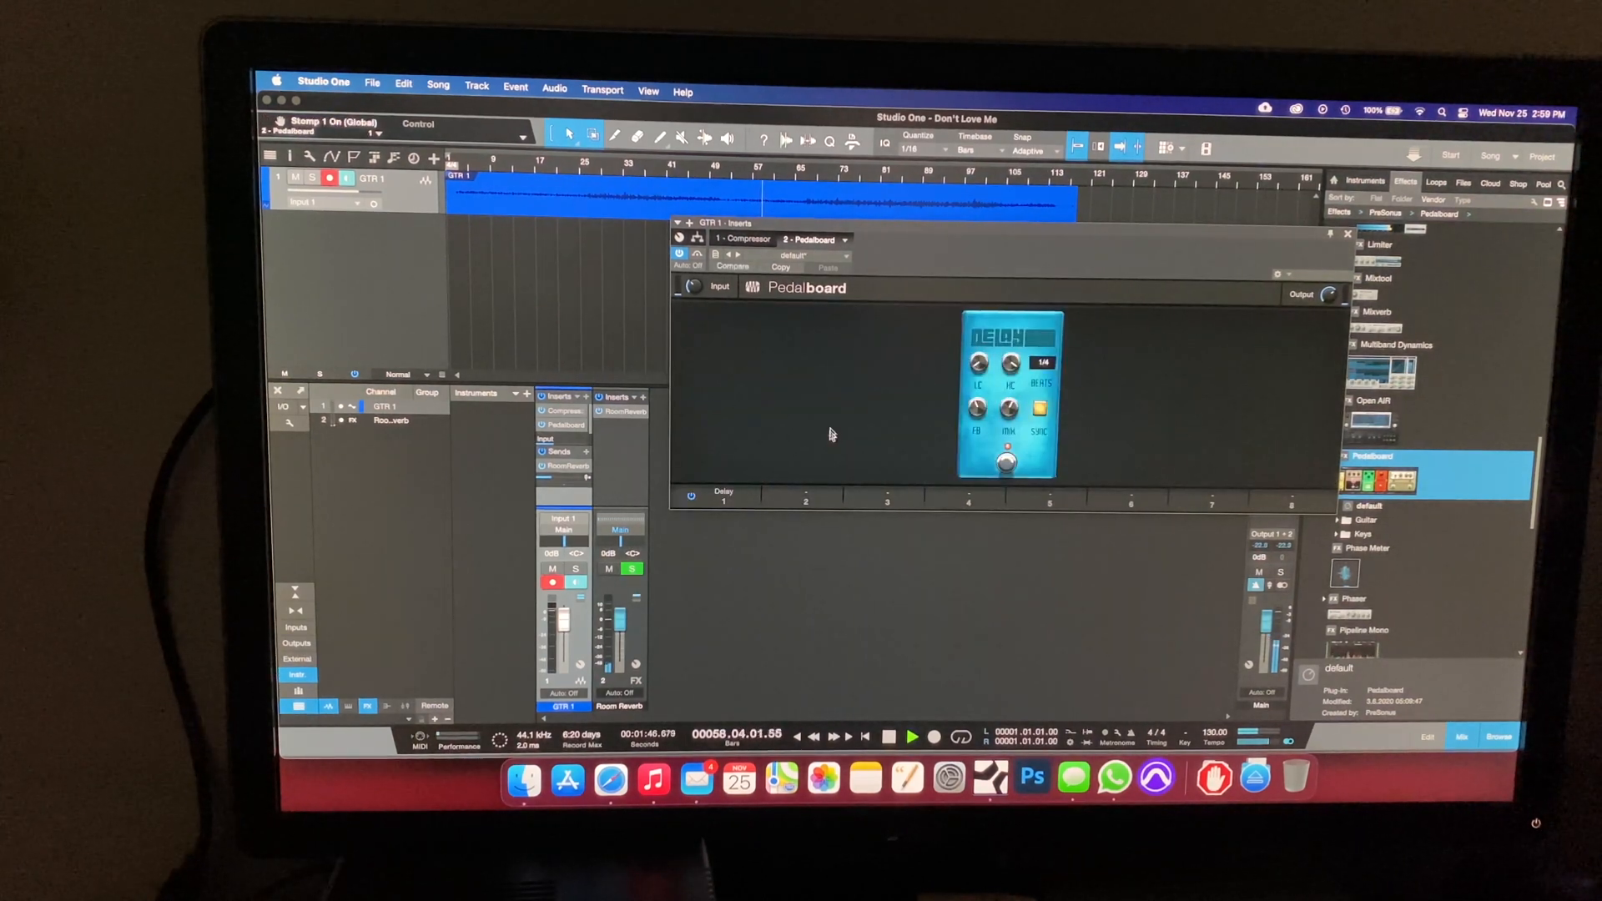
left_click(1043, 365)
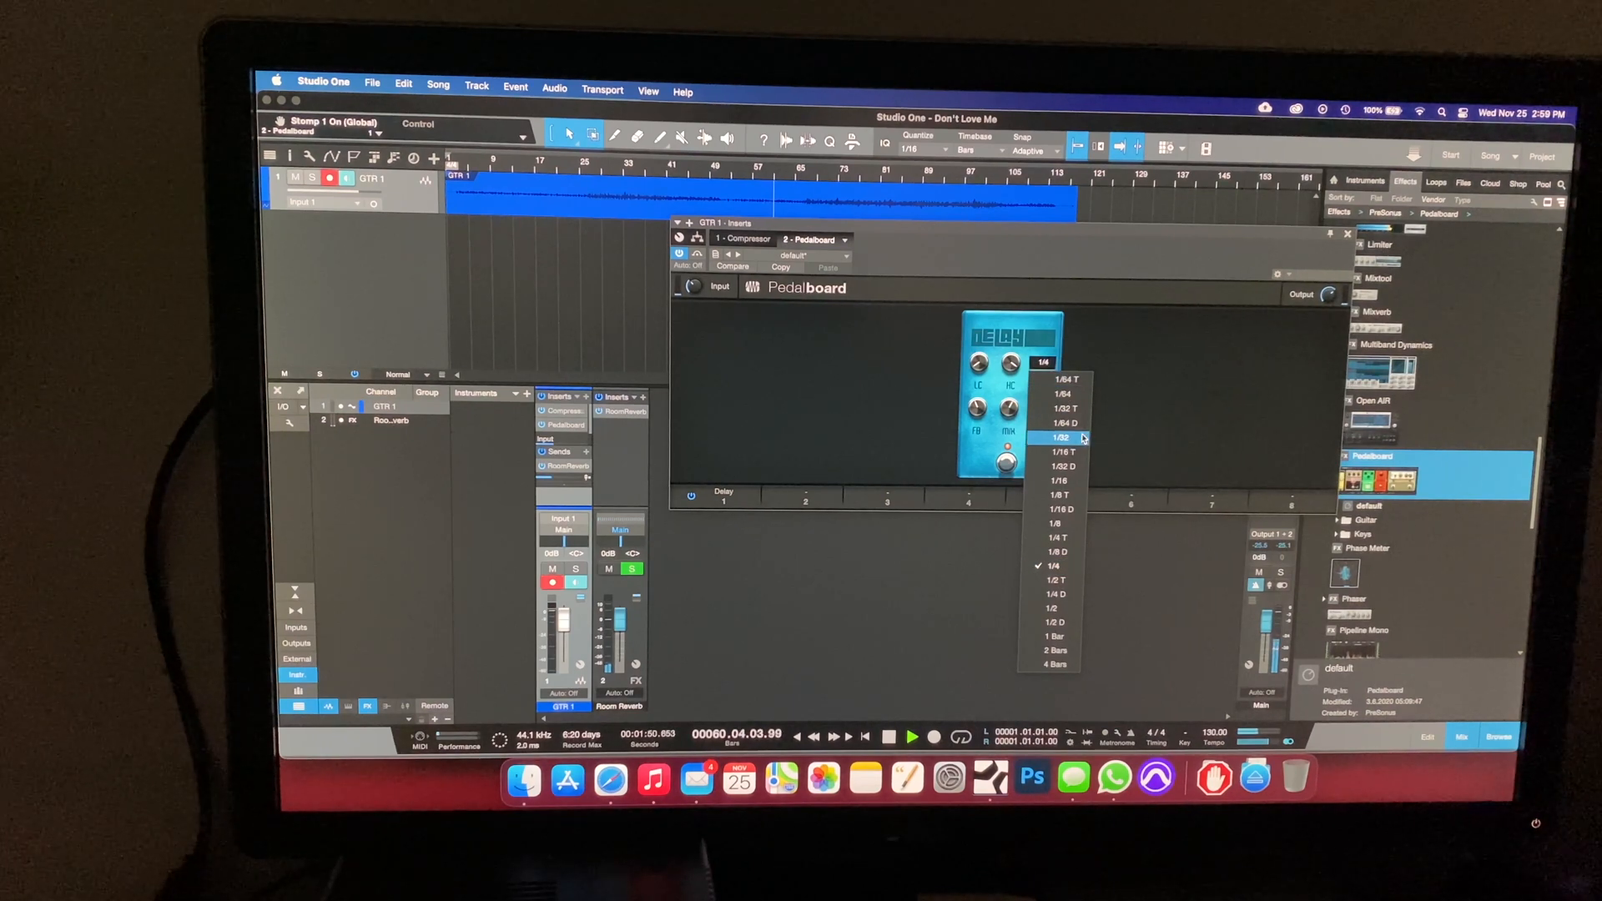
left_click(1056, 438)
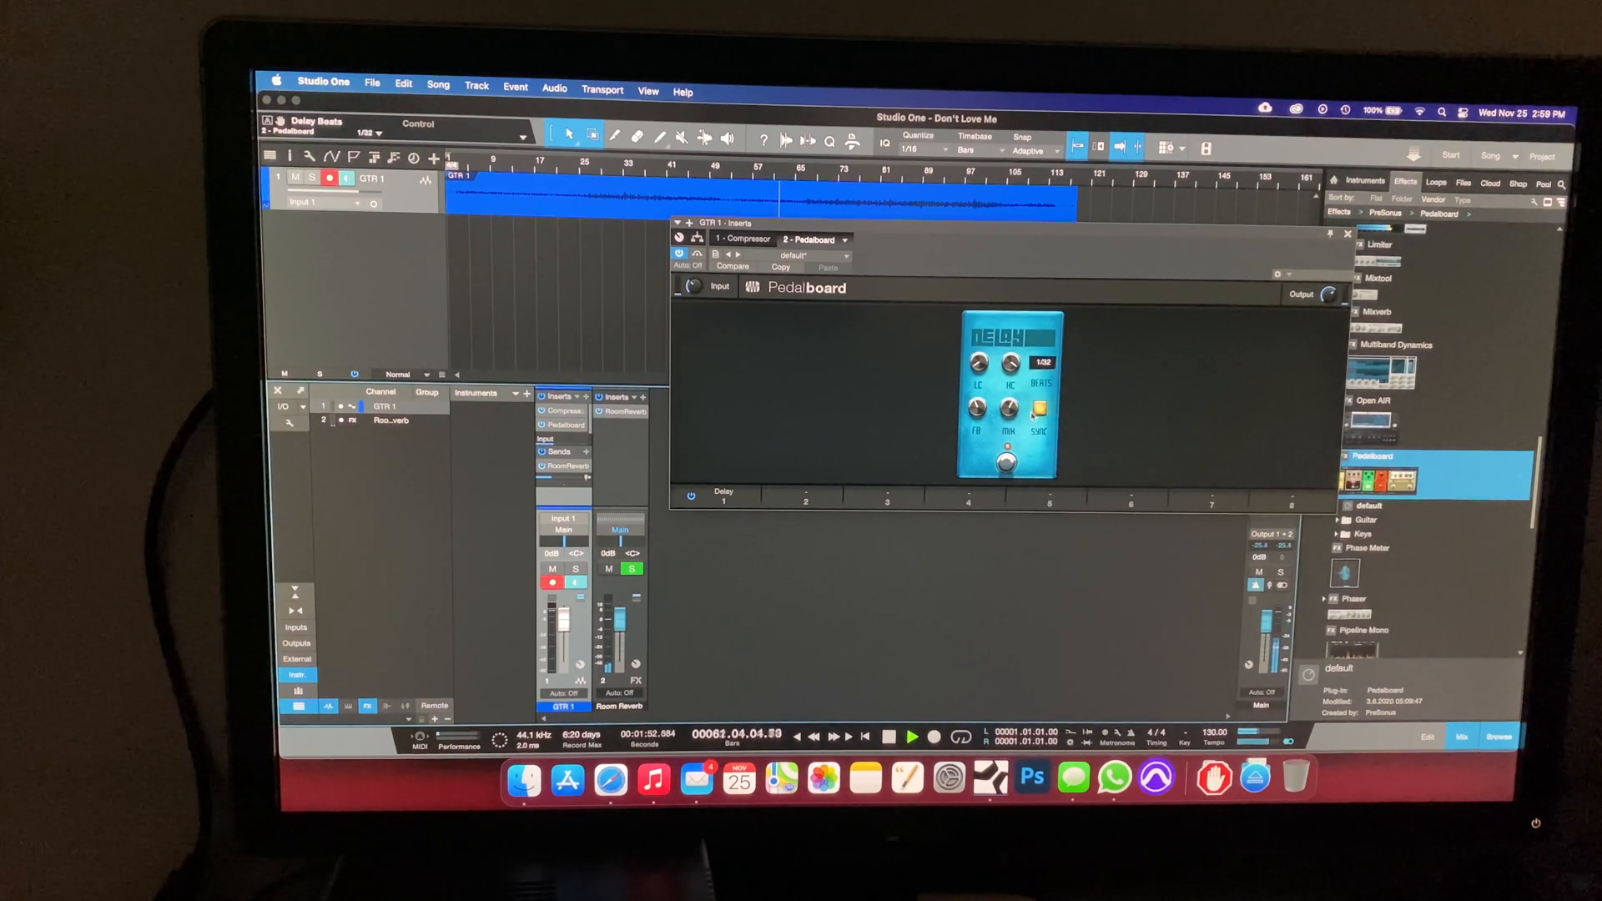
left_click(1041, 363)
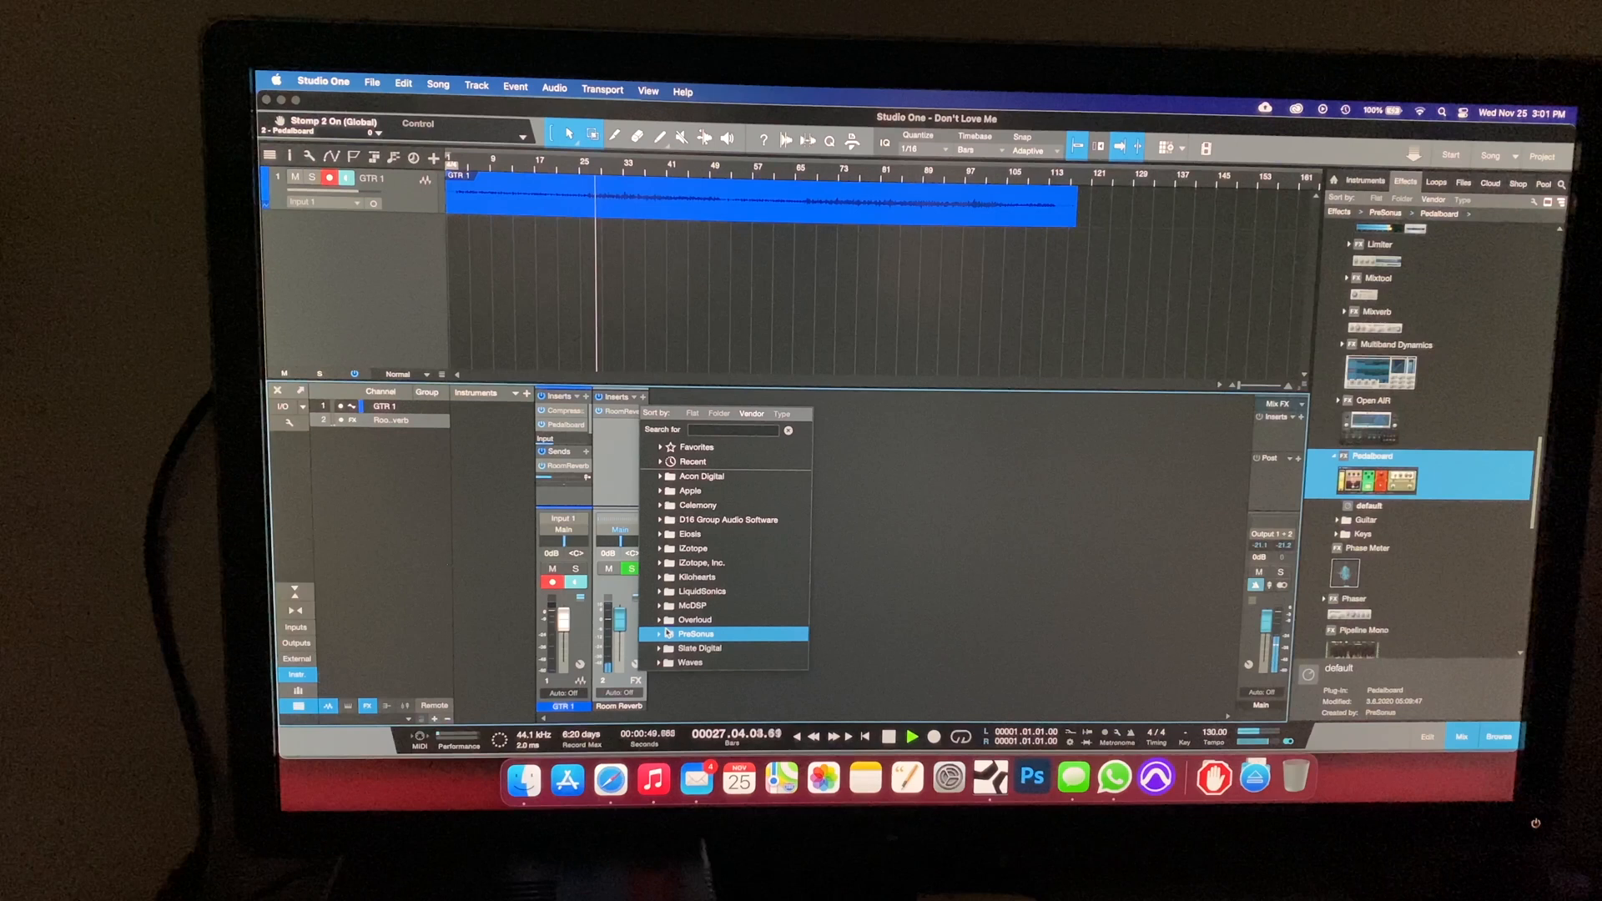
Step: Load McDSP Revolver, reopen Studio One after it crashes, and reveal the song's files in Finder
left_click(693, 583)
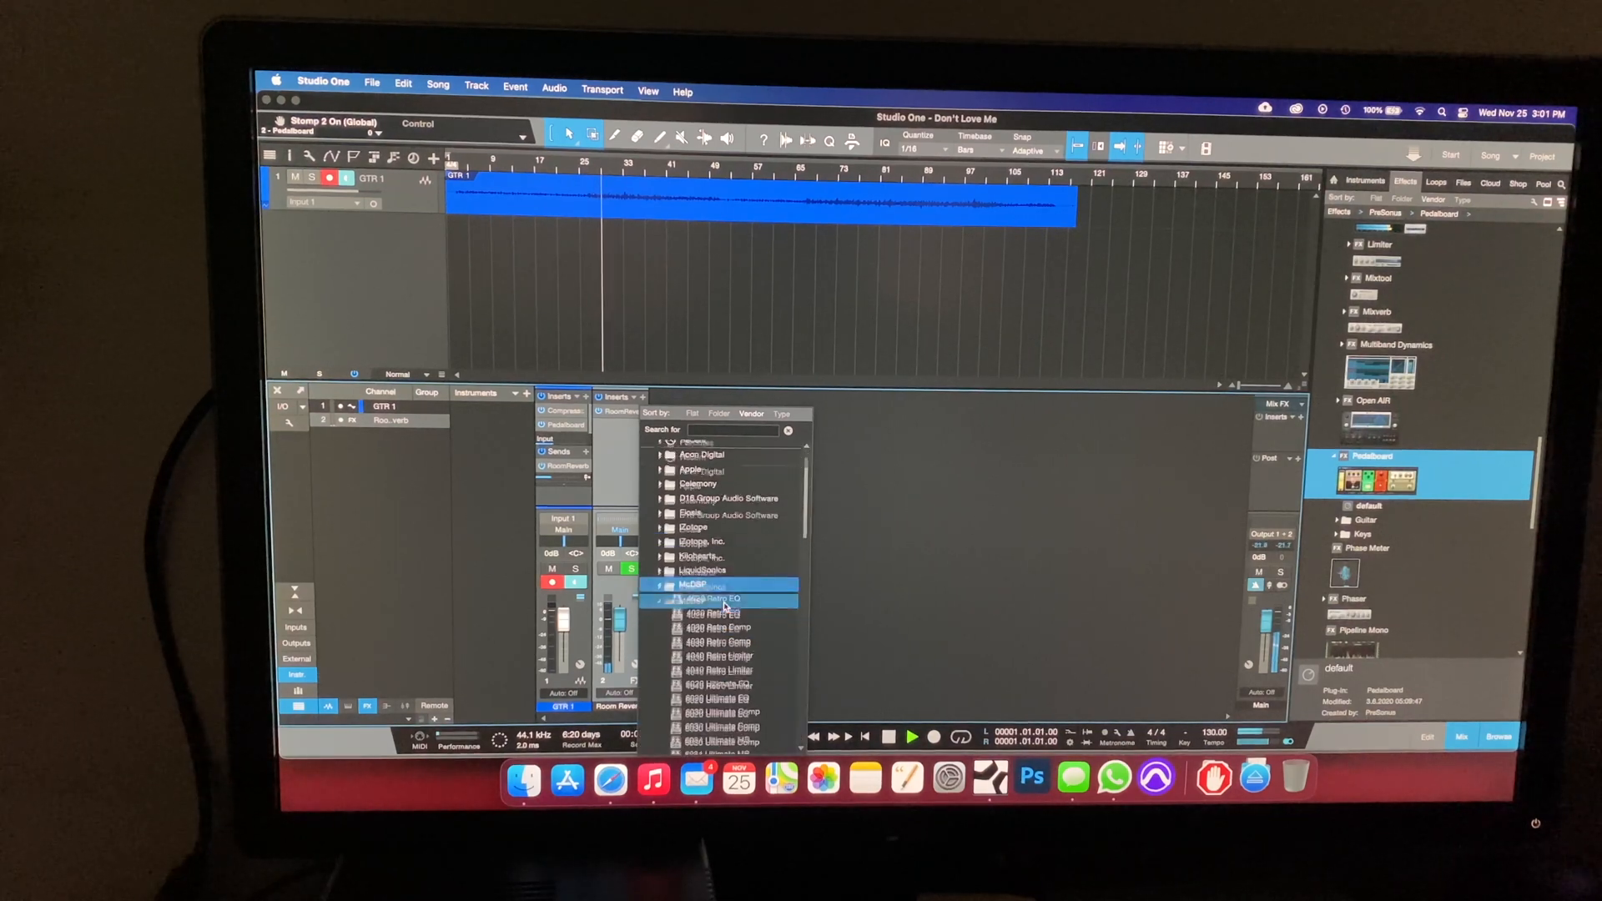
scroll("down", 3)
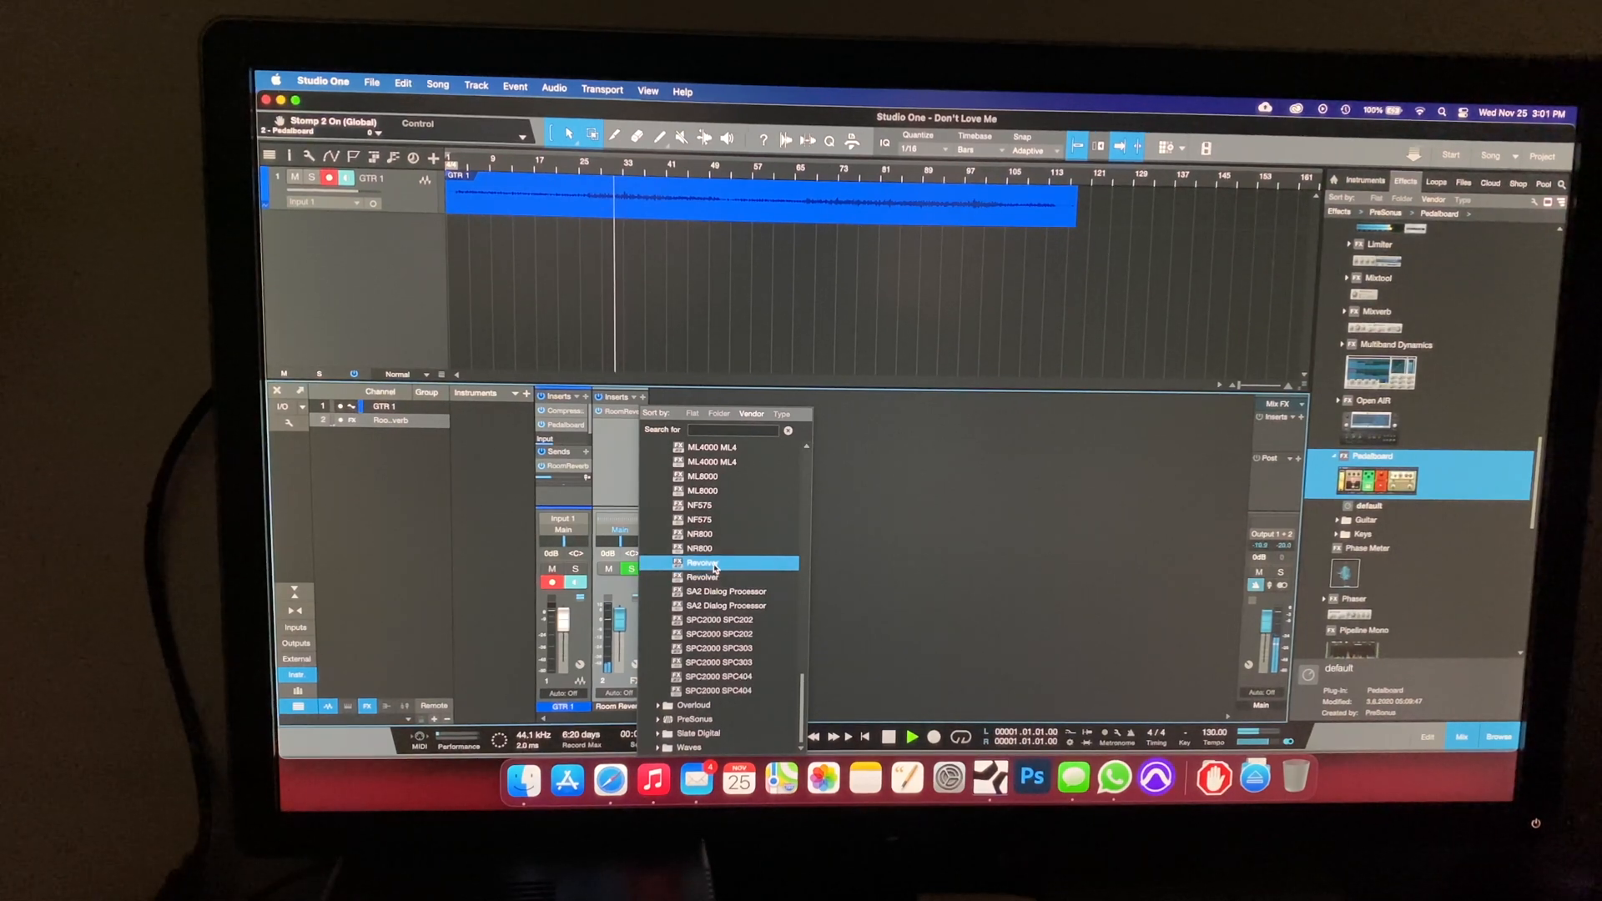
double_click(701, 562)
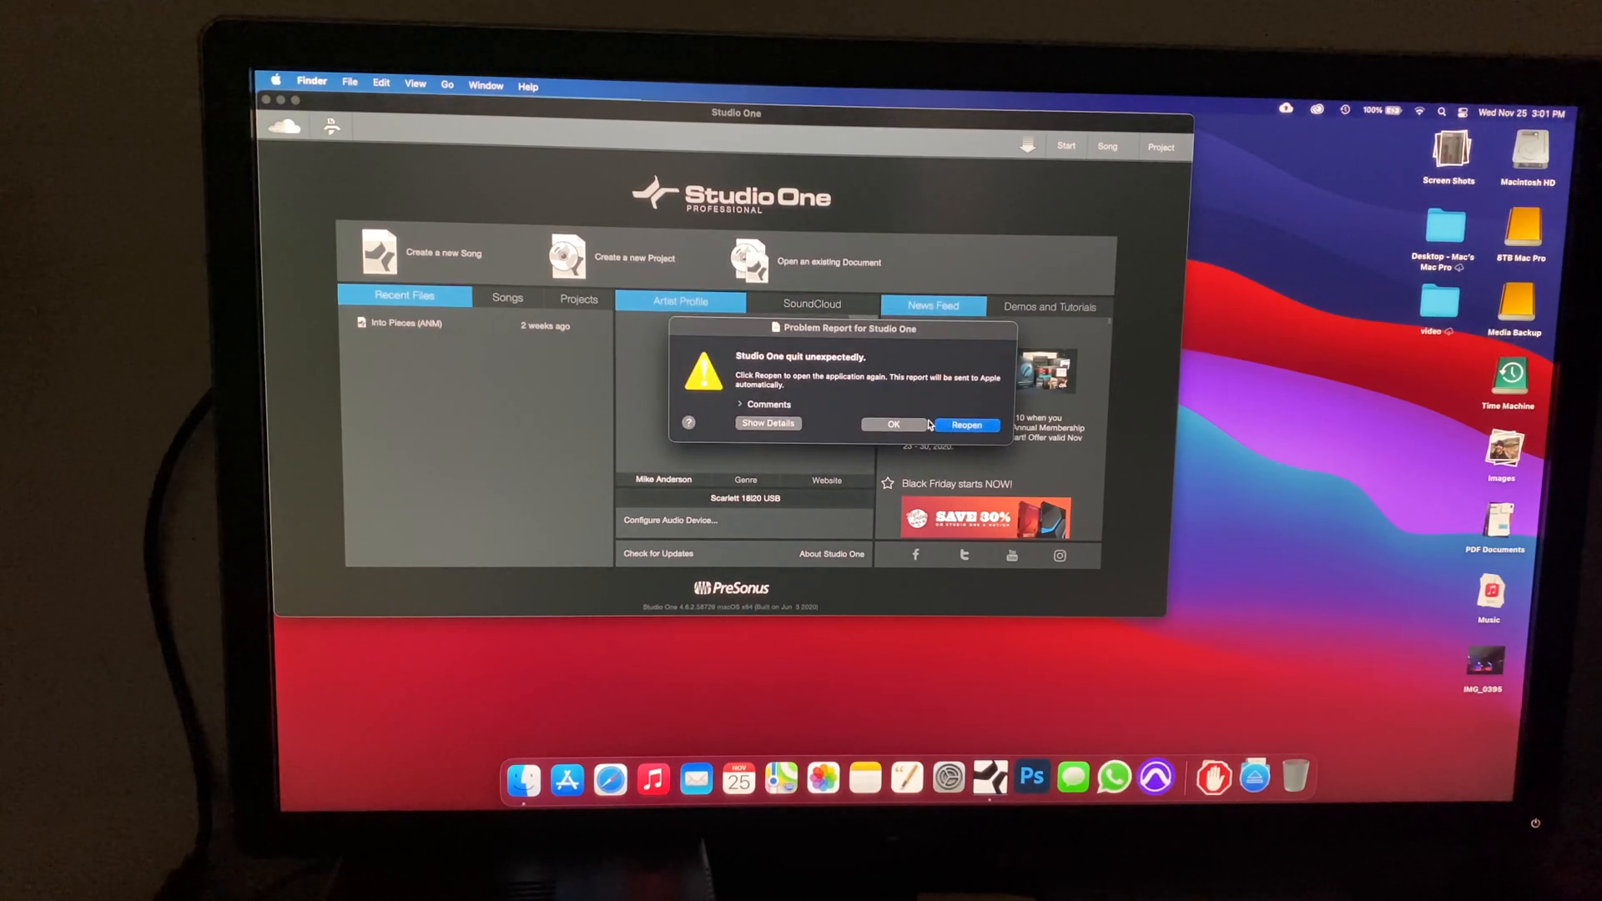
left_click(964, 425)
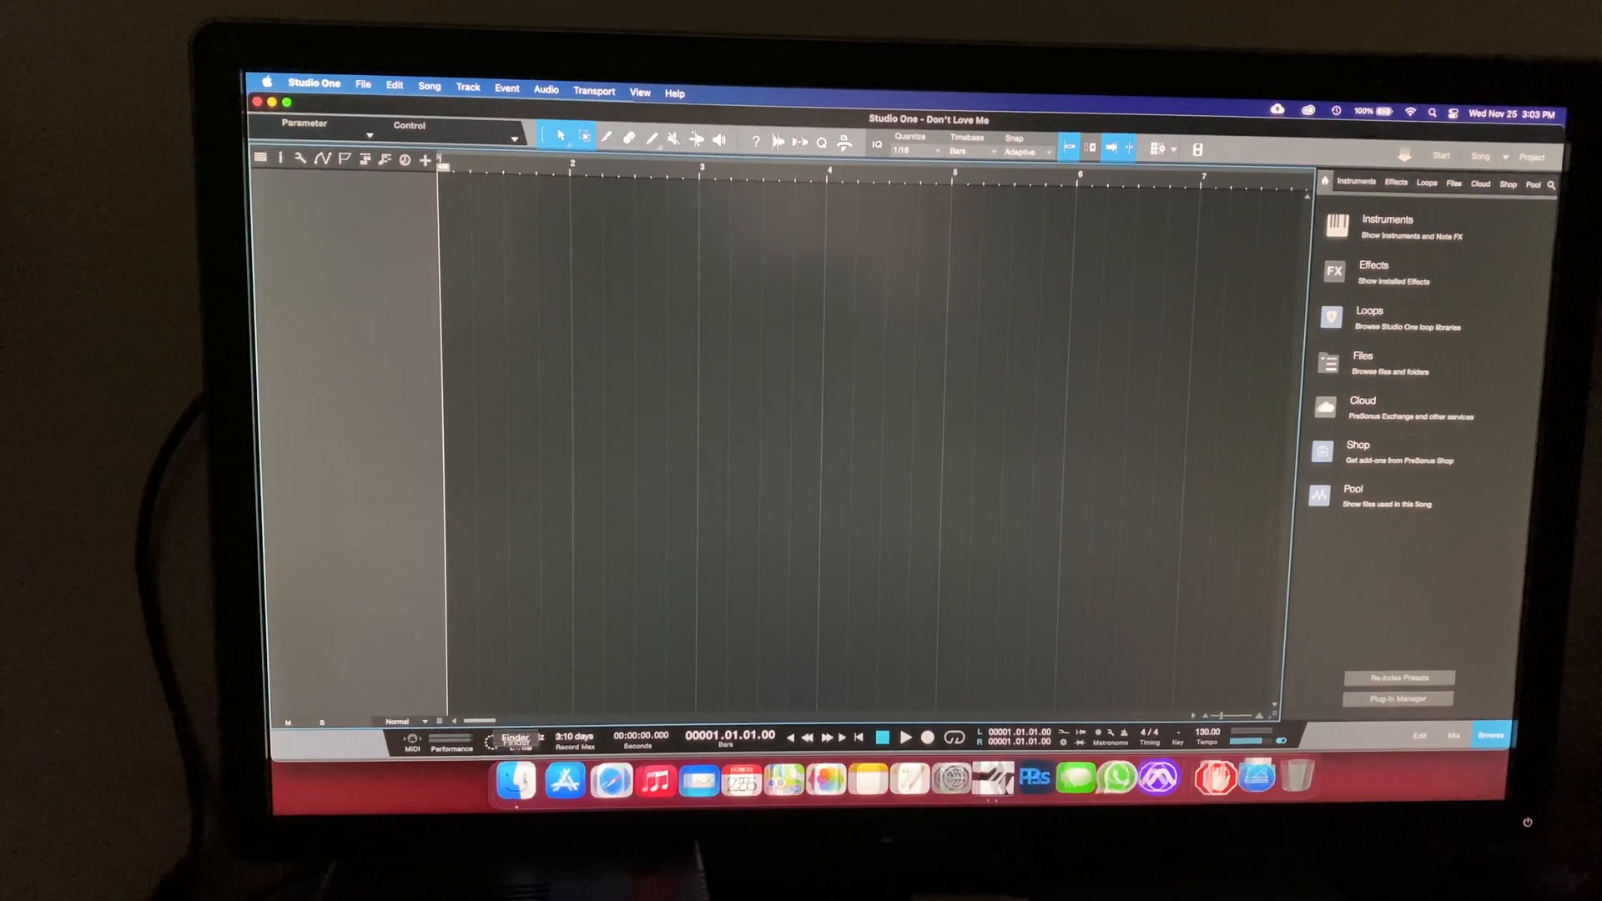
left_click(517, 778)
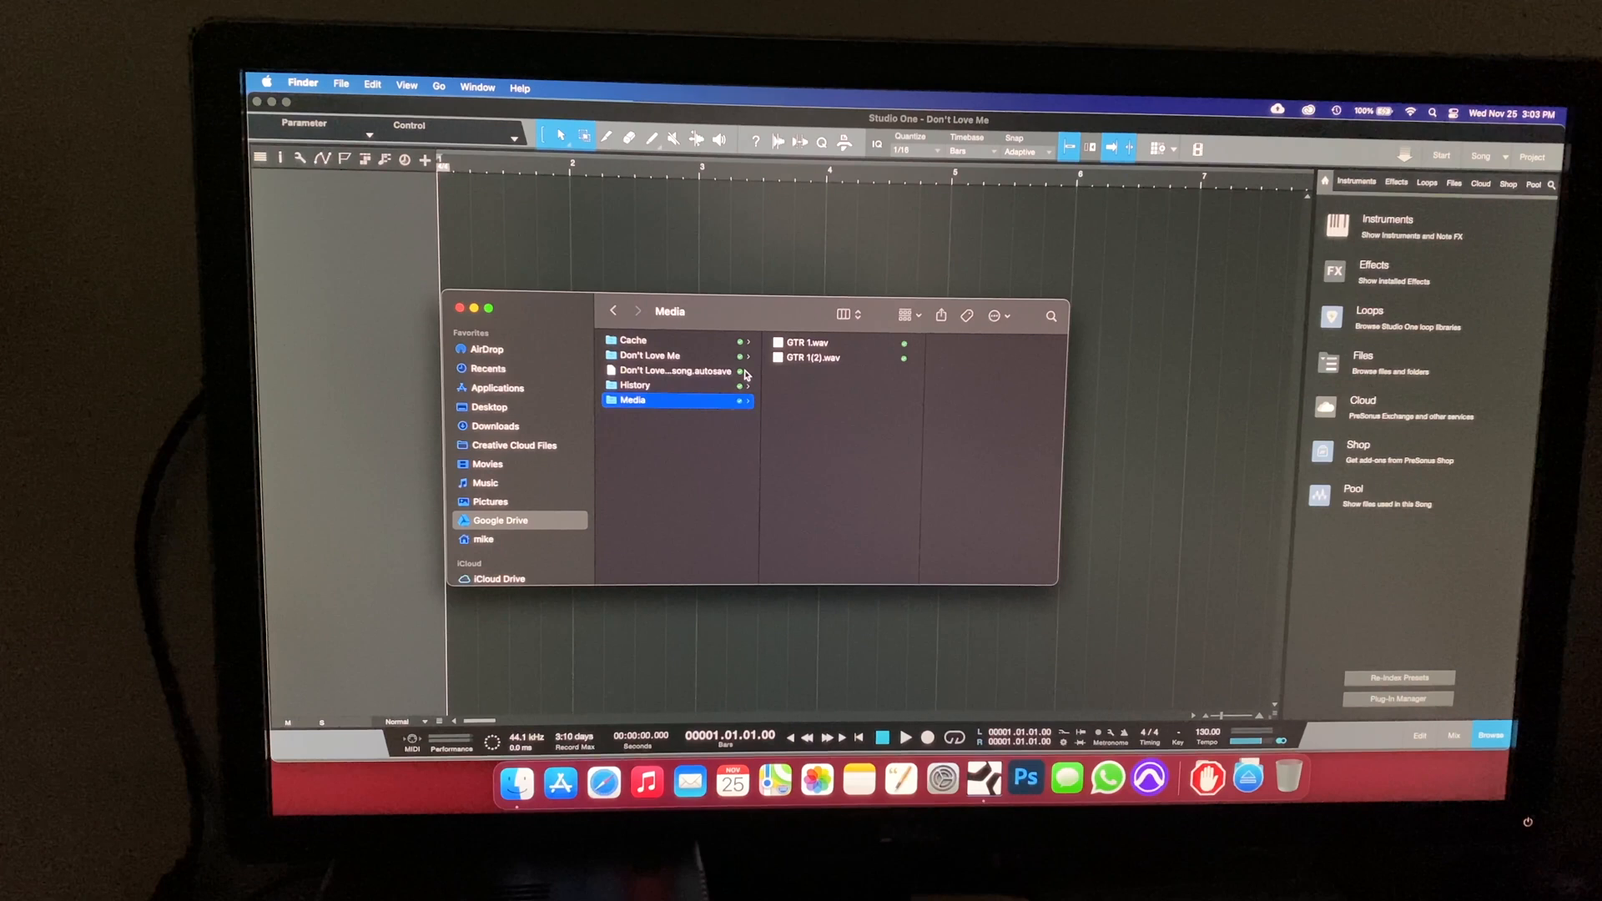
Step: Open the Don't Love Me autosave file from the song folder in Finder
left_click(806, 342)
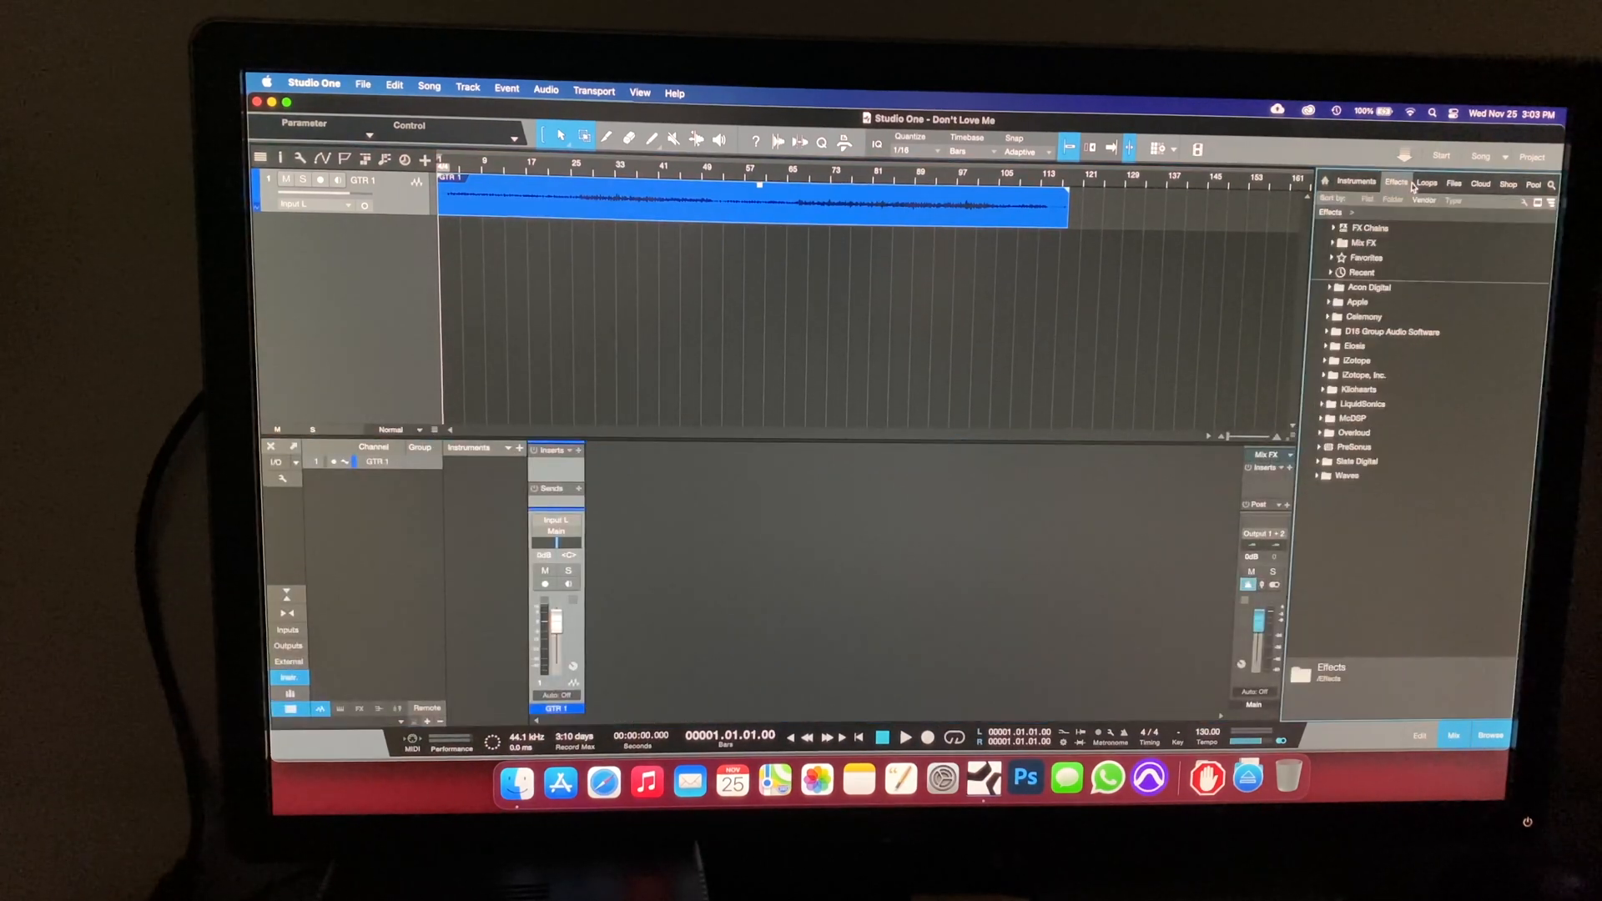
Step: Add McDSP Revolver from the Effects browser as a new FX send on GTR 1
left_click(1352, 418)
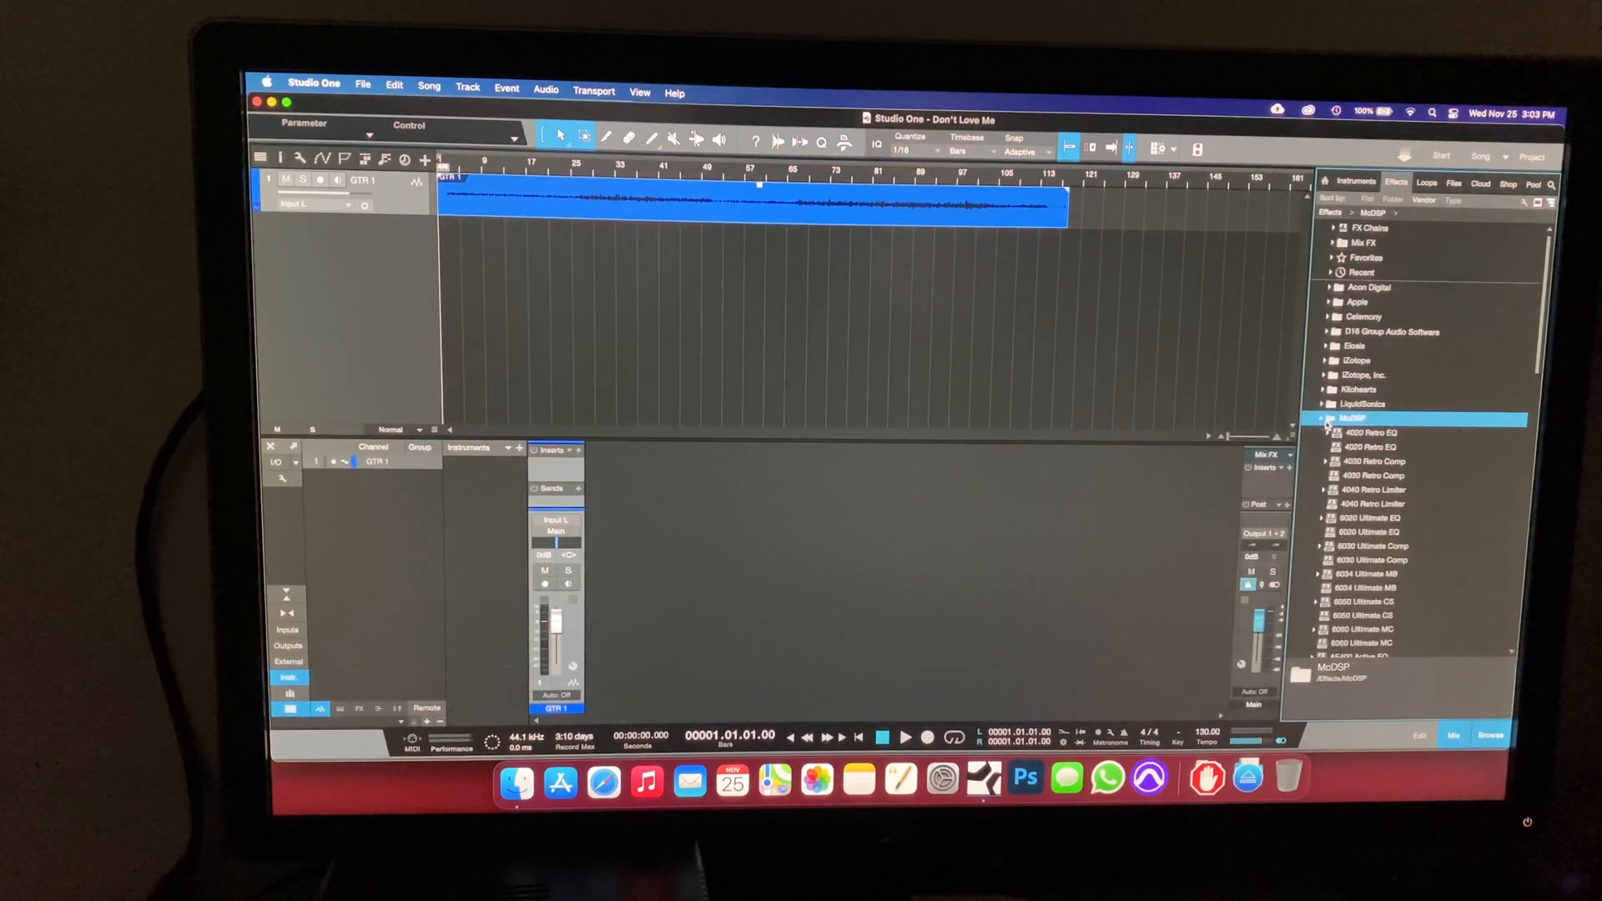
scroll("down", 3)
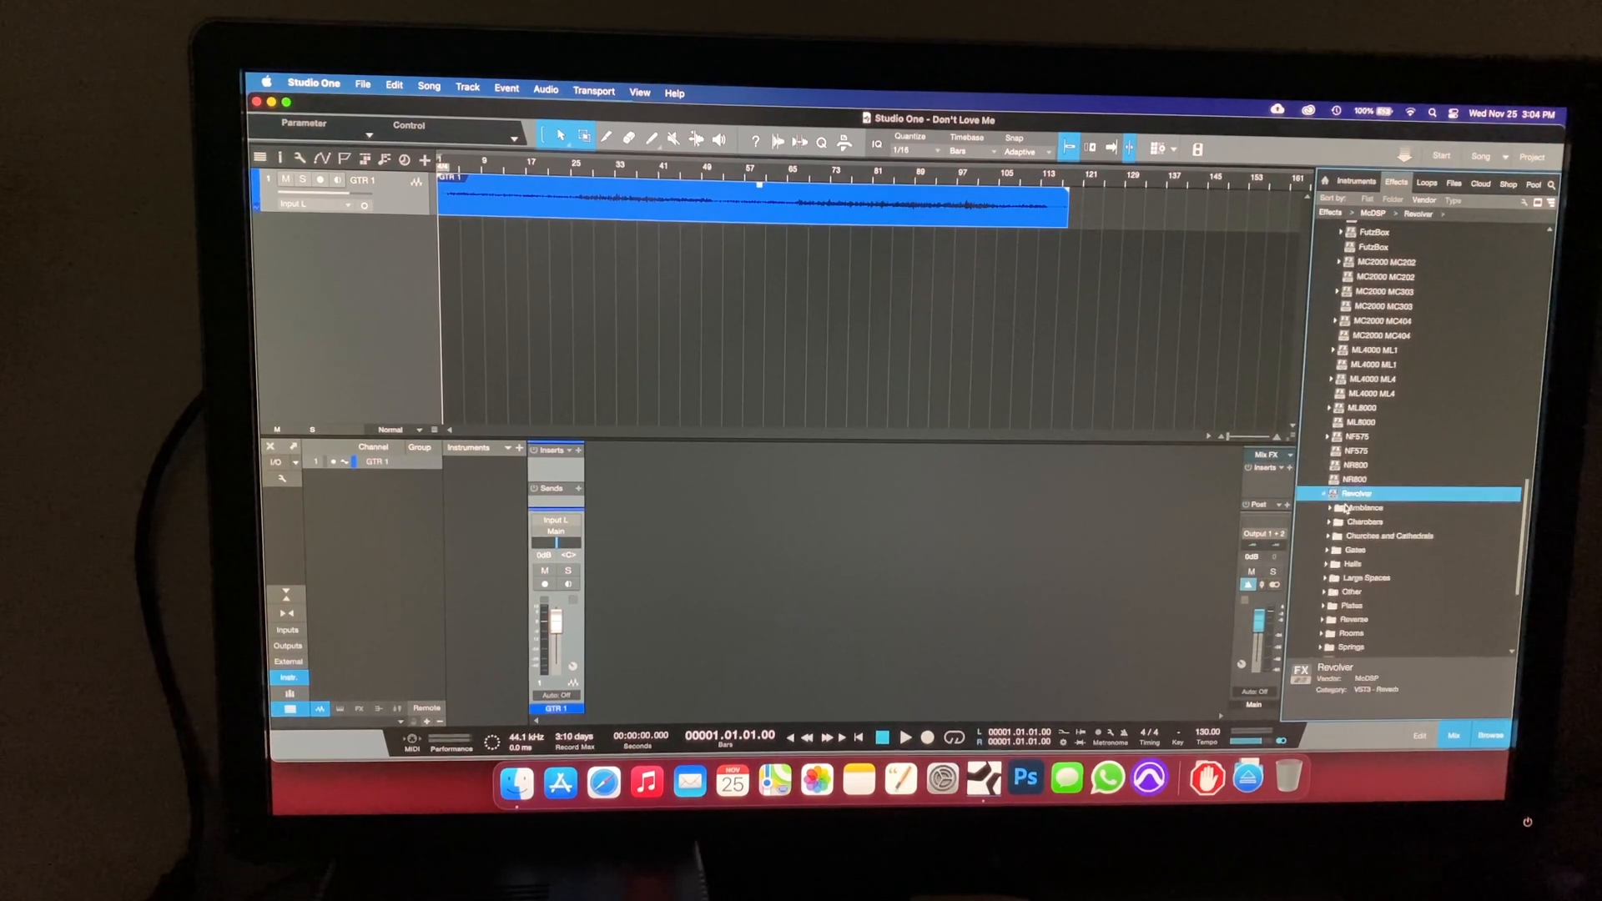
left_click(1334, 494)
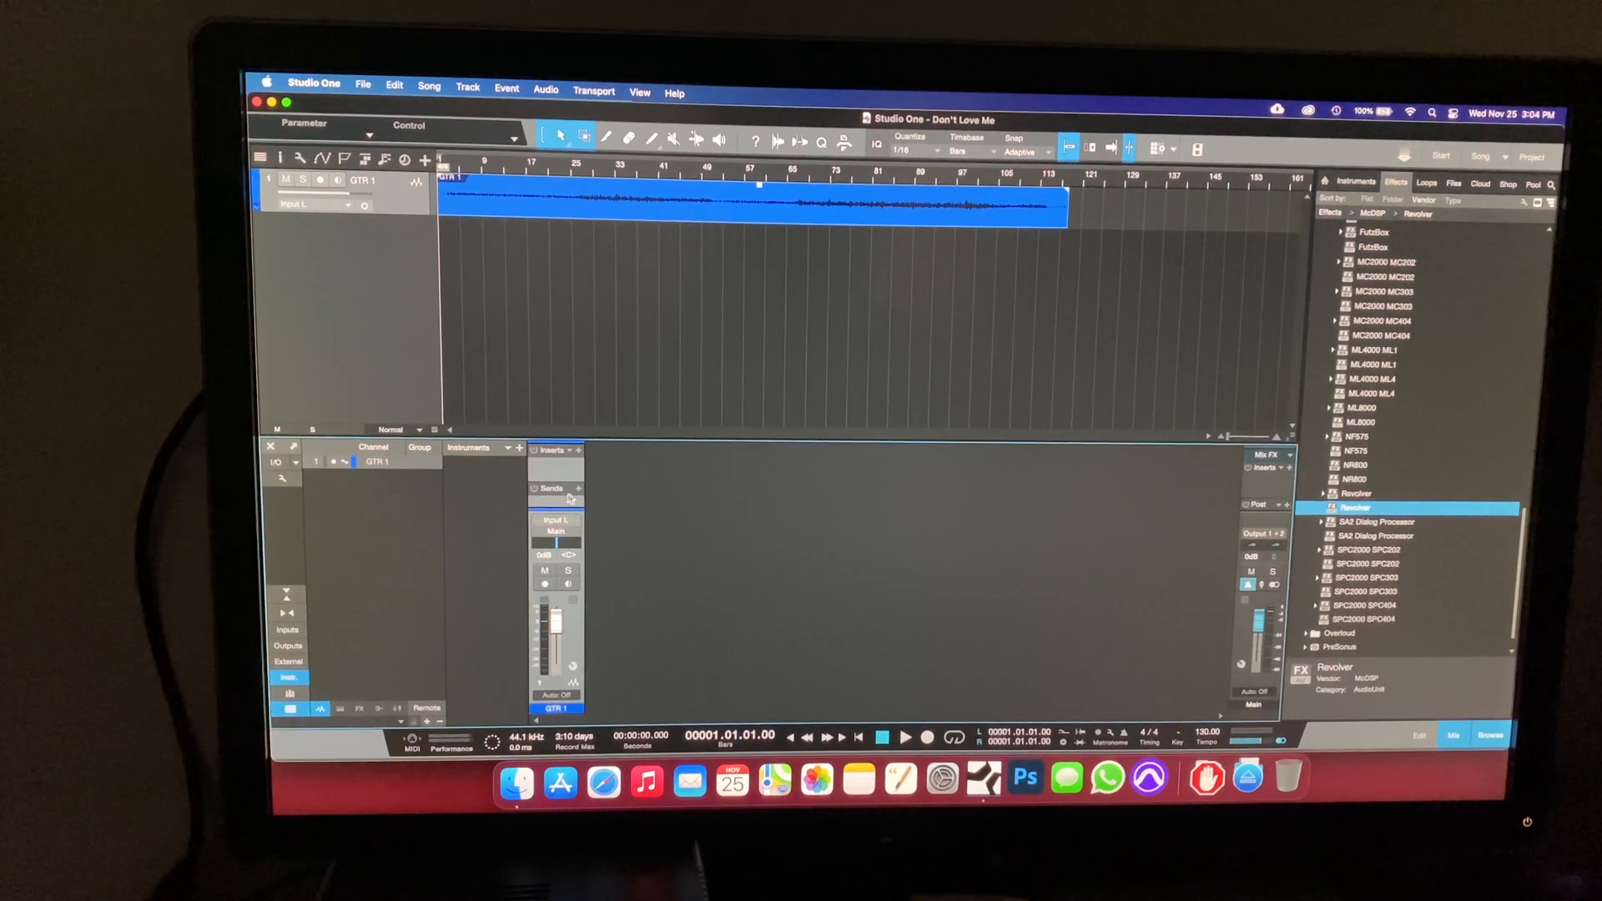
double_click(1359, 493)
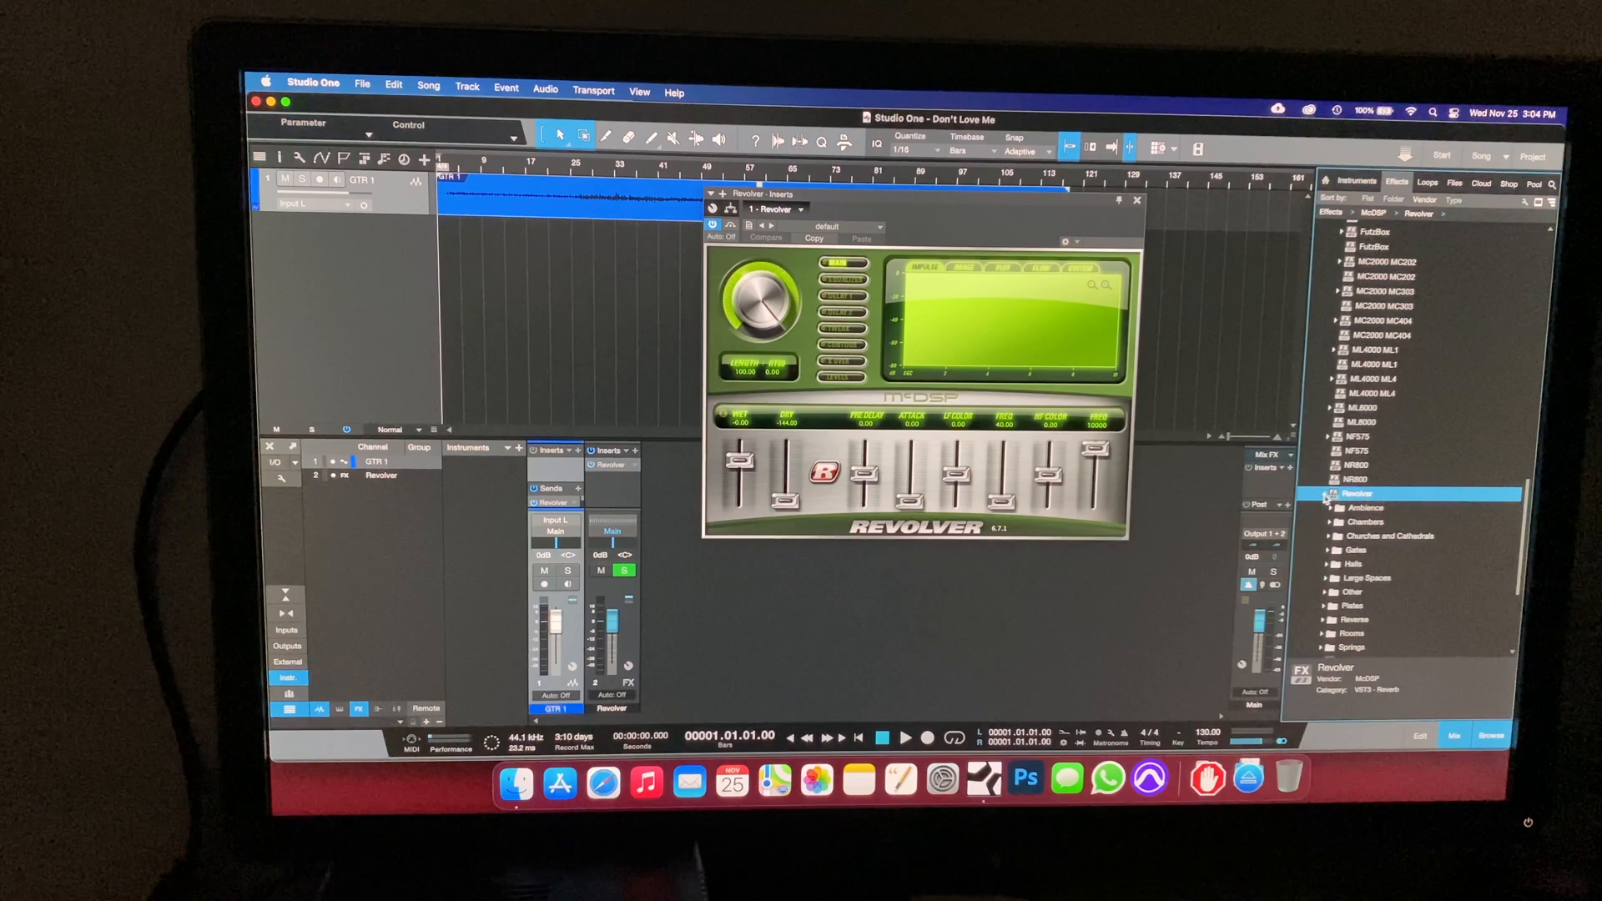
scroll("down", 3)
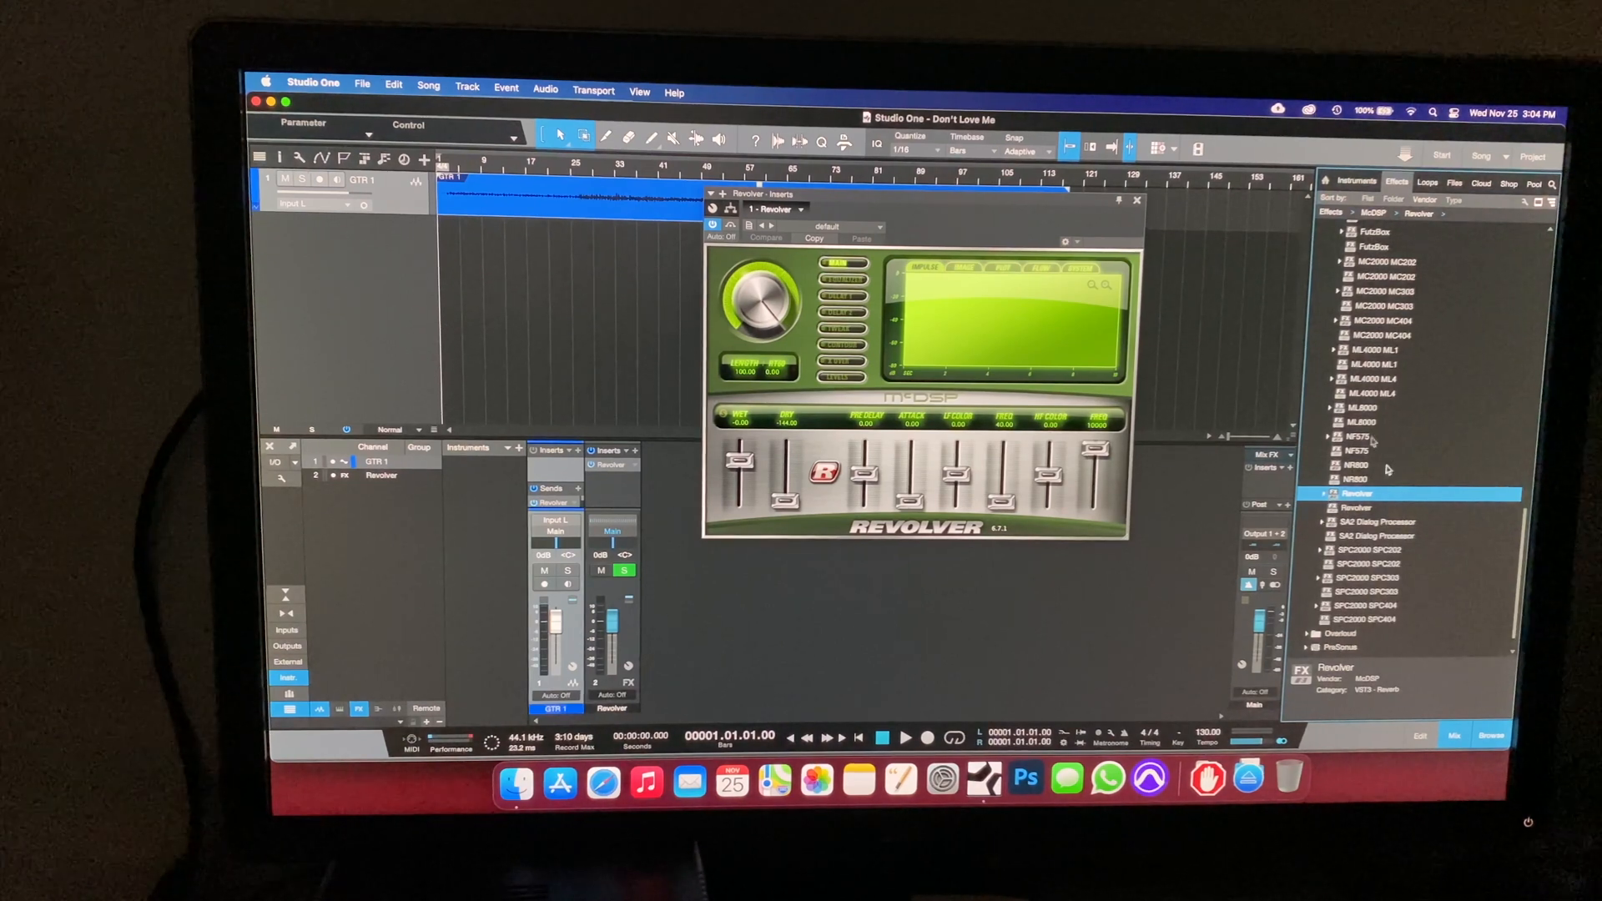
mouse_move(1382, 411)
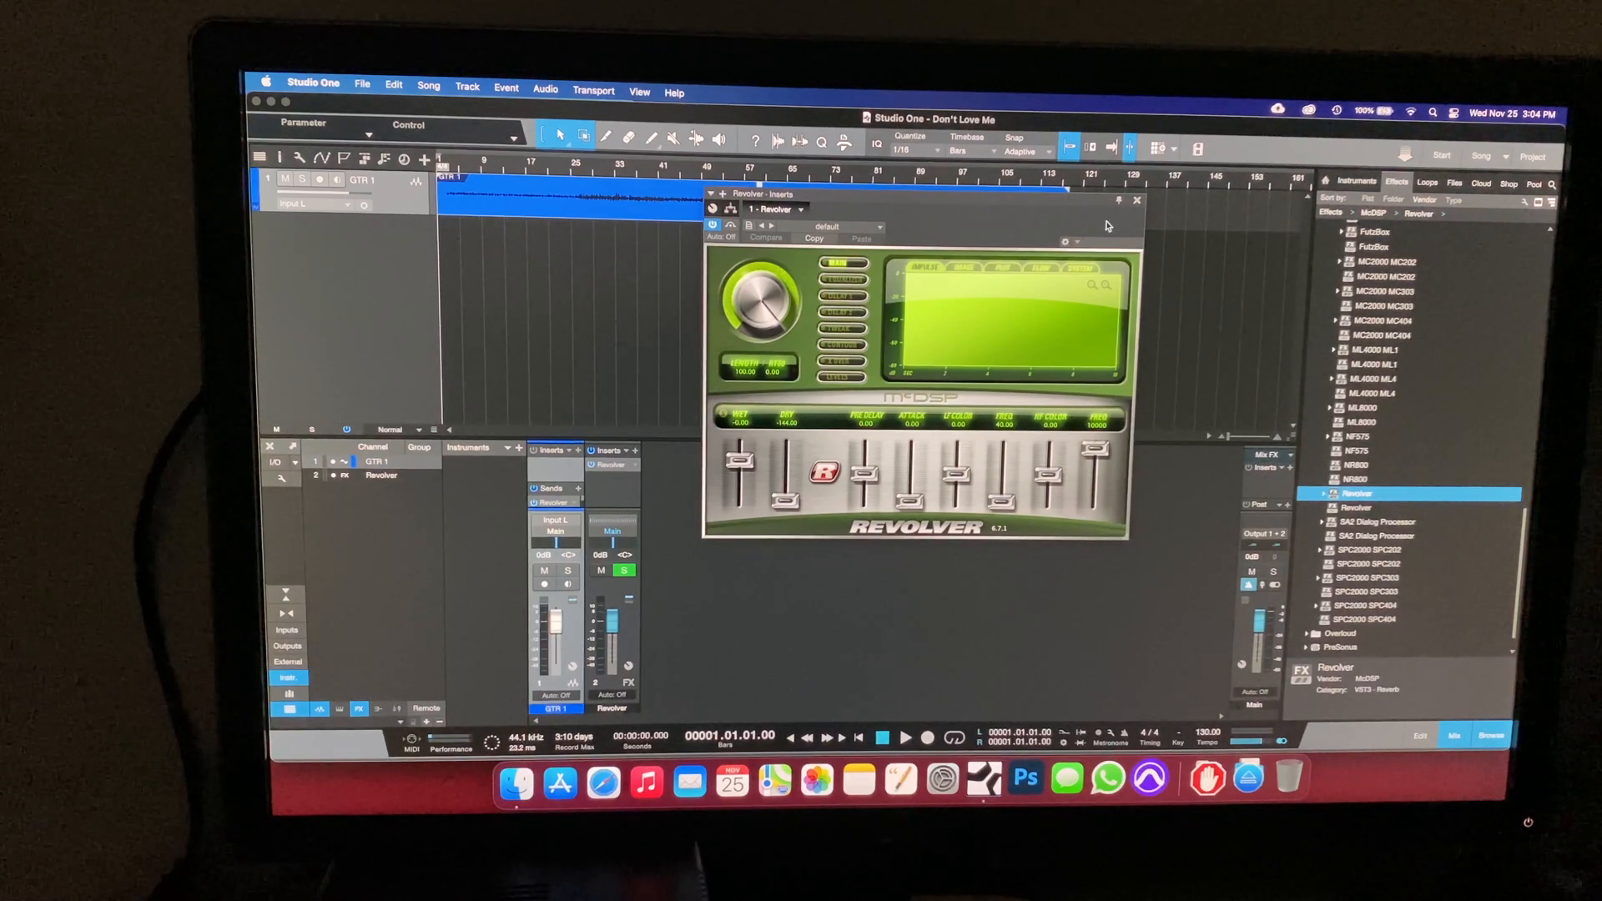
Step: Close the Revolver editor and remove Revolver from the FX channel's inserts
left_click(1134, 199)
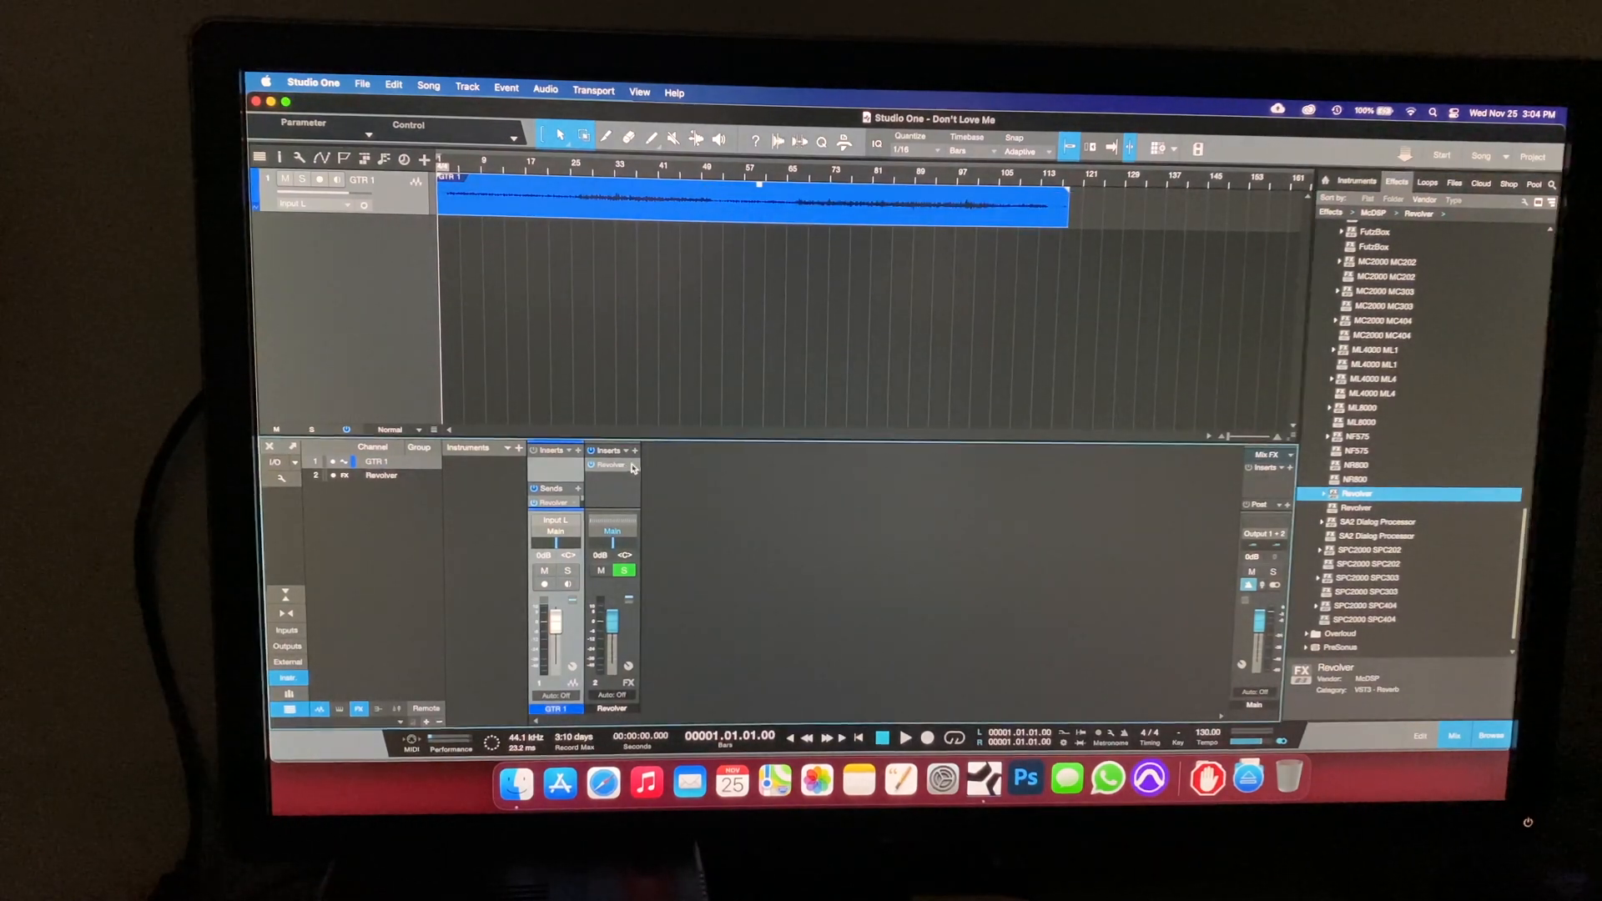
right_click(609, 464)
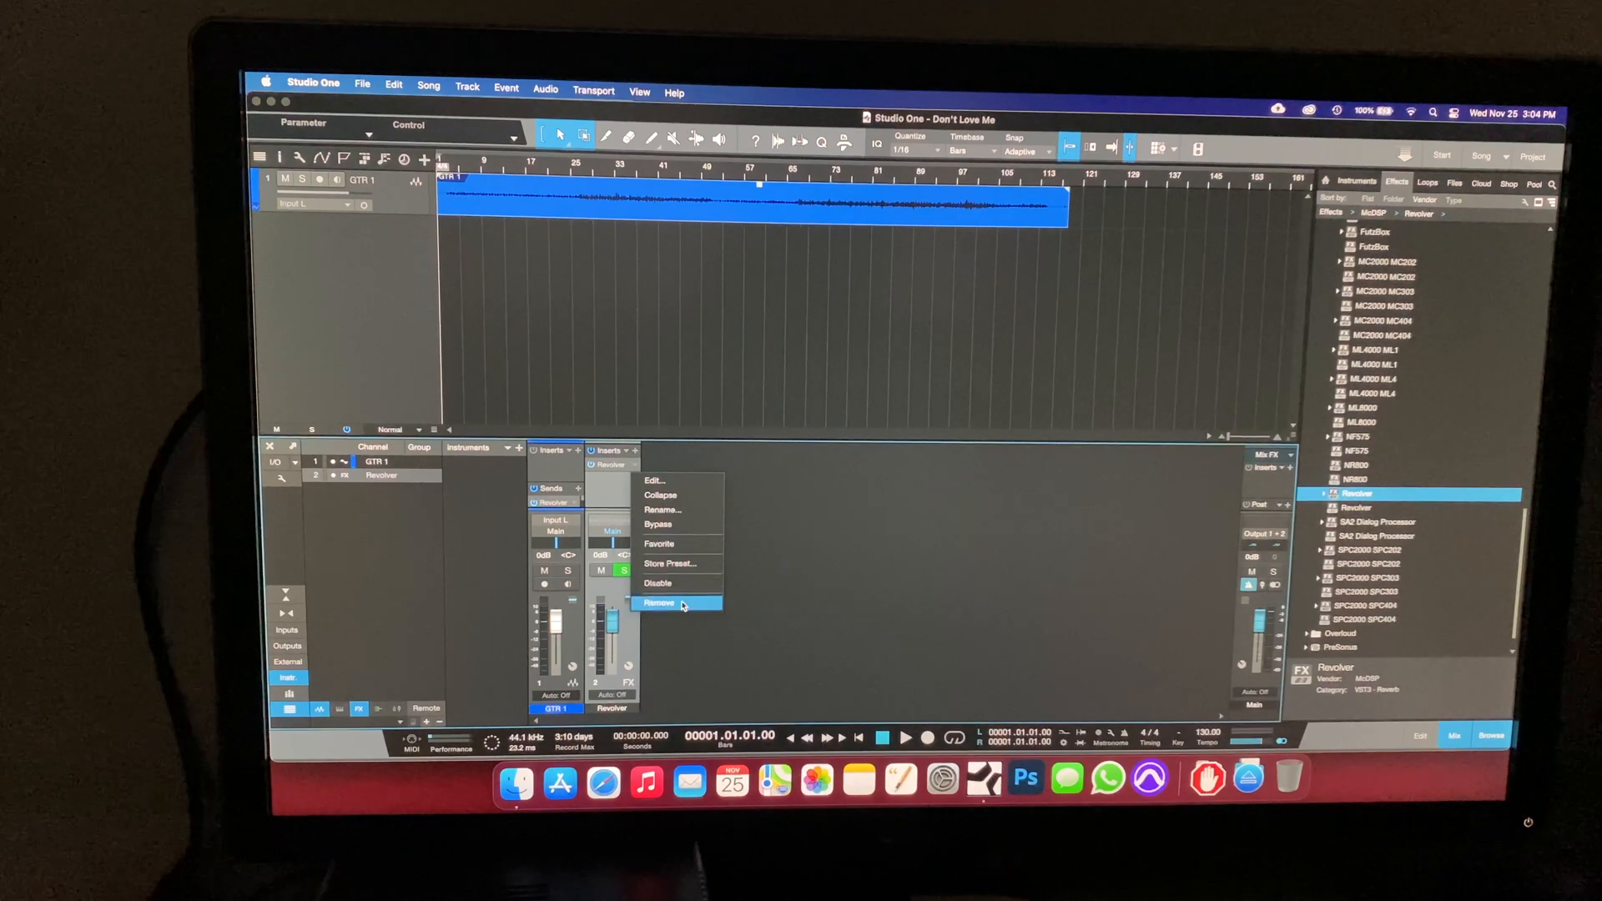
left_click(658, 603)
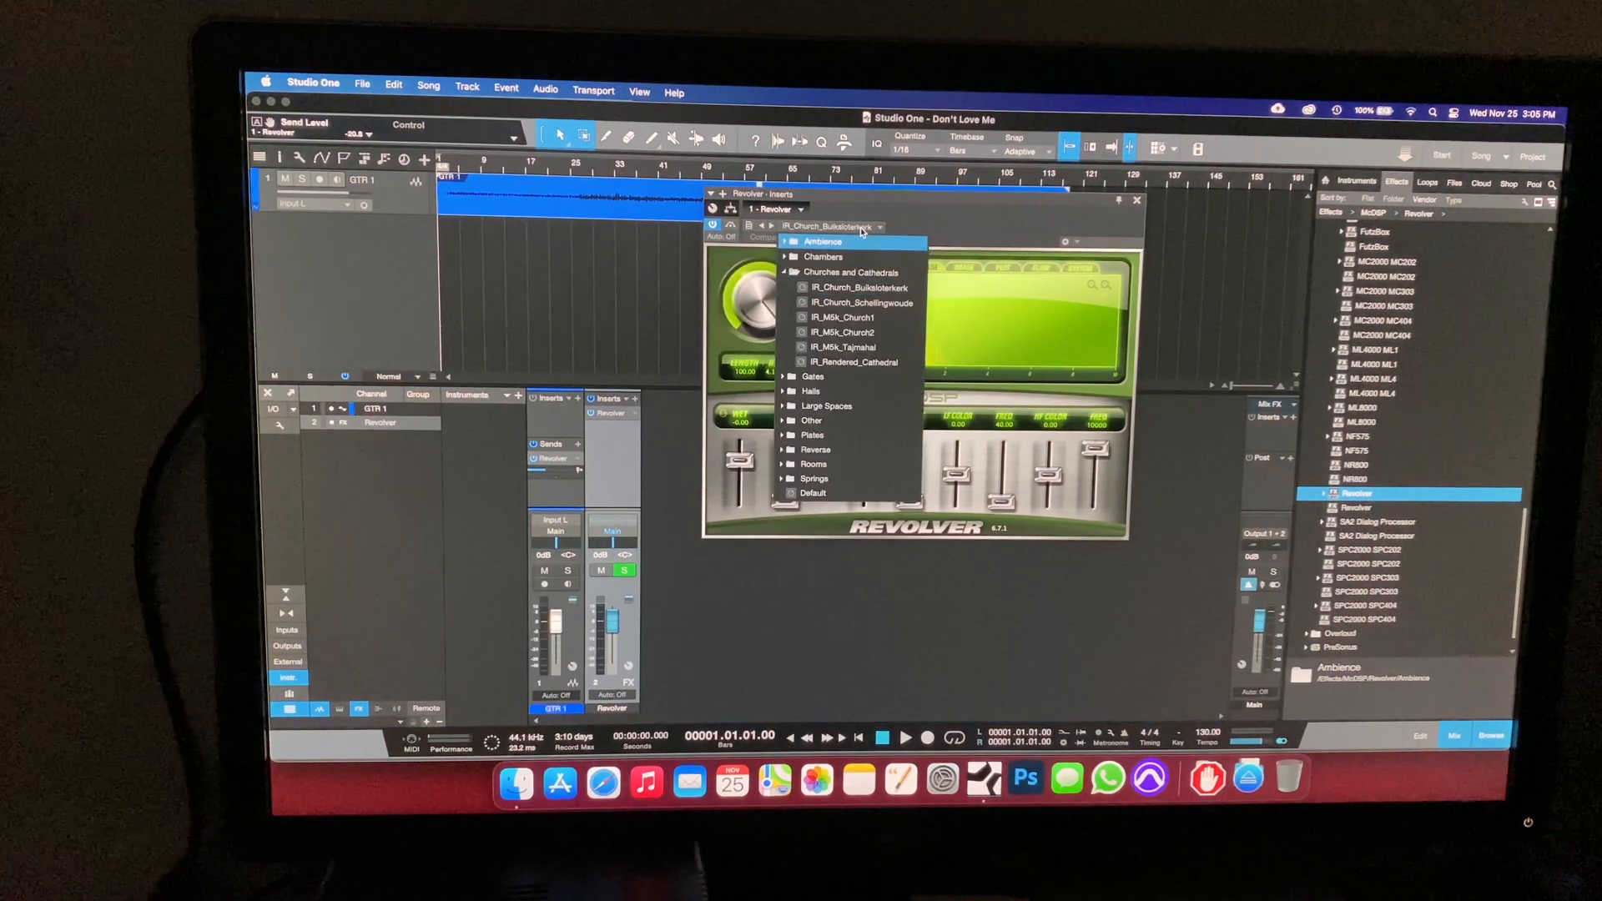
Step: Choose Revolver's IR_Church preset, close the editor, then reopen it, crashing Studio One
left_click(840, 287)
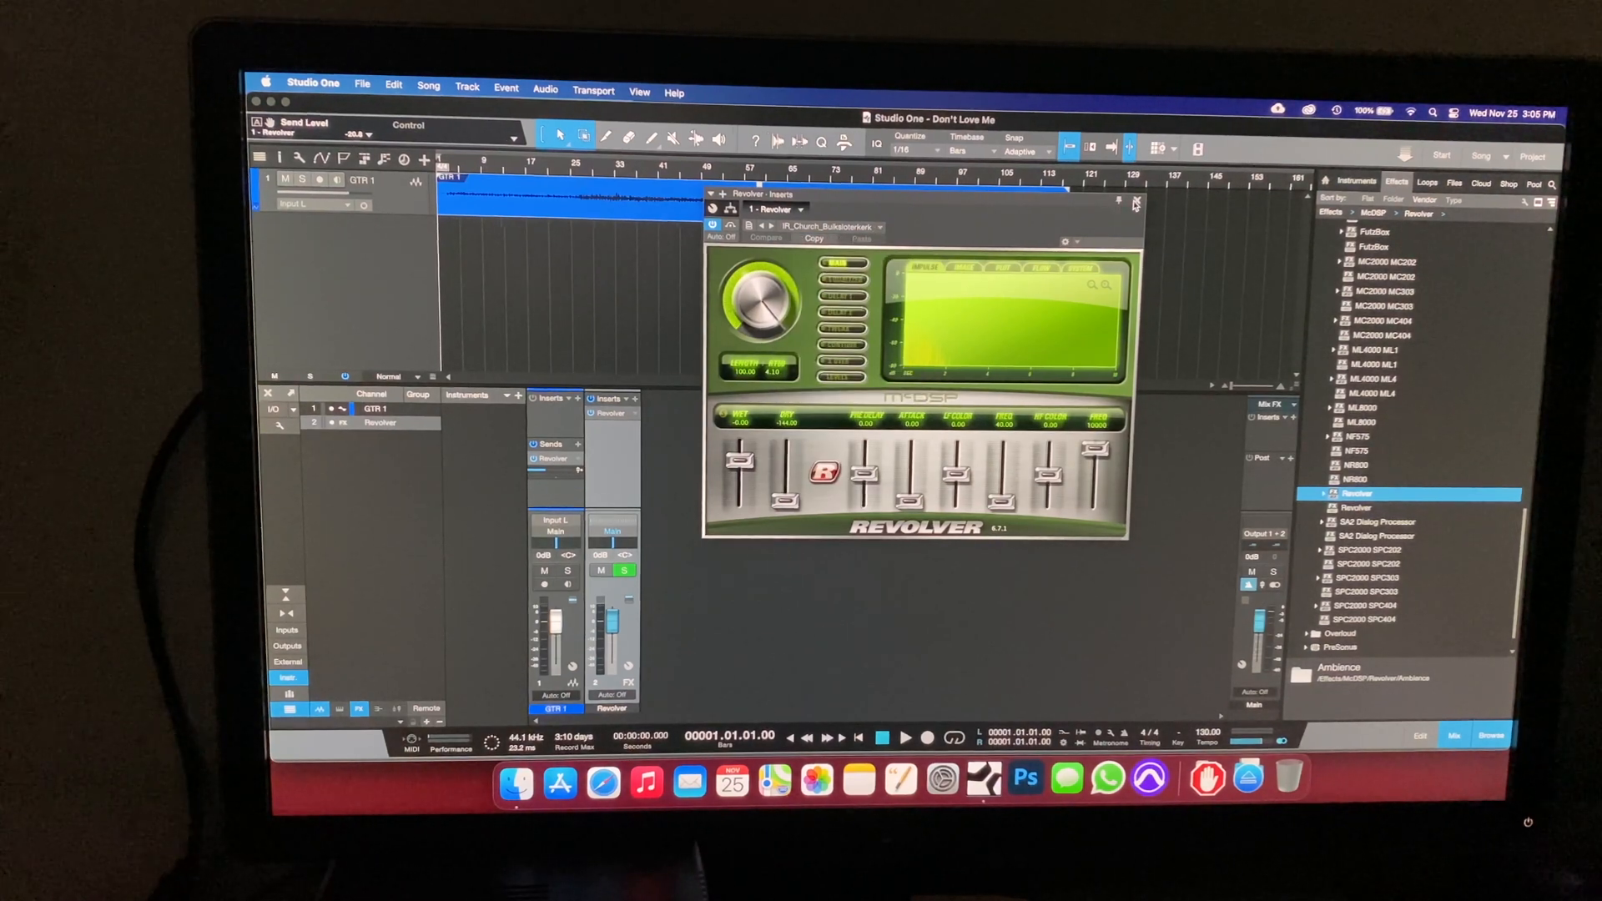
left_click(1133, 205)
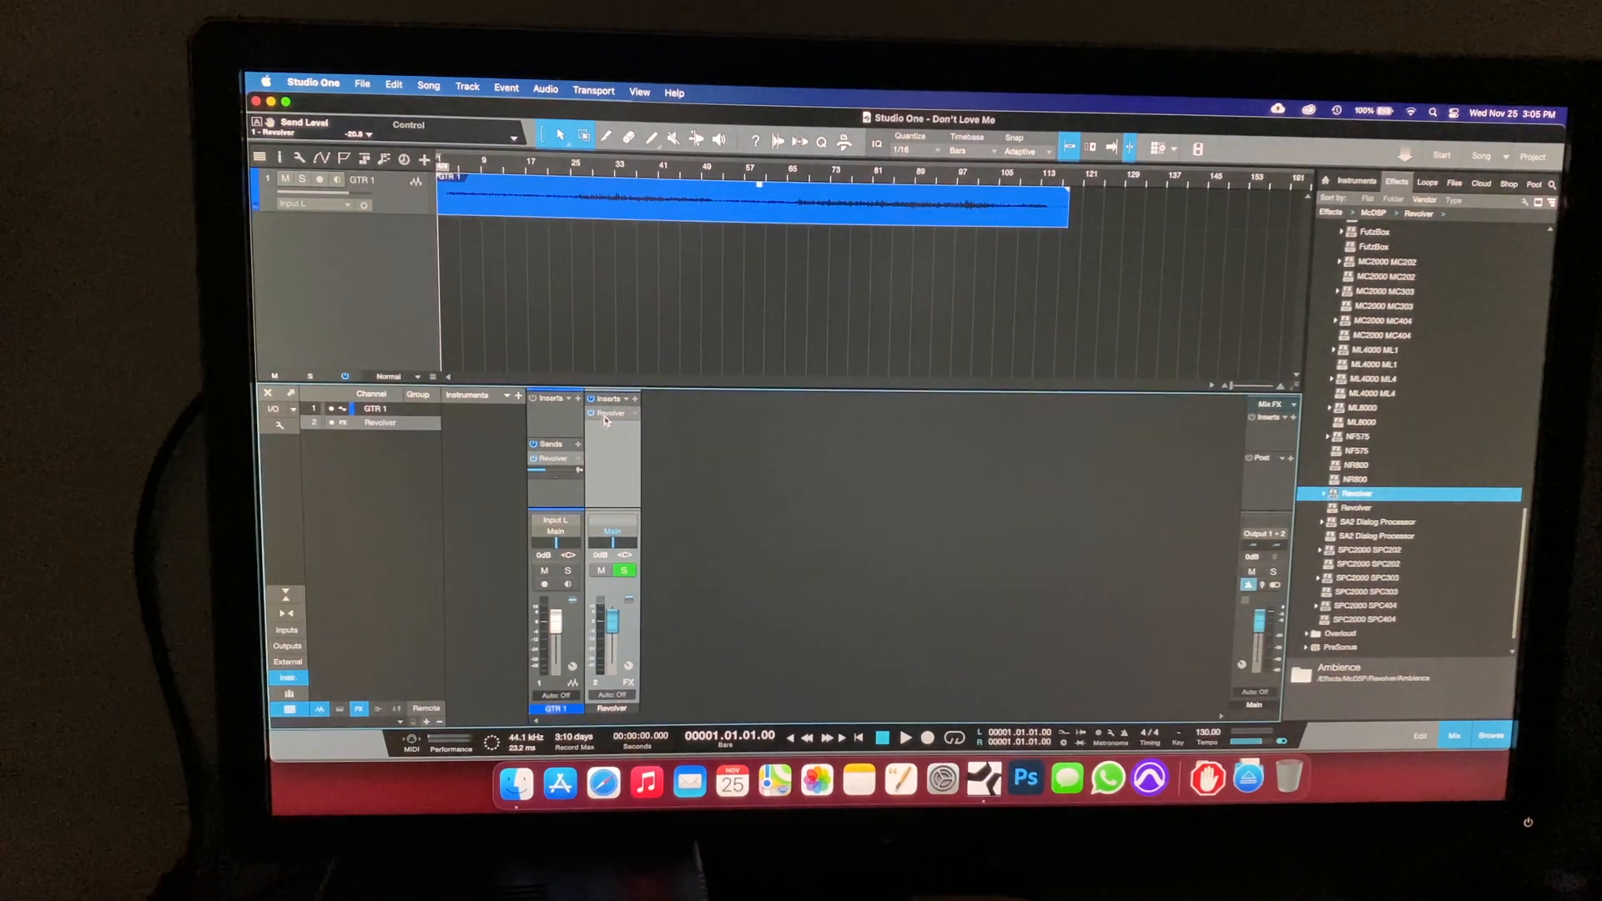
double_click(611, 411)
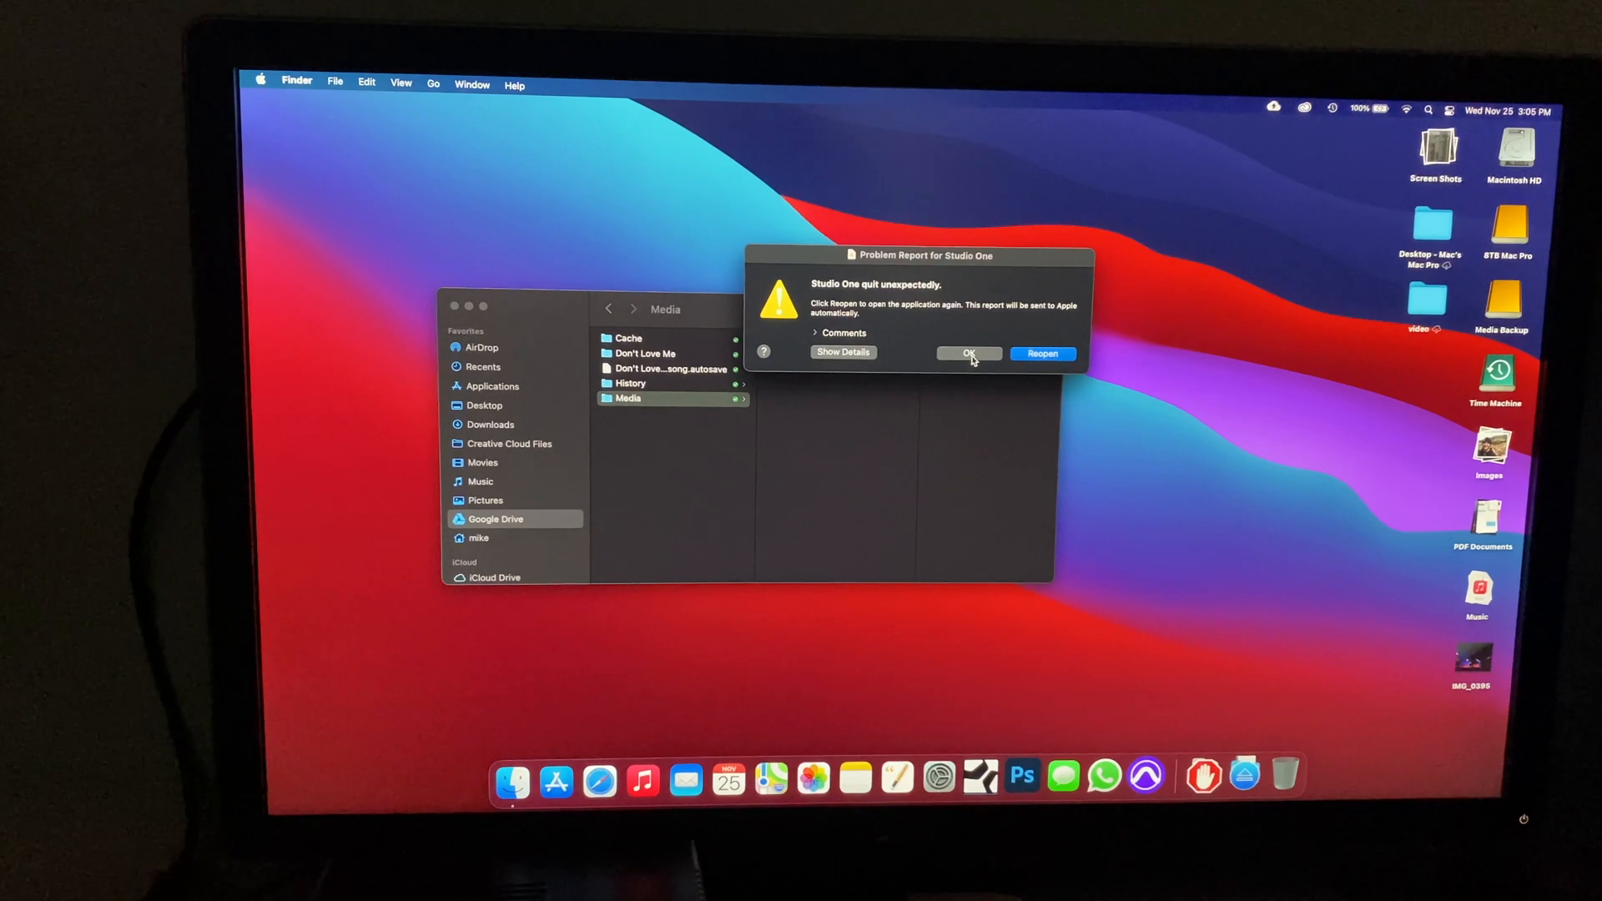
Step: Close the Studio One Problem Report dialog with OK
left_click(1041, 354)
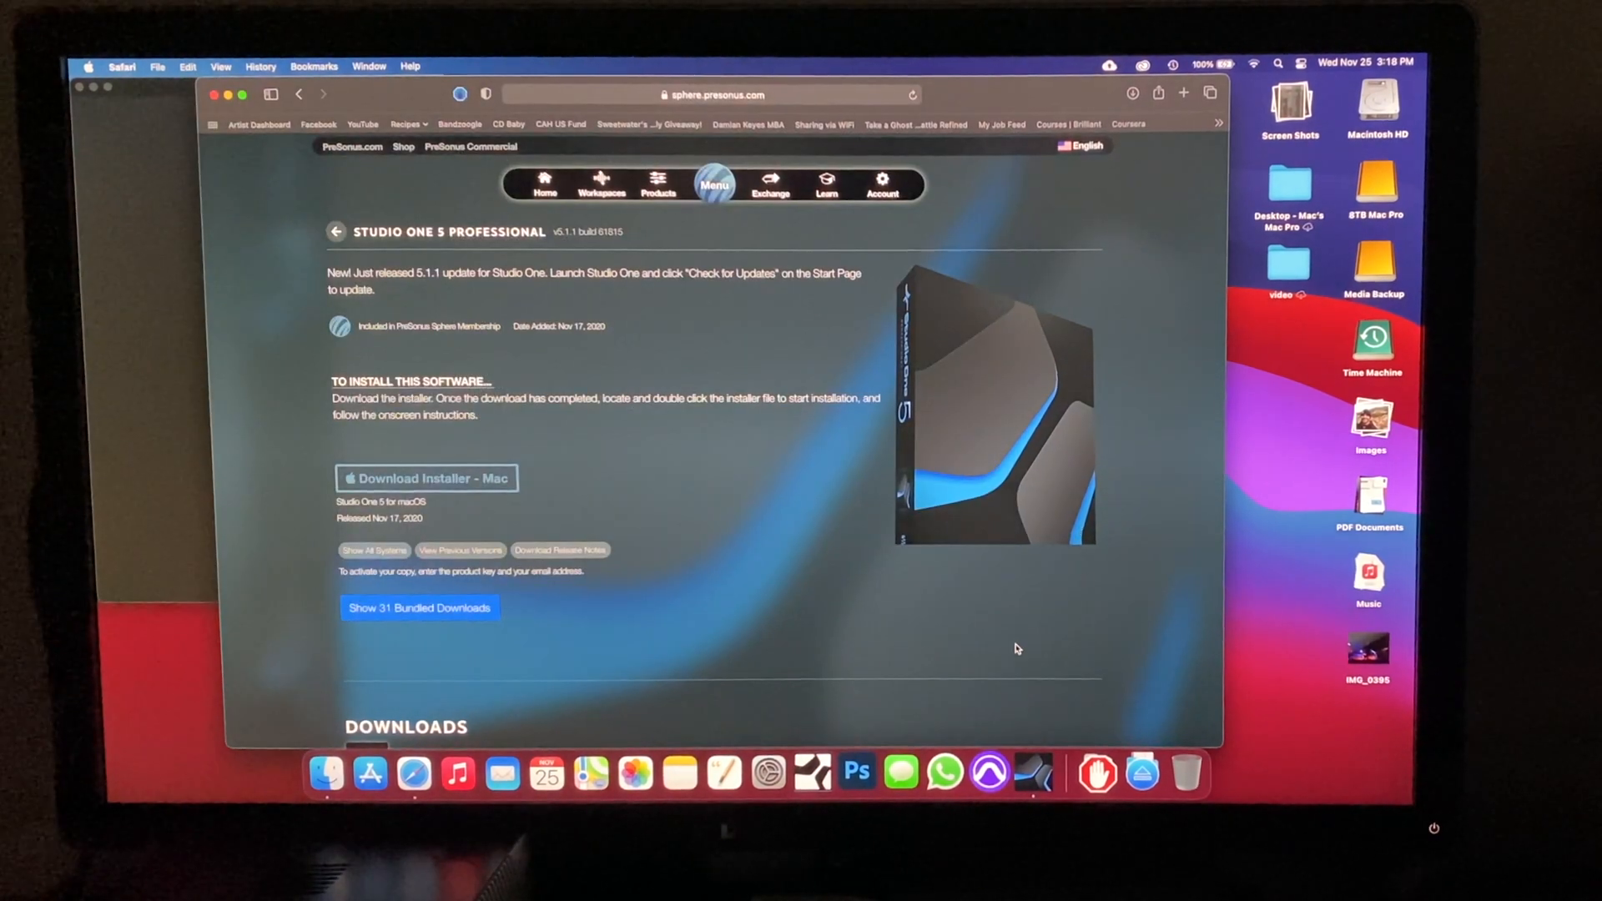
Step: Download the Studio One 5 Professional Mac installer from PreSonus Sphere
left_click(881, 184)
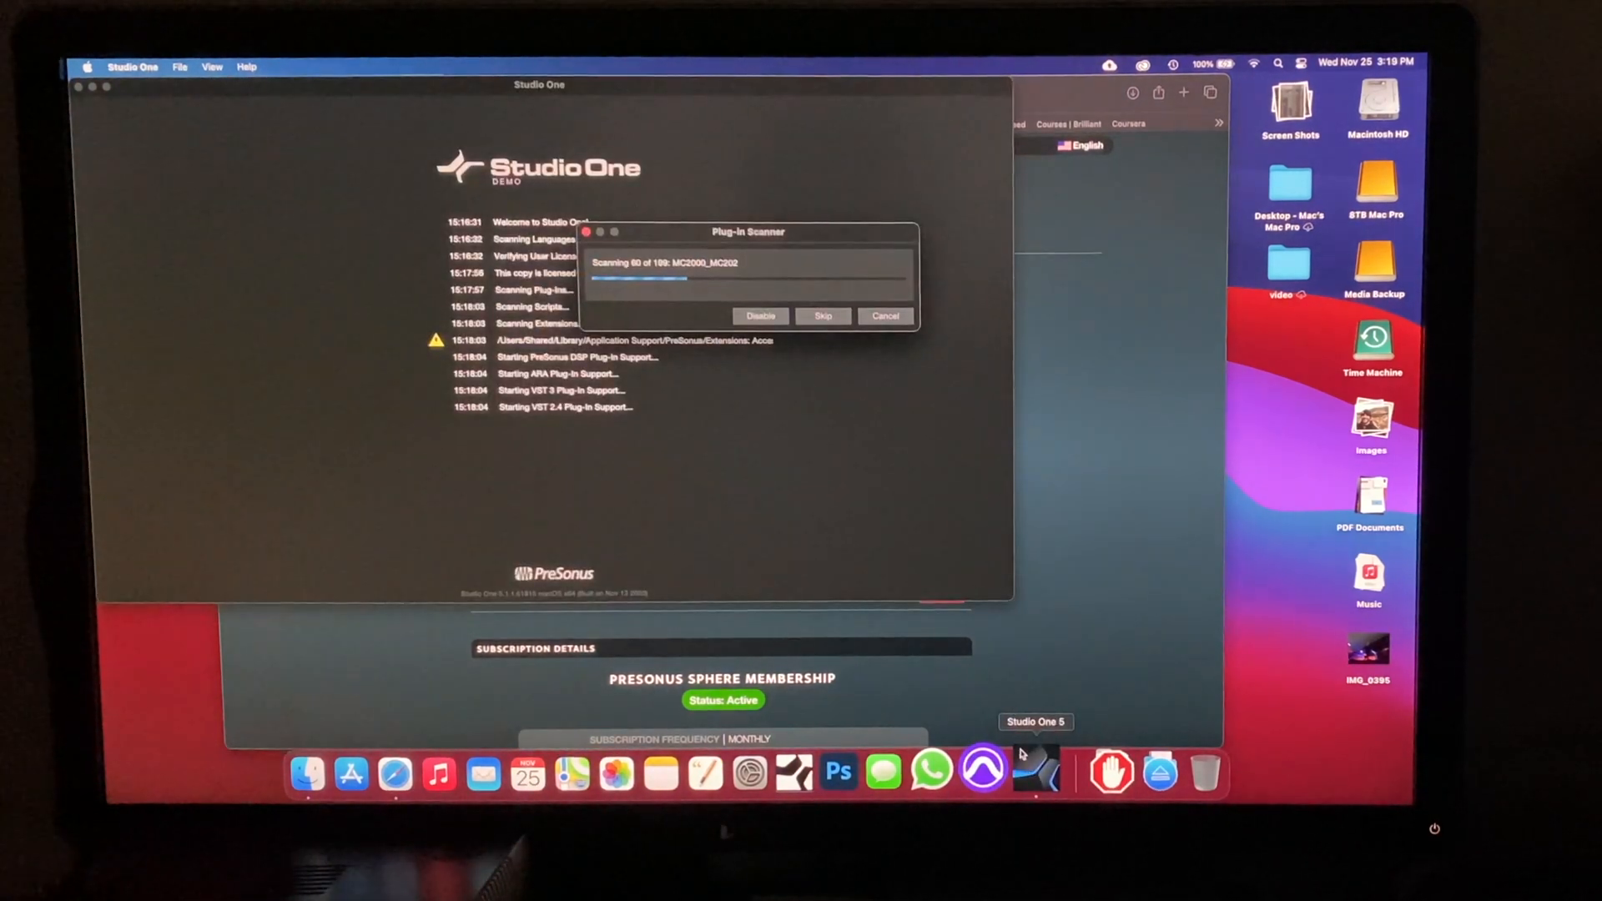
mouse_move(932, 541)
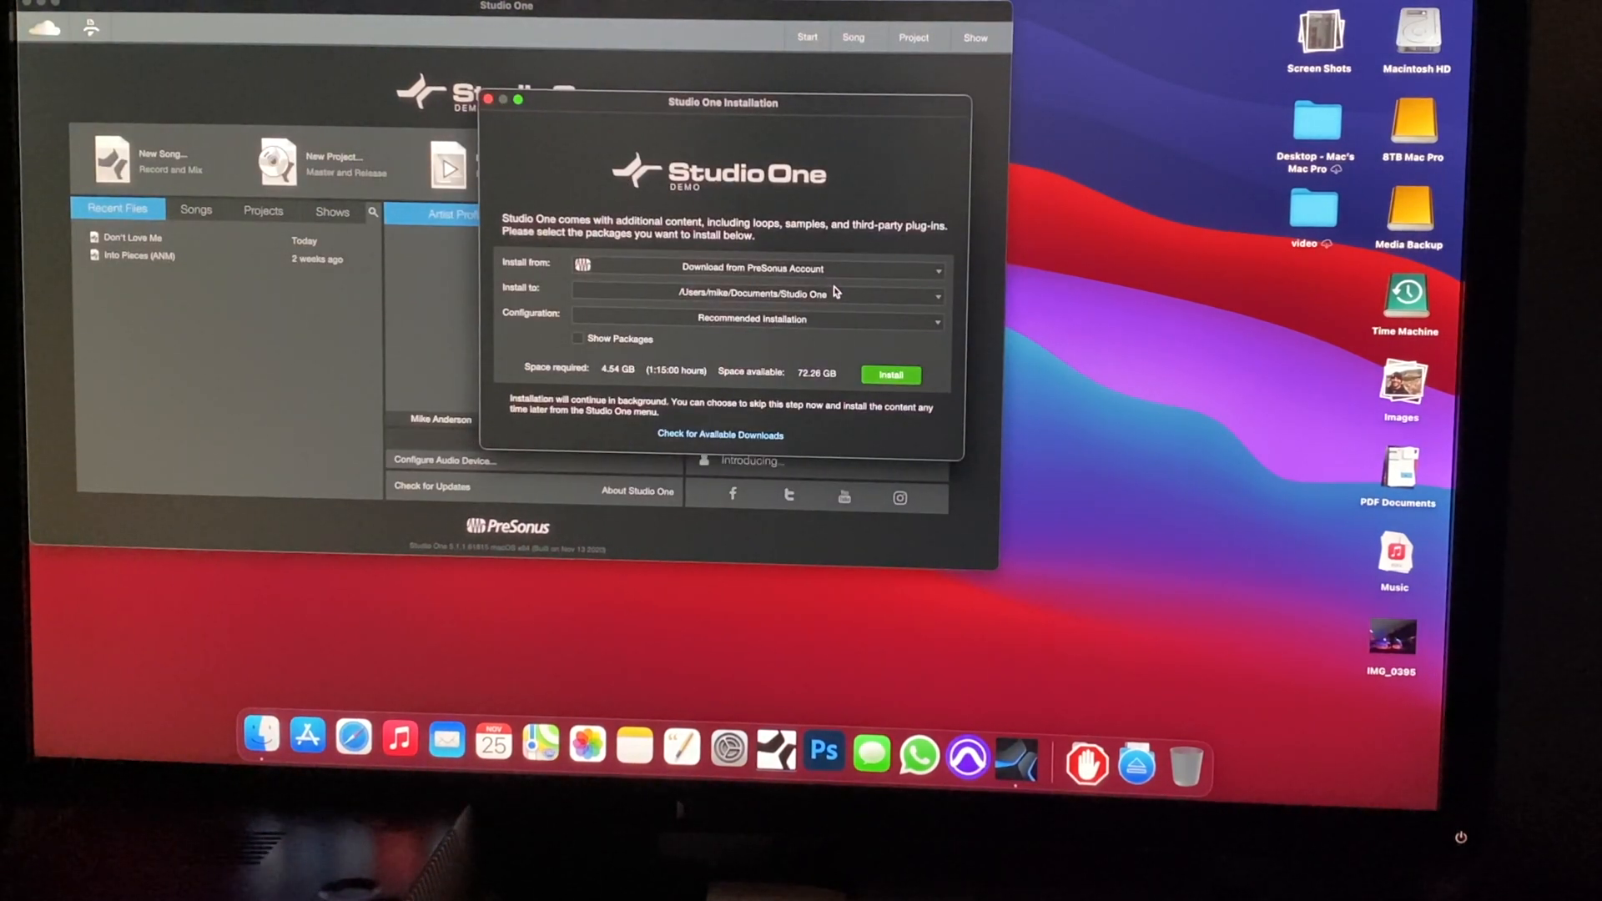
Step: Install the additional content using the Recommended Installation option
left_click(888, 375)
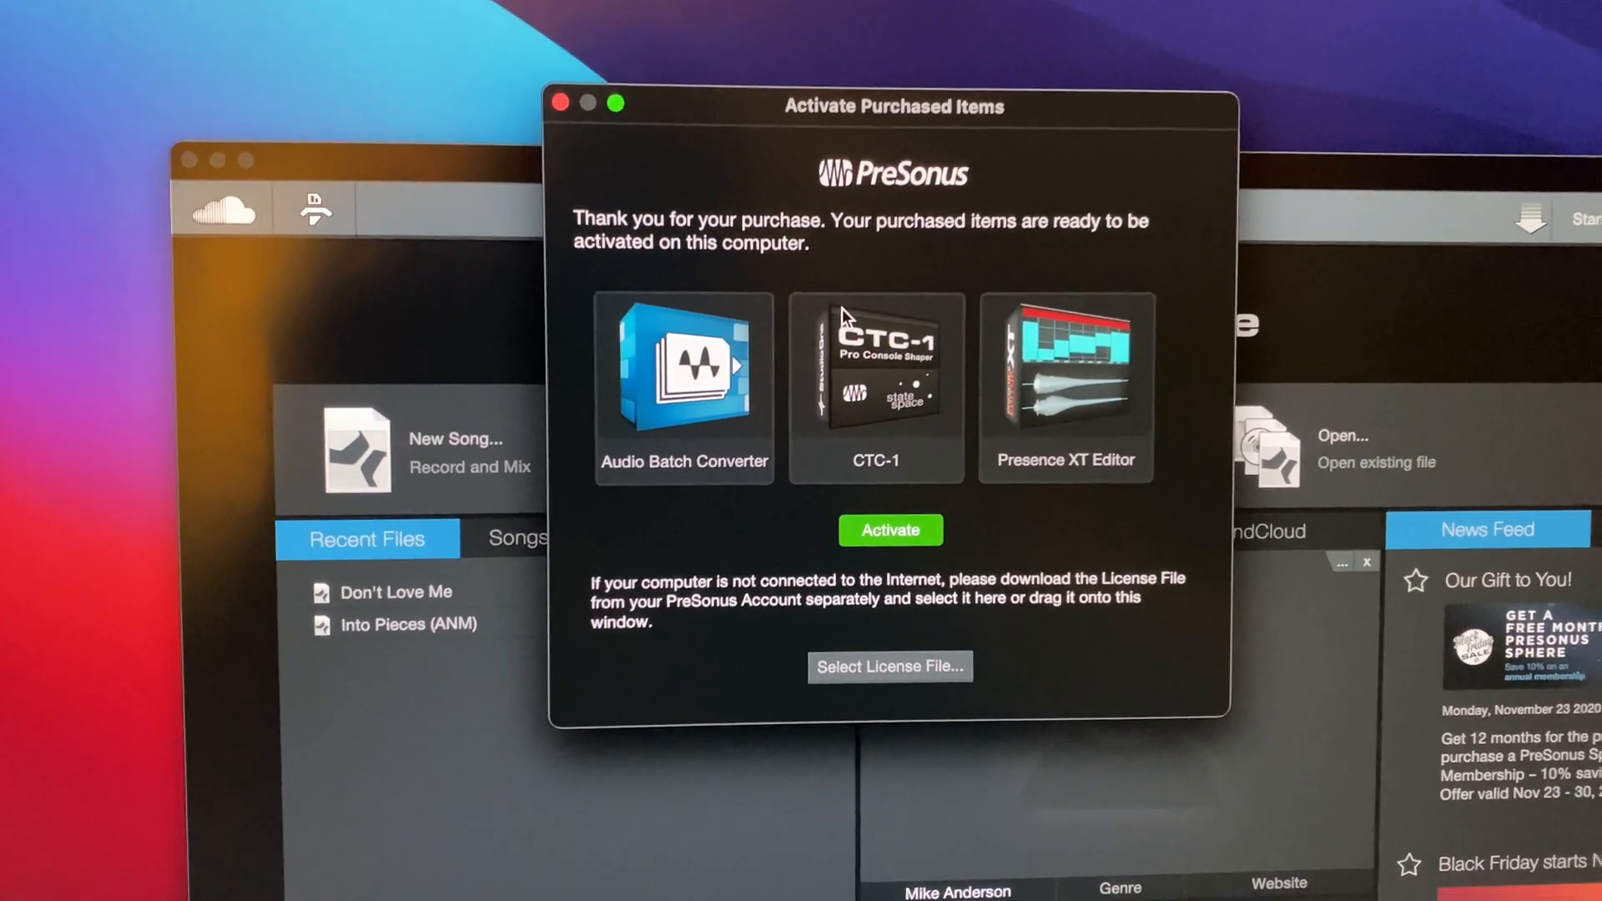
Step: Try activating Audio Batch Converter, CTC-1 and Presence XT Editor, then decline restarting
left_click(888, 531)
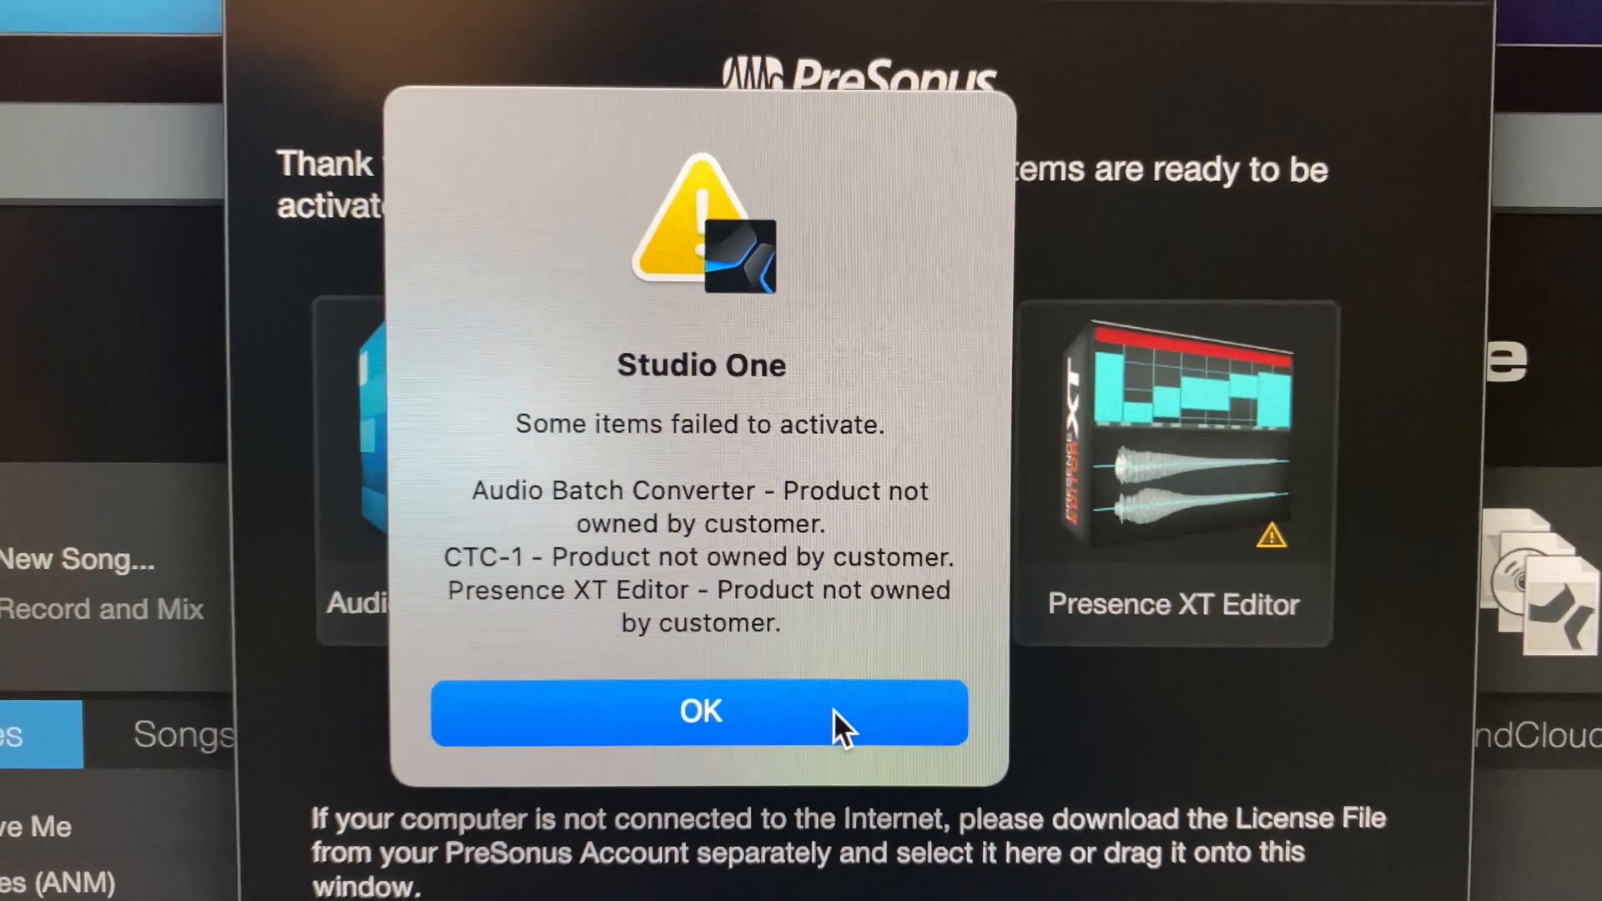
left_click(700, 712)
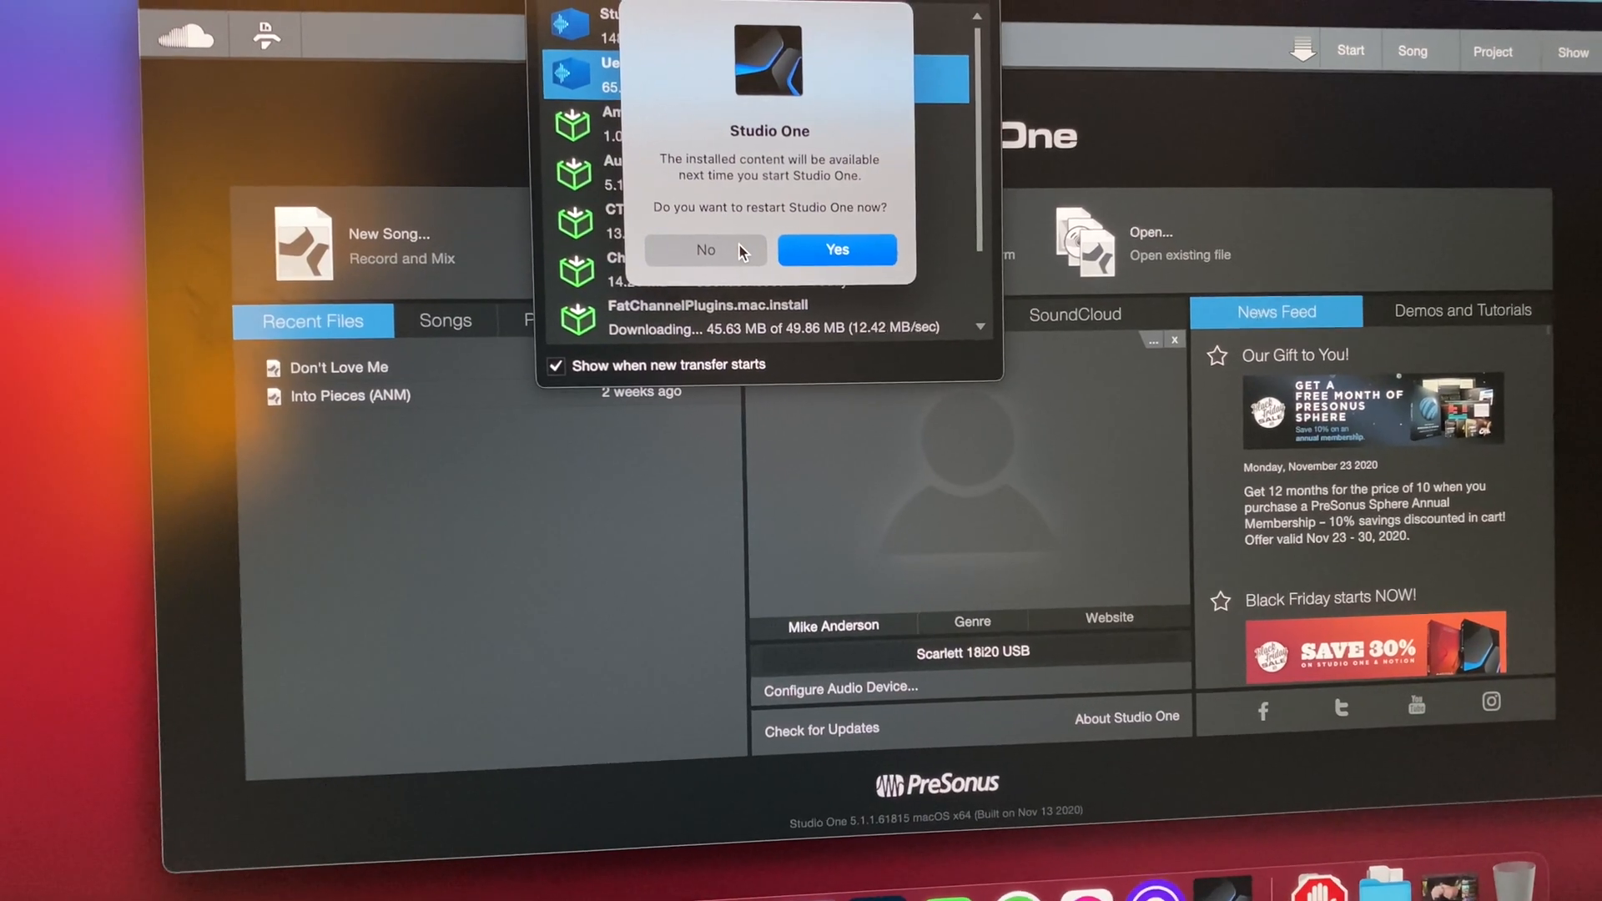
left_click(705, 249)
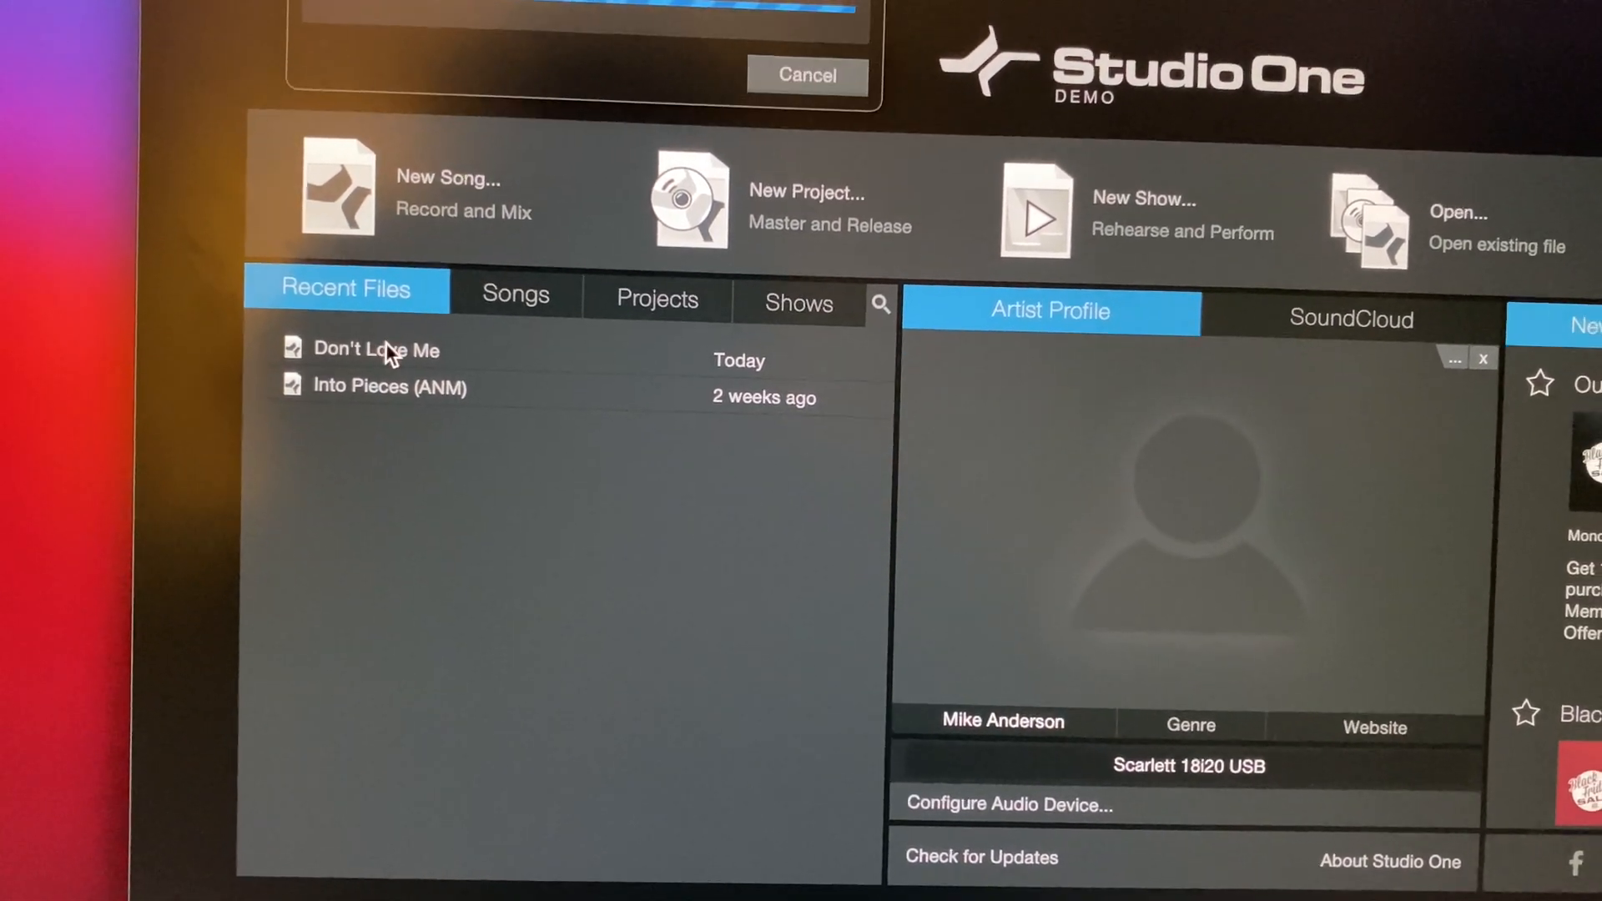
Step: Open the 'Don't Love Me' song from Recent Files on the Start page
double_click(375, 349)
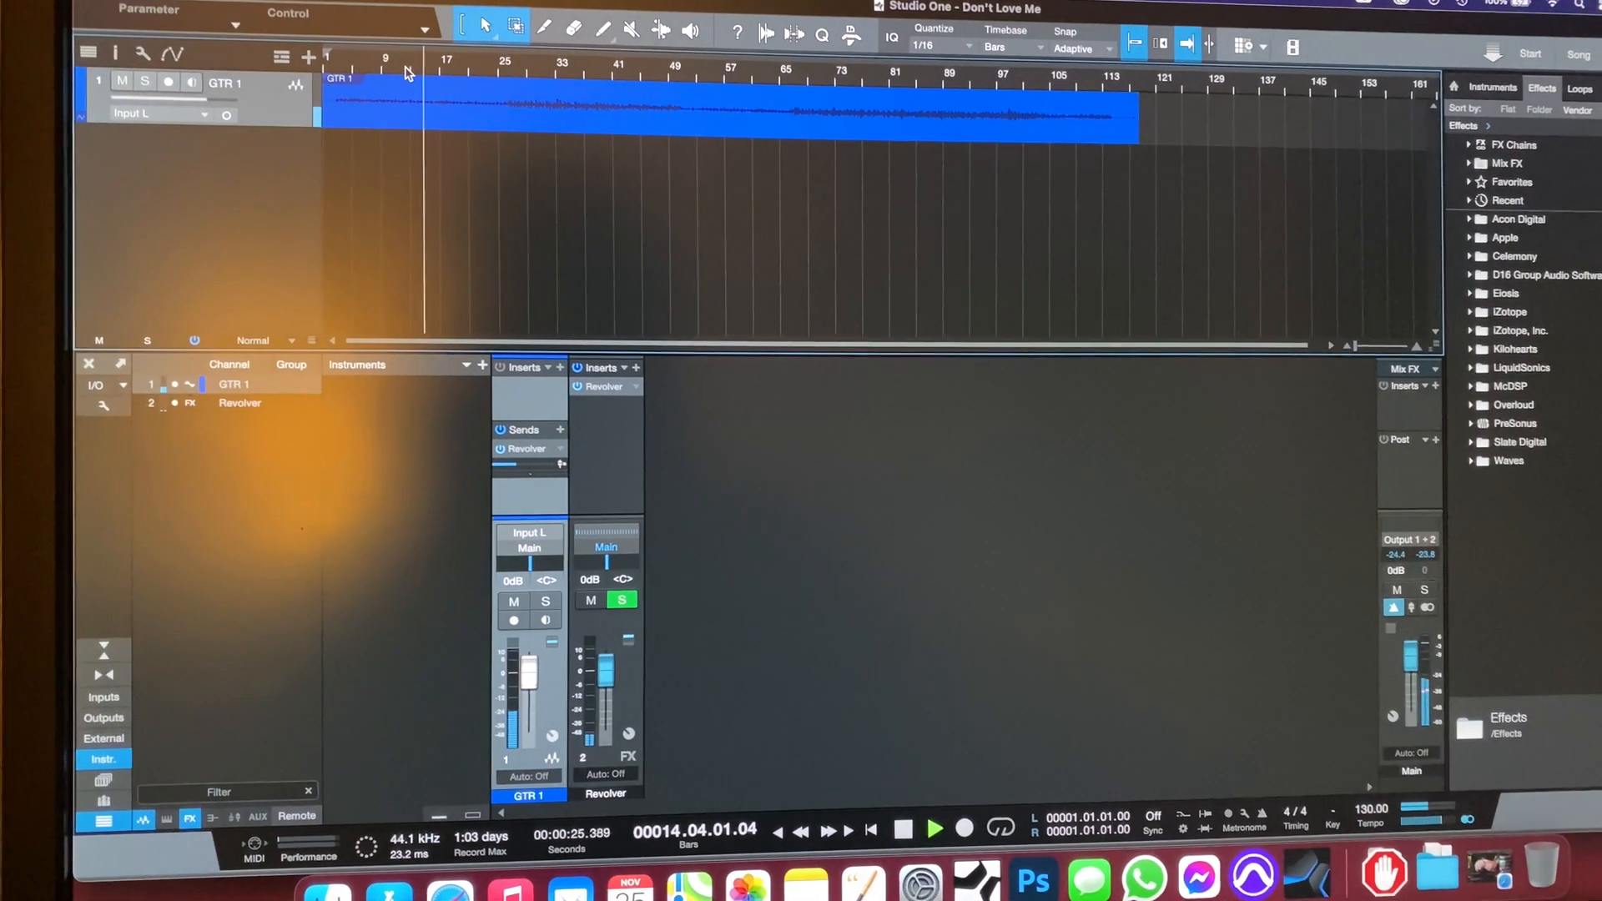
Step: Start playback of the GTR 1 take from the Transport bar
left_click(931, 829)
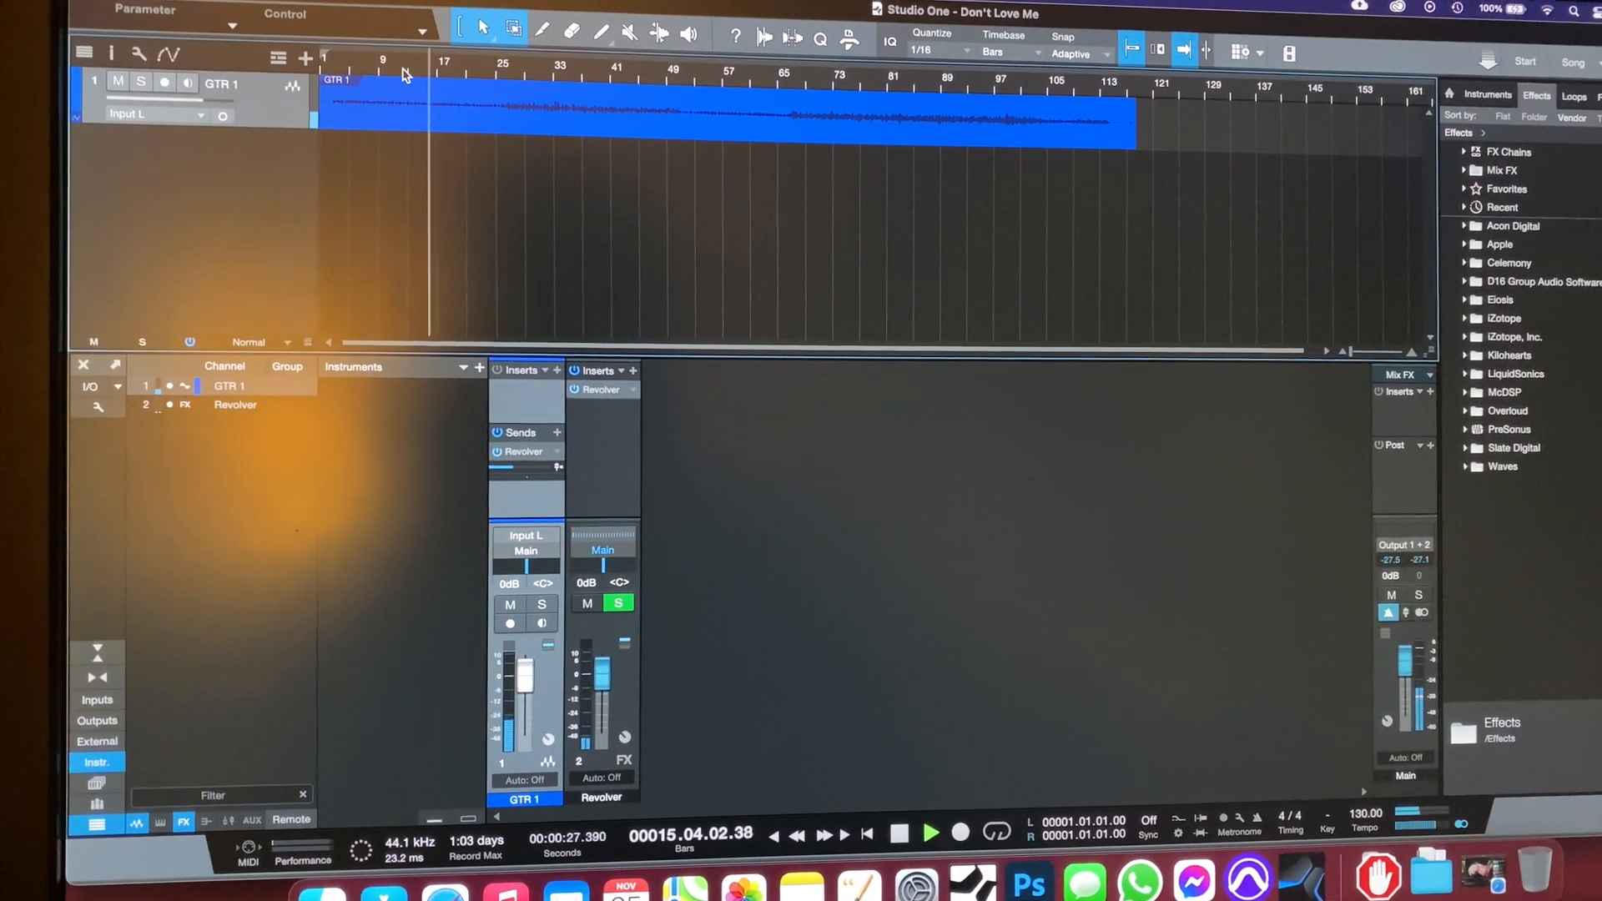